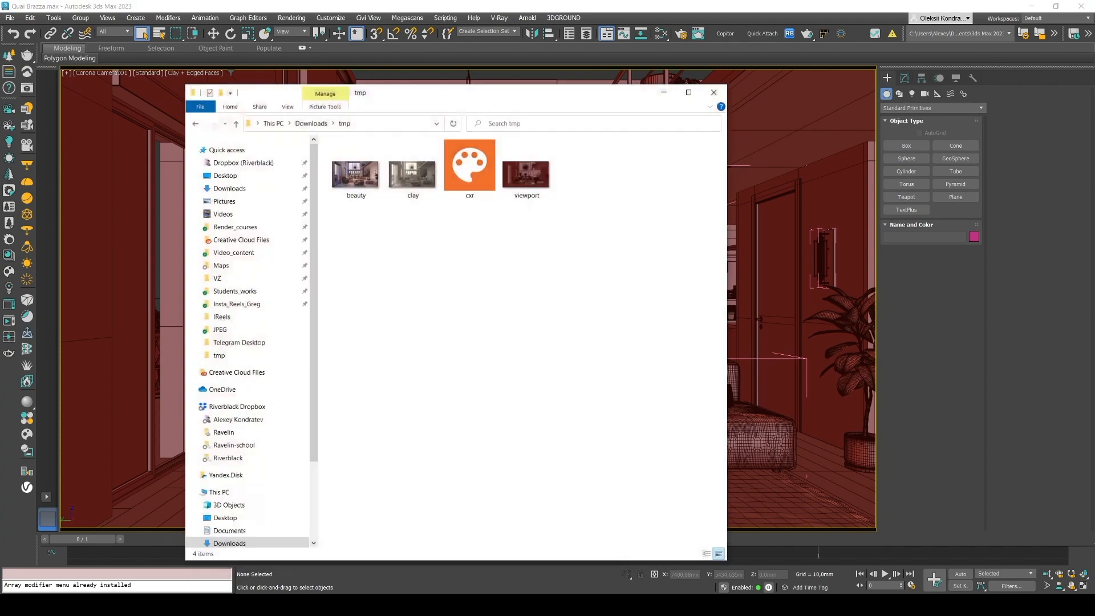
- Look over the beauty and clay renders, then open the cxr file in Corona Image Editor
{"action": "left_click", "coordinate": [355, 173]}
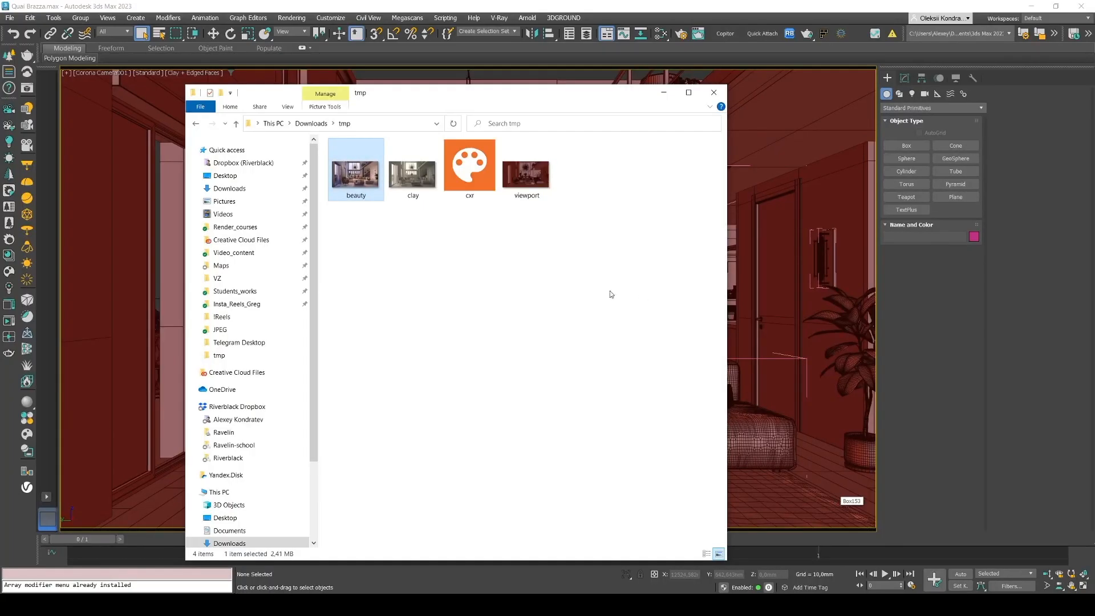
{"action": "left_click", "coordinate": [411, 171]}
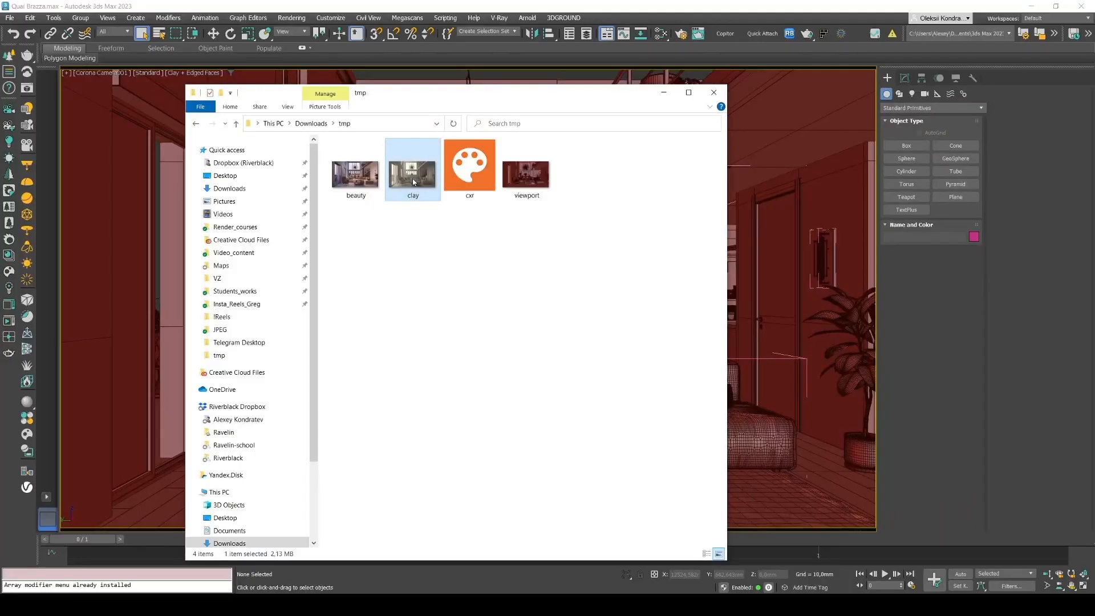
{"action": "double_click", "coordinate": [411, 167]}
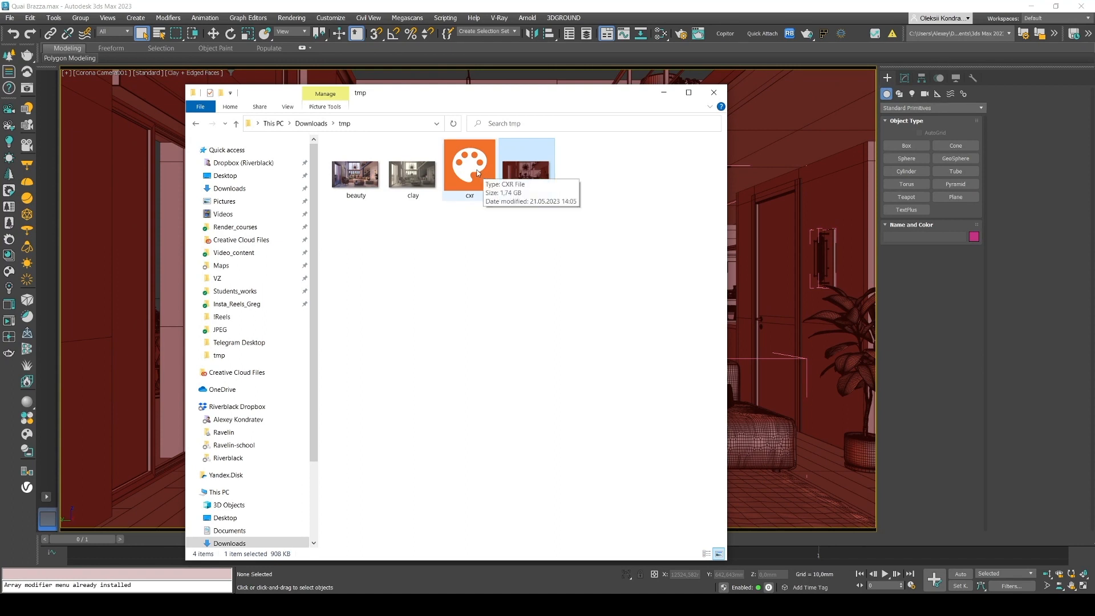
{"action": "left_click", "coordinate": [468, 165]}
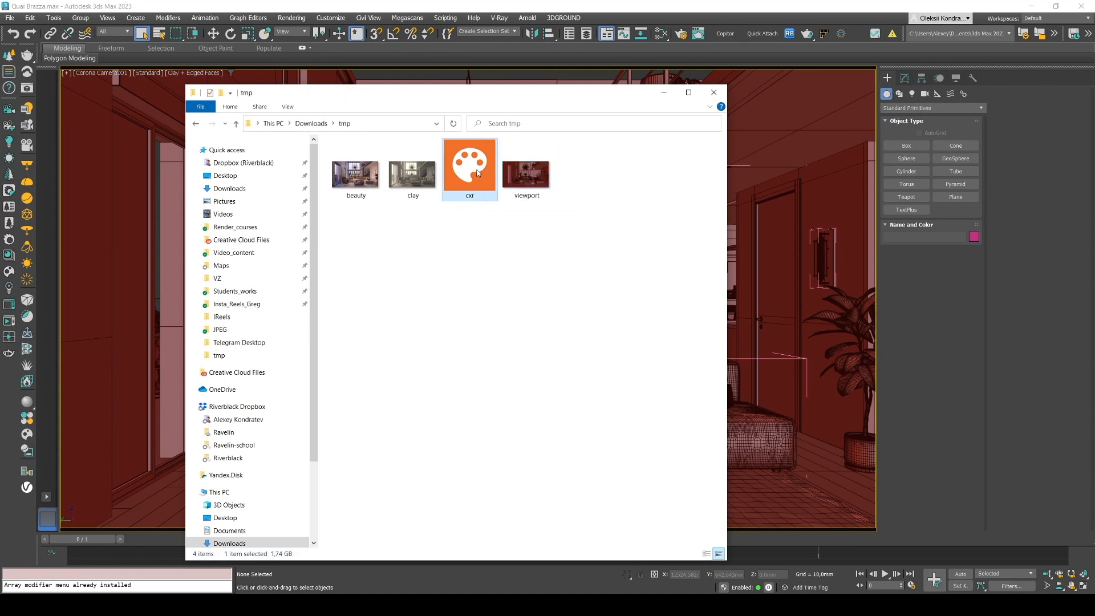
{"action": "double_click", "coordinate": [469, 166]}
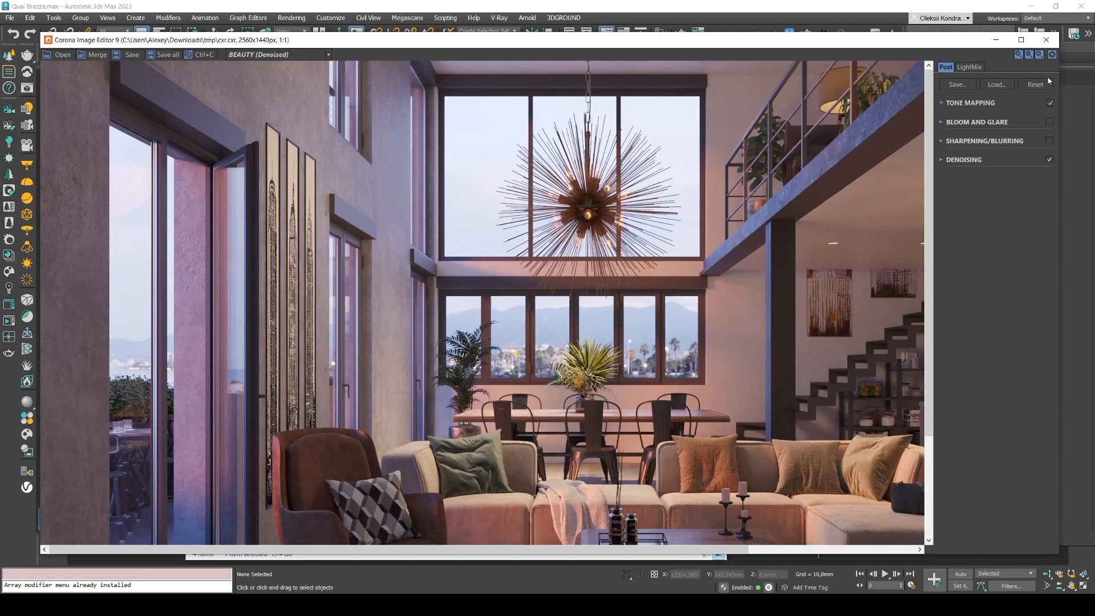
- In LightMix, switch on Environment, Corona_Light001, 022, 023 and Corona_Sun001
{"action": "left_click", "coordinate": [970, 66]}
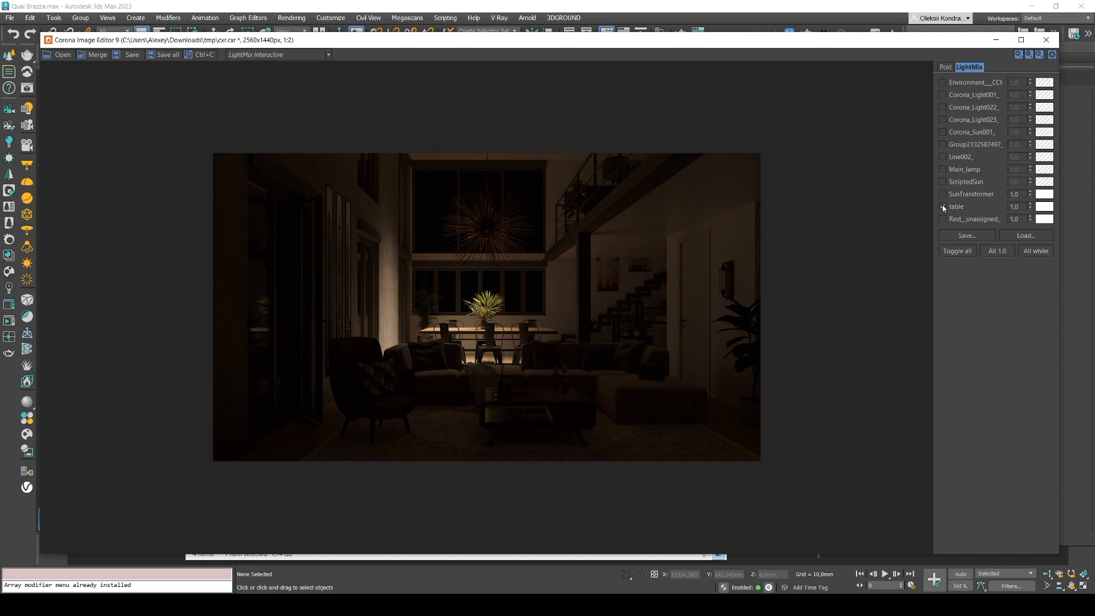
{"action": "left_click", "coordinate": [943, 83]}
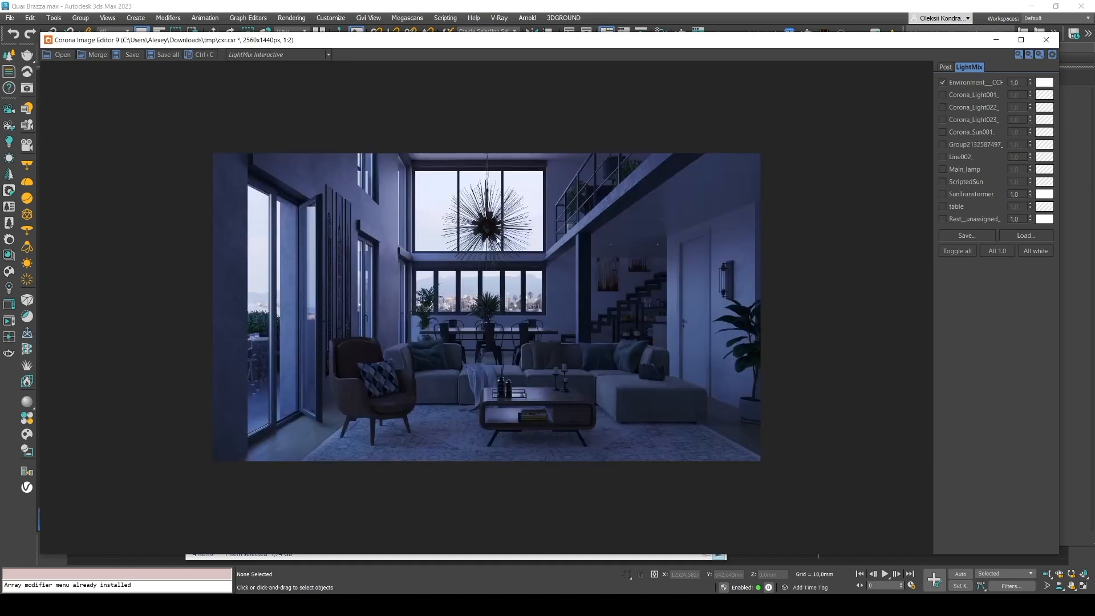
{"action": "mouse_move", "coordinate": [501, 166]}
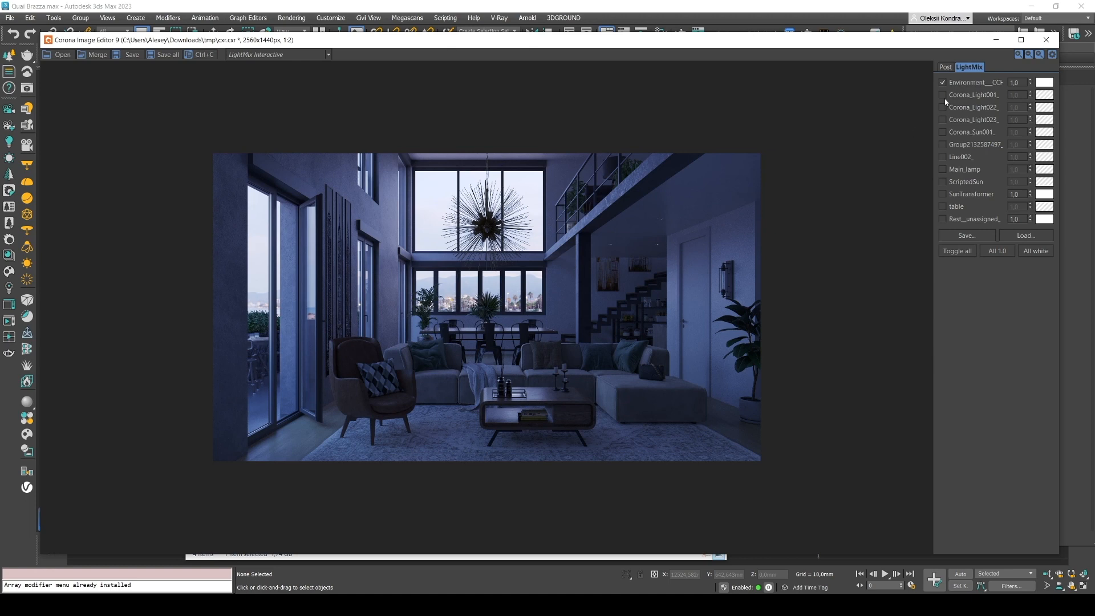
{"action": "left_click", "coordinate": [942, 94]}
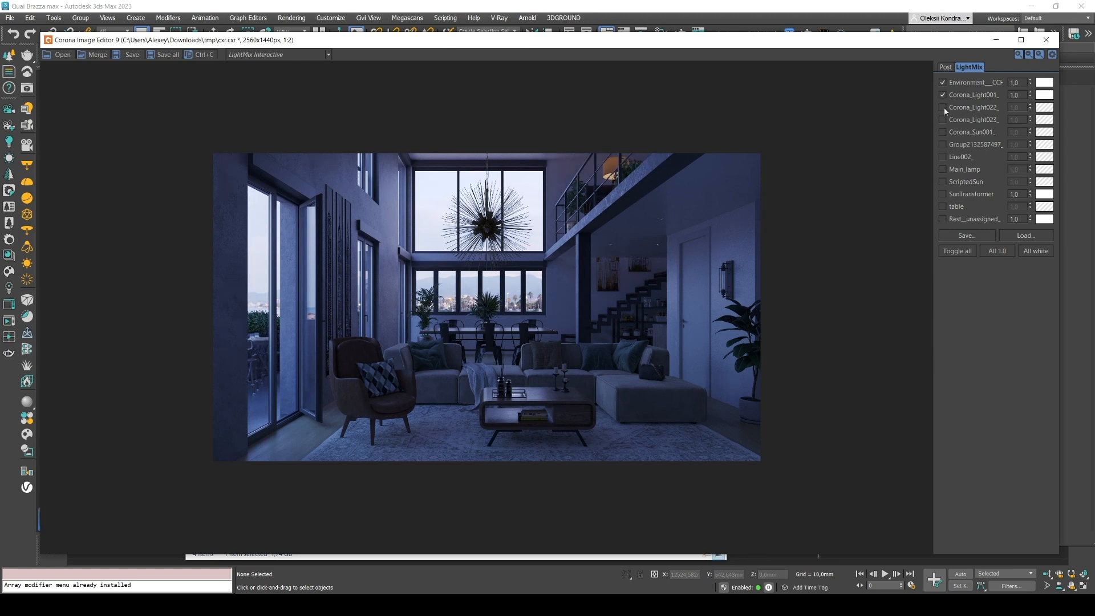
{"action": "left_click", "coordinate": [943, 107]}
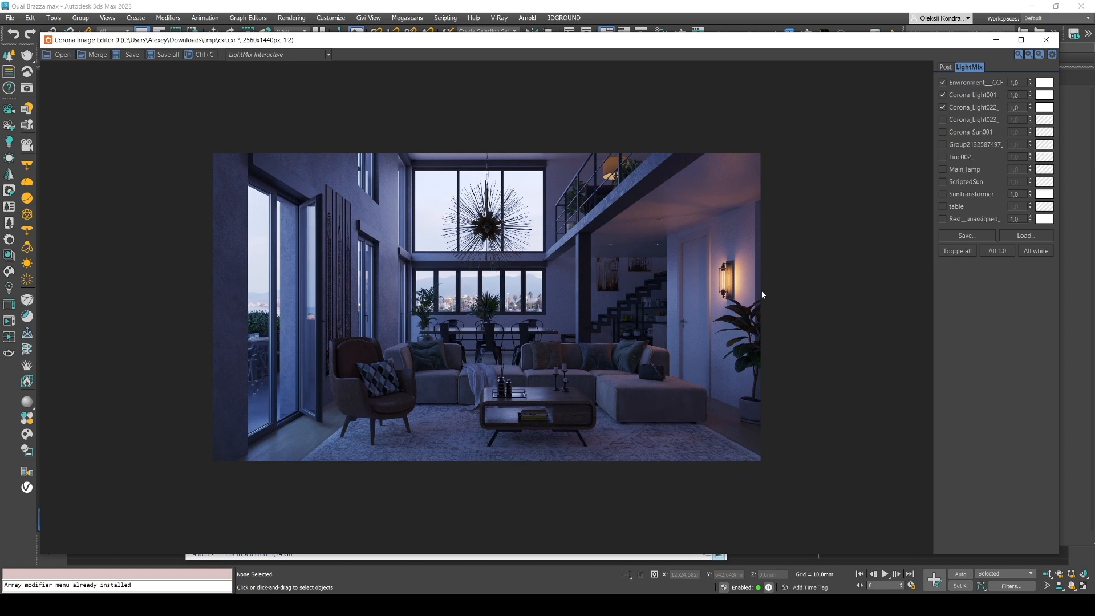
{"action": "left_click", "coordinate": [943, 119]}
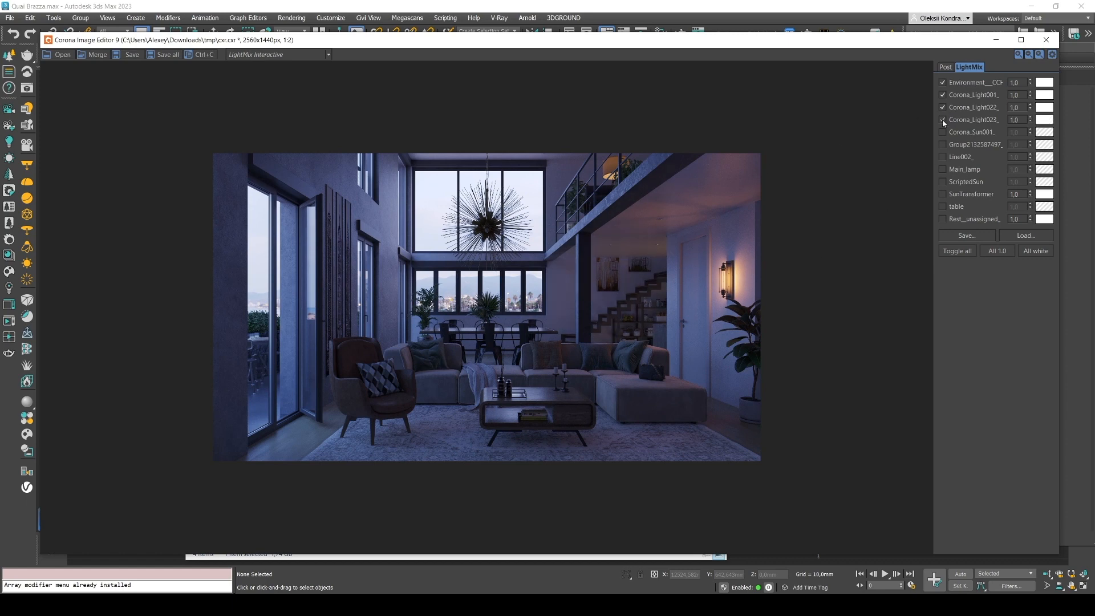
{"action": "left_click", "coordinate": [942, 120]}
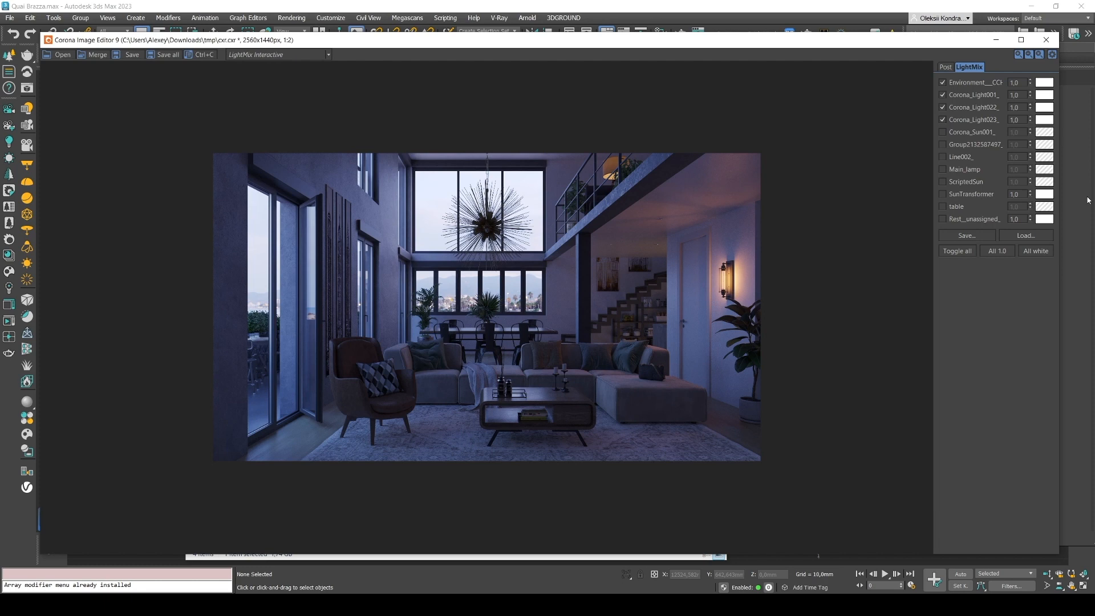
{"action": "left_click", "coordinate": [944, 132]}
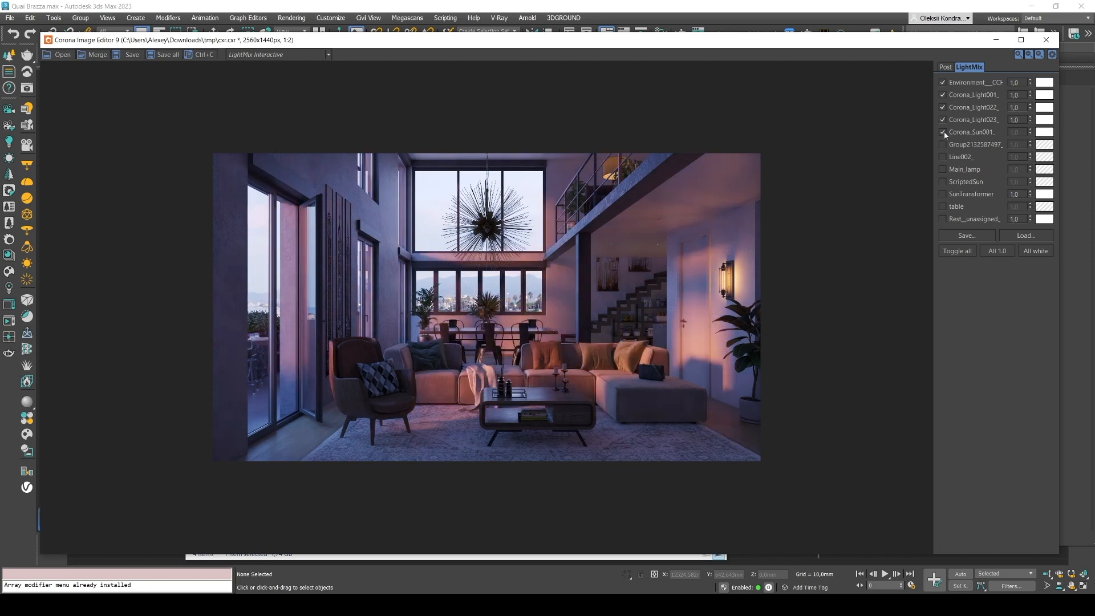
{"action": "left_click", "coordinate": [943, 133]}
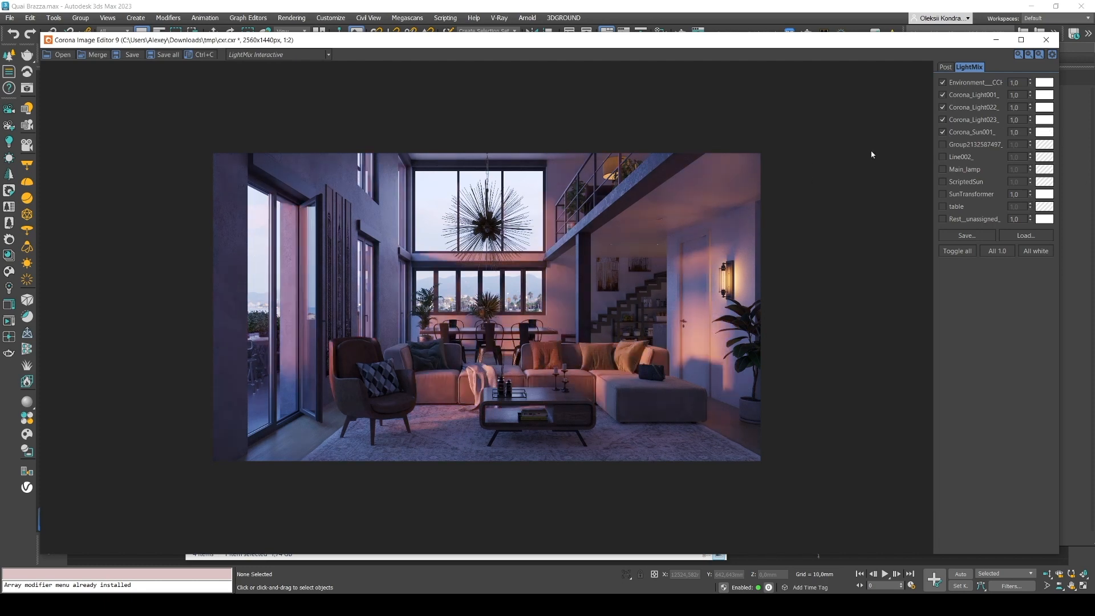
- Switch on the Line002, Group, Main_lamp and table lights as well
{"action": "left_click", "coordinate": [943, 145]}
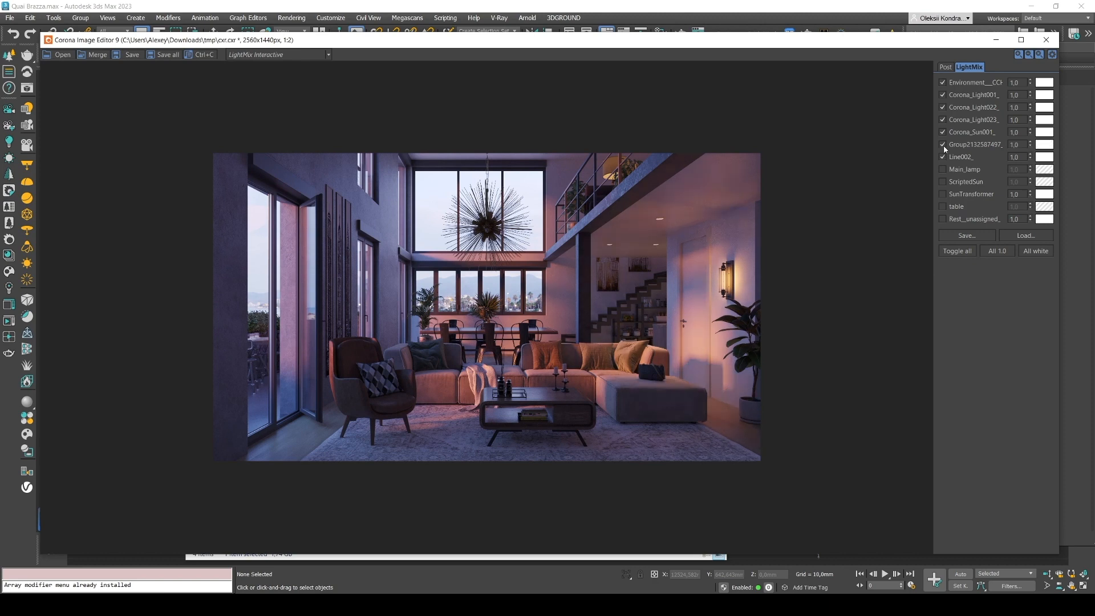
{"action": "left_click", "coordinate": [943, 144]}
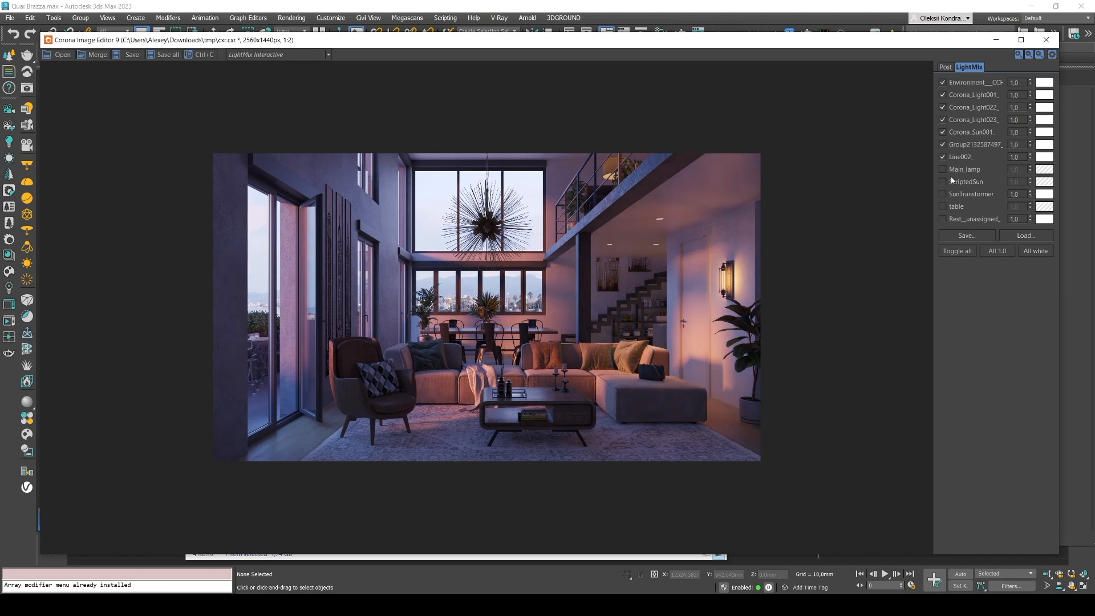
{"action": "left_click", "coordinate": [944, 169]}
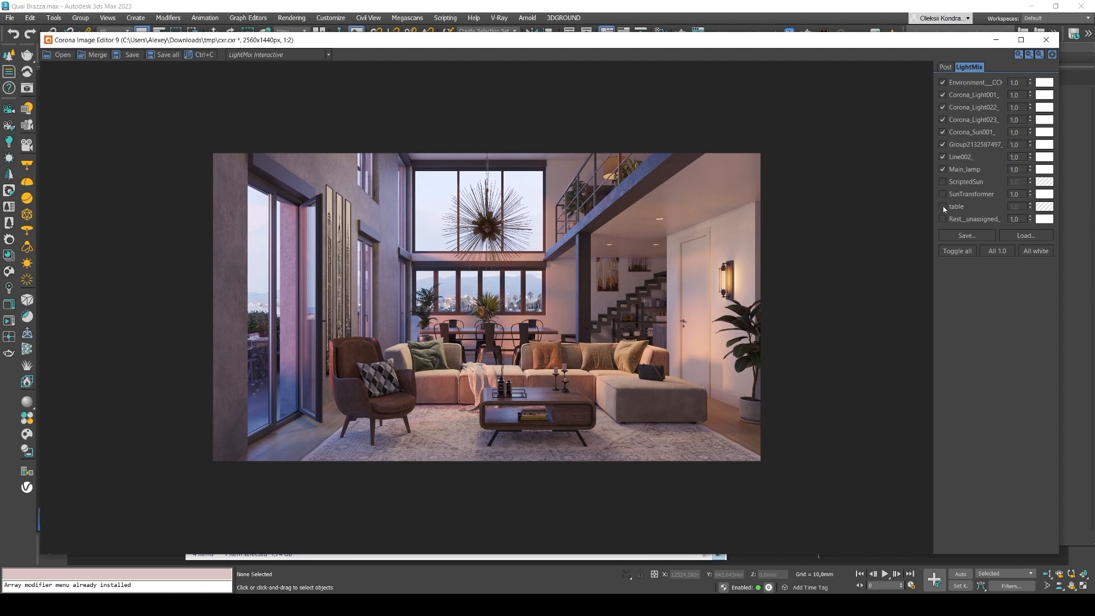
{"action": "left_click", "coordinate": [943, 206]}
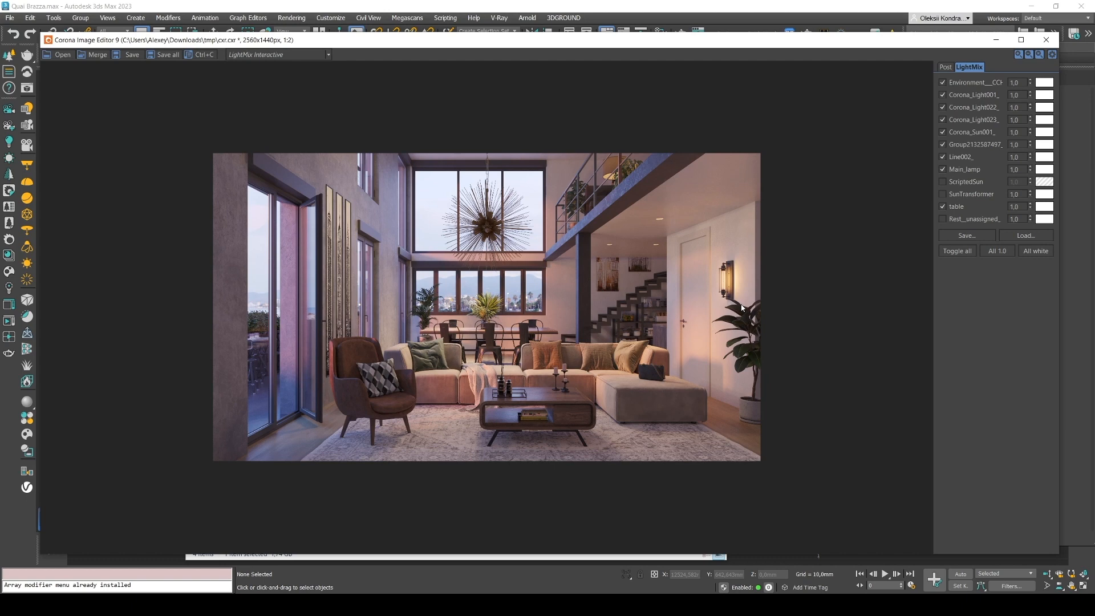
{"action": "mouse_move", "coordinate": [737, 300]}
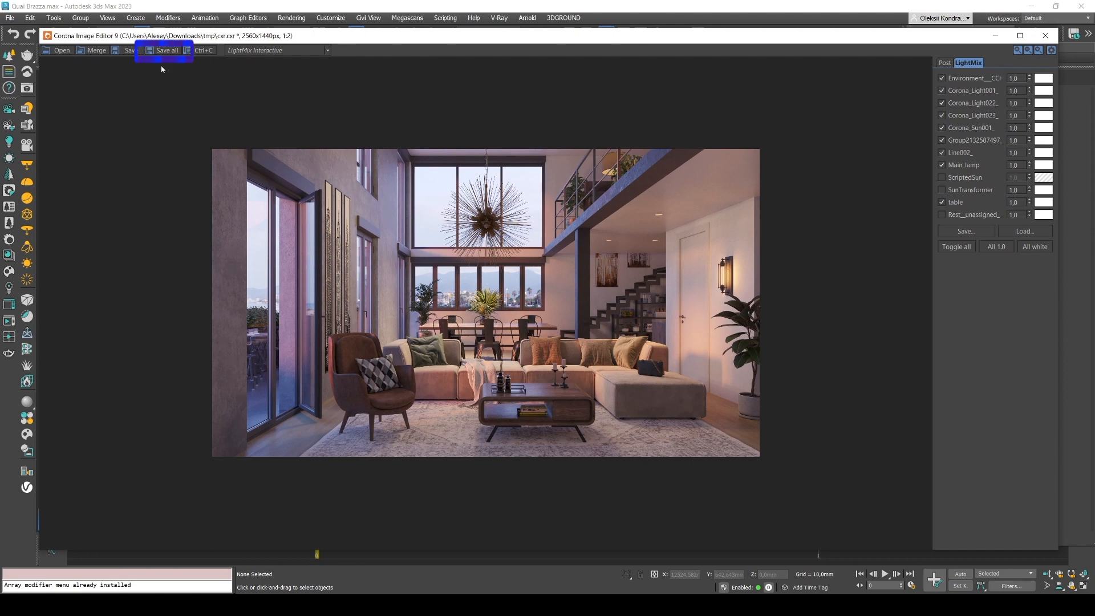
- Save all render elements as JPEG files named cxr_Post in the tmp folder
{"action": "left_click", "coordinate": [167, 49]}
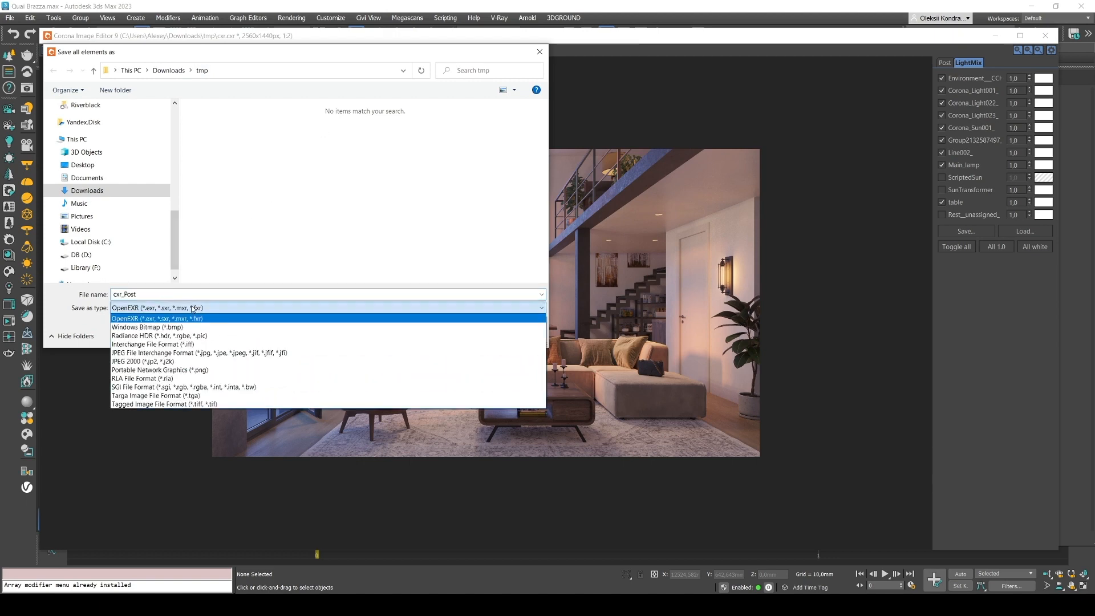
{"action": "mouse_move", "coordinate": [168, 352]}
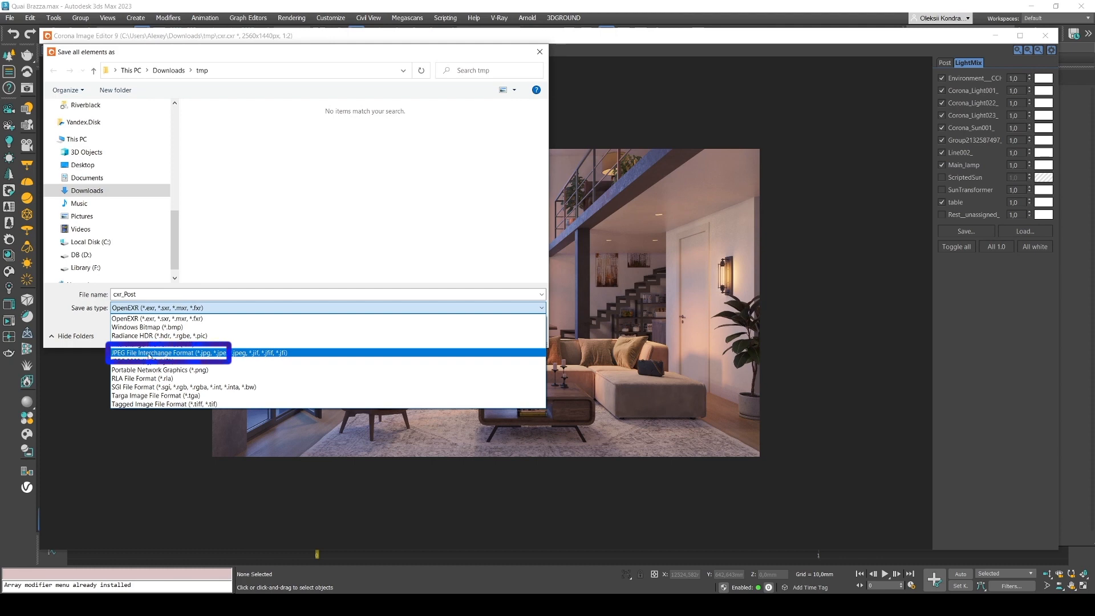
{"action": "left_click", "coordinate": [168, 353]}
{"action": "type", "text": "_"}
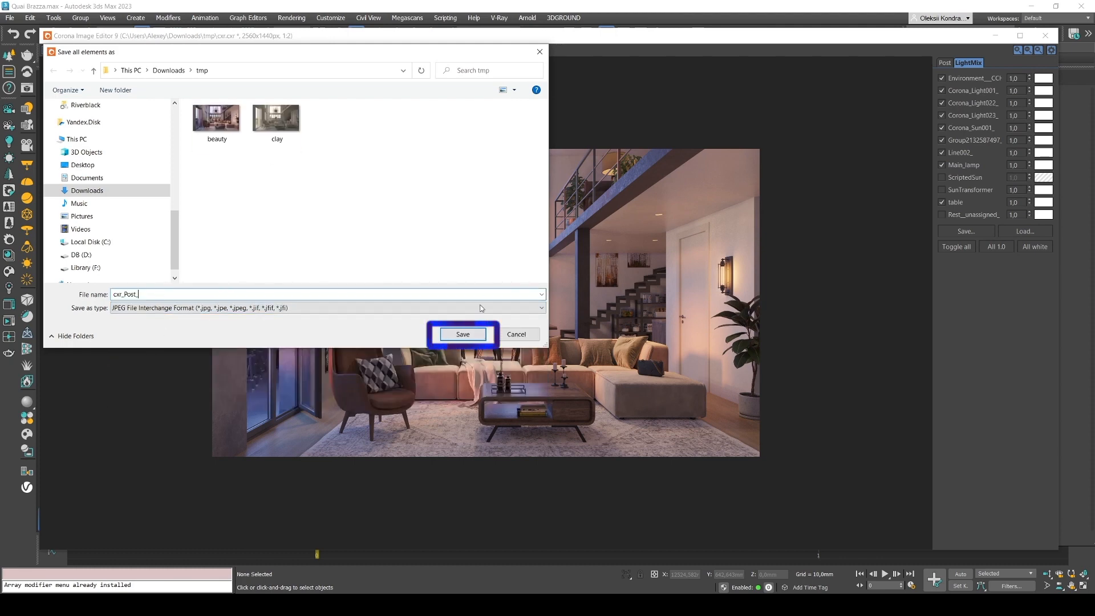
{"action": "left_click", "coordinate": [462, 334]}
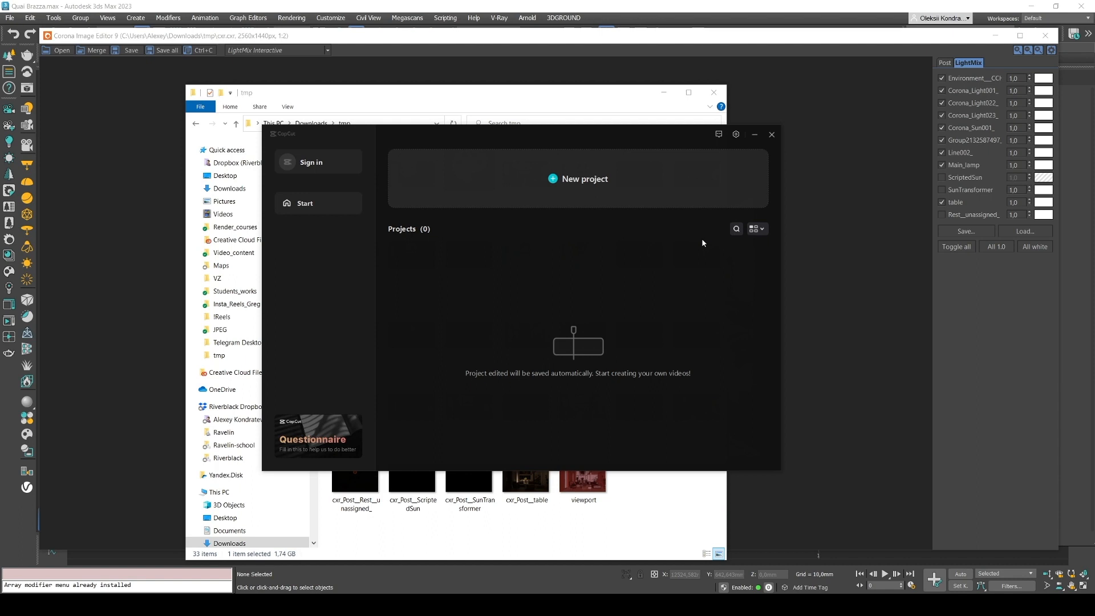
{"action": "mouse_move", "coordinate": [578, 178]}
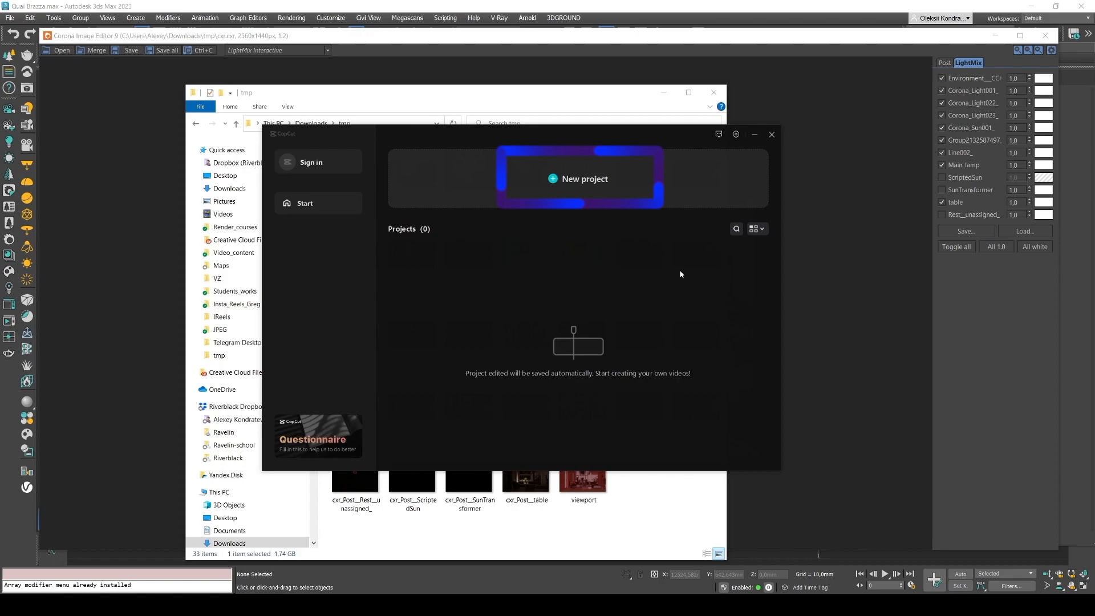
- Start a new project and begin the import with the beauty and clay renders selected
{"action": "left_click", "coordinate": [577, 178]}
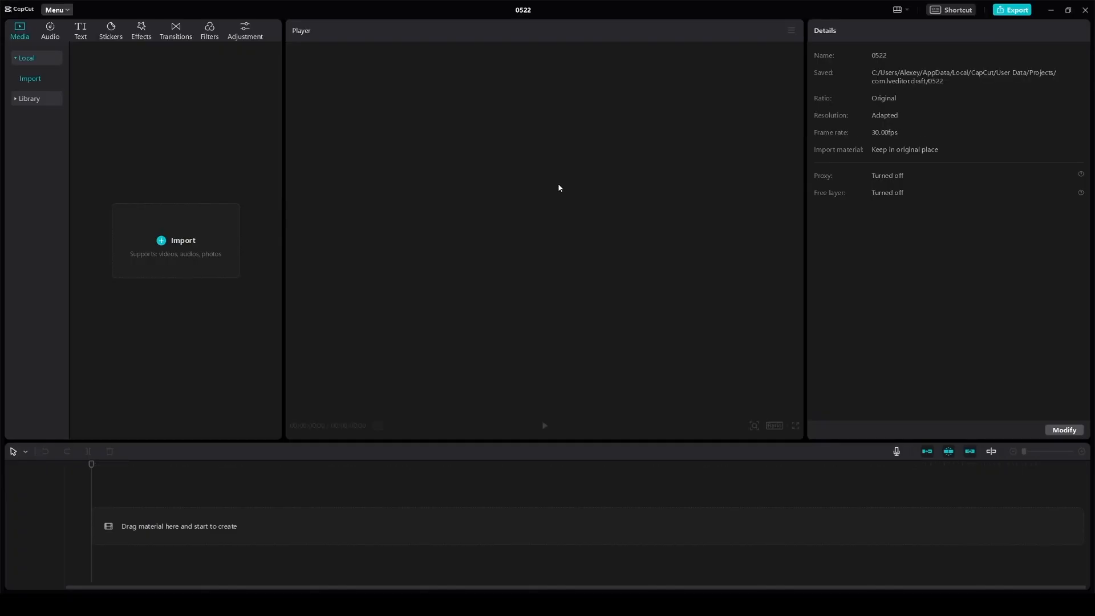
{"action": "mouse_move", "coordinate": [222, 207]}
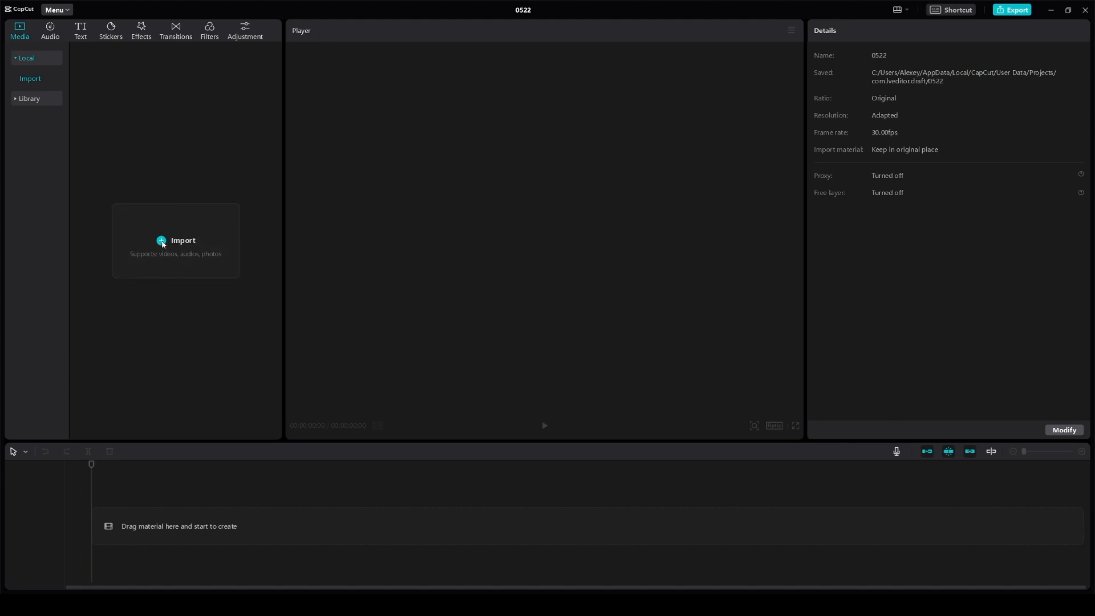
{"action": "left_click", "coordinate": [175, 240]}
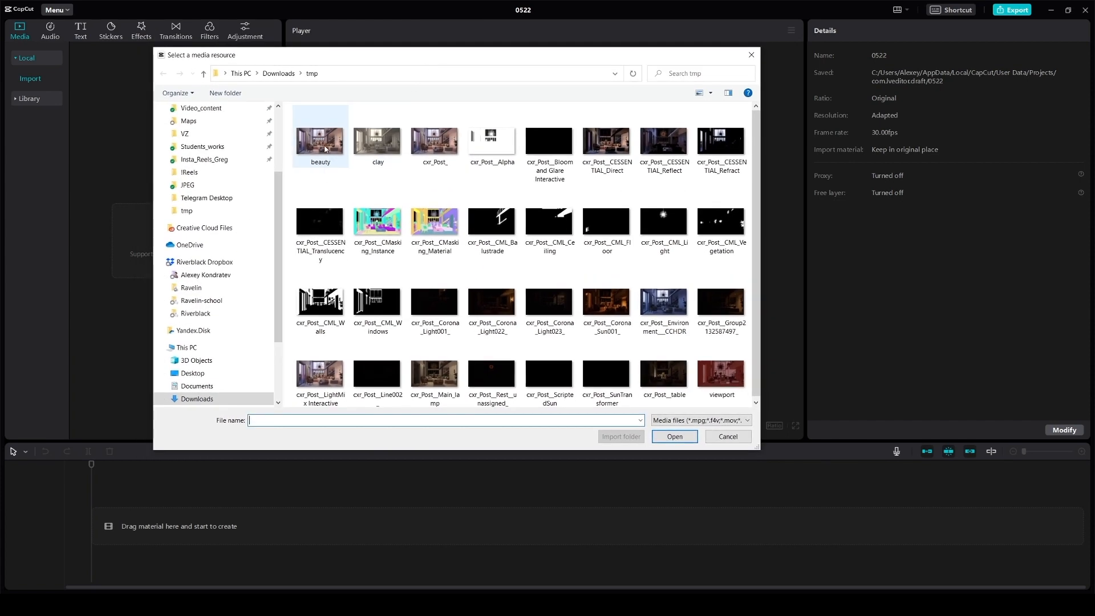
{"action": "left_click", "coordinate": [320, 135]}
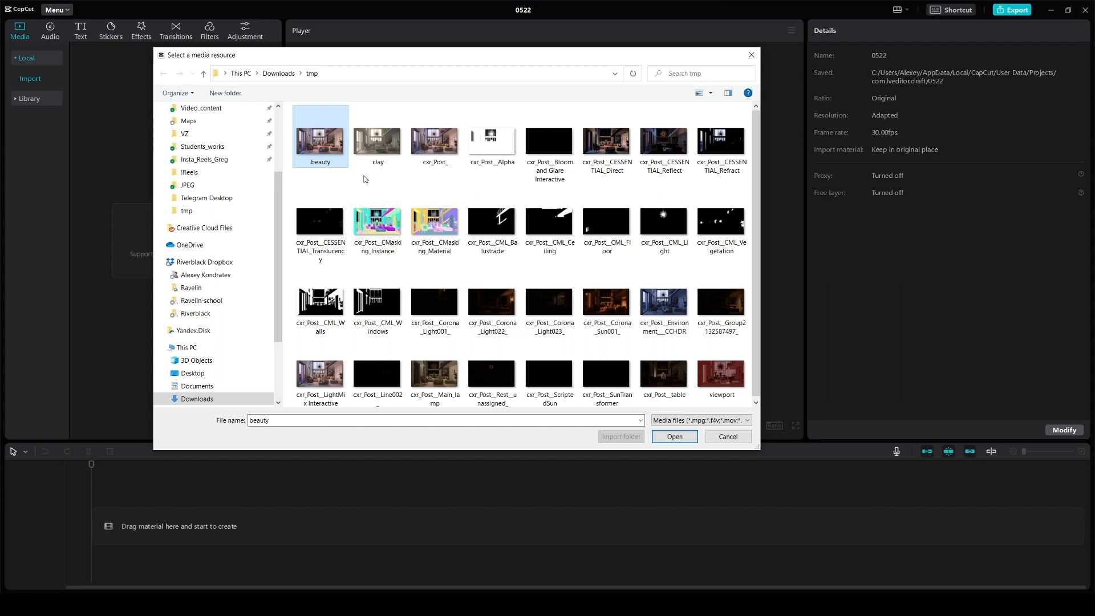
{"action": "left_click", "coordinate": [377, 137]}
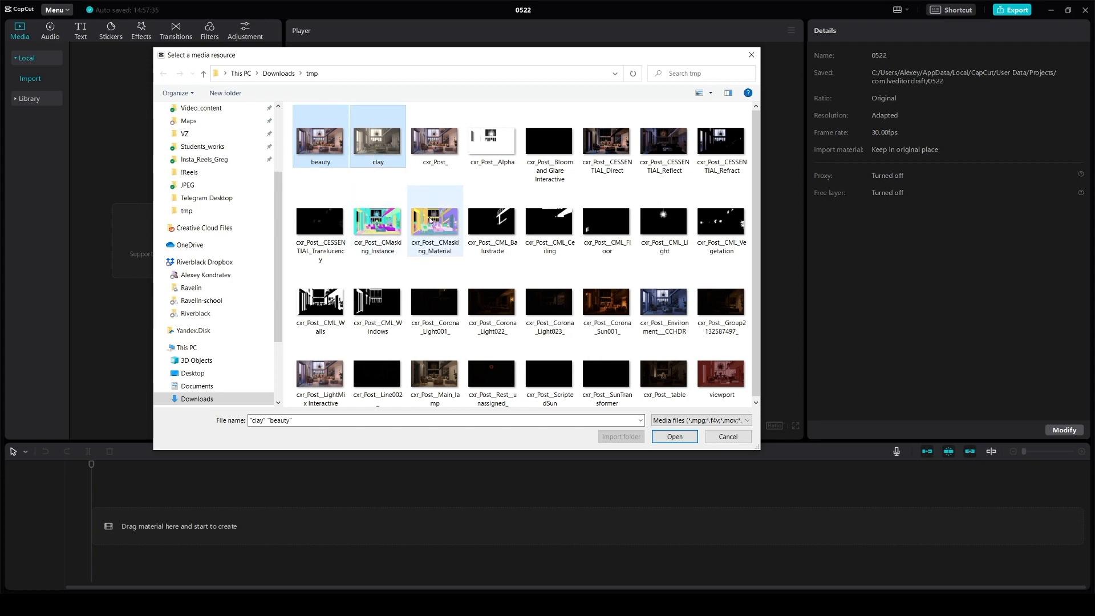
- Add the CESSENTIAL Direct pass, viewport render and other light passes to the selection
{"action": "left_click", "coordinate": [606, 139]}
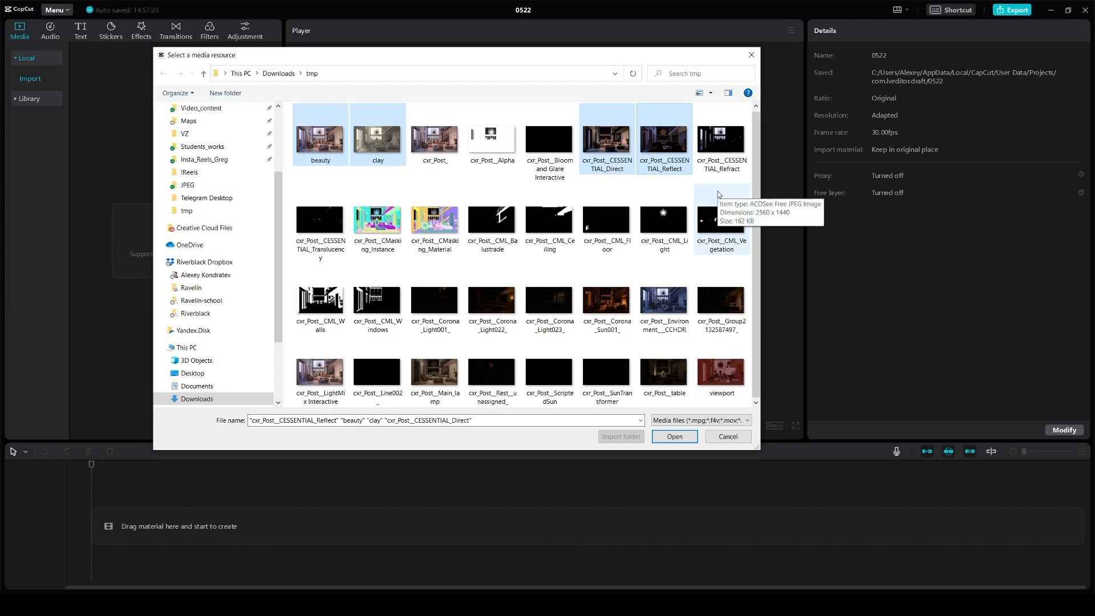
{"action": "left_click", "coordinate": [721, 369]}
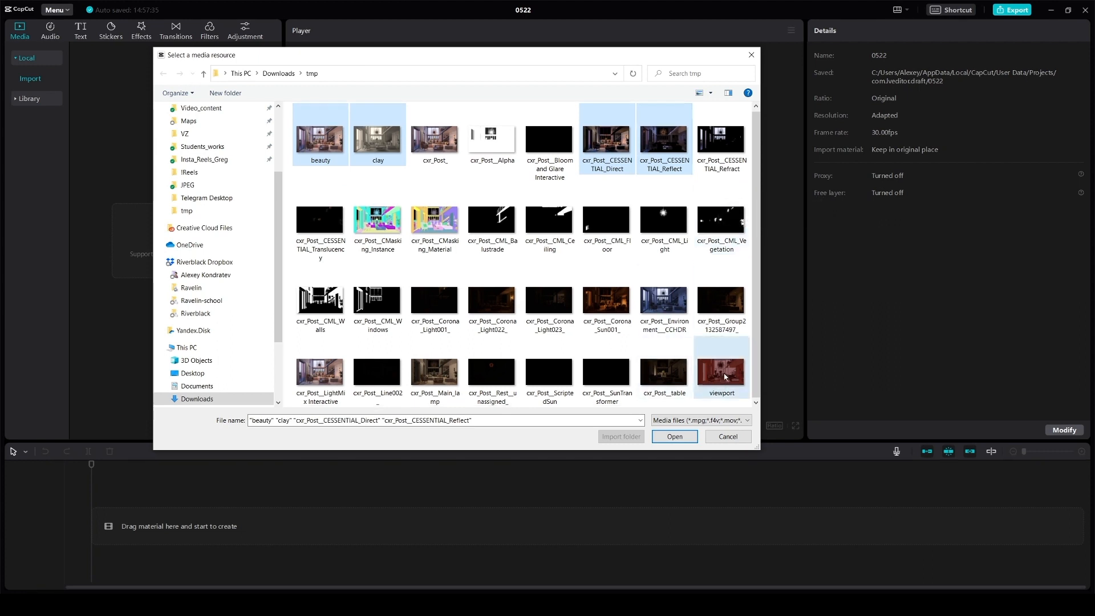
{"action": "left_click", "coordinate": [605, 300]}
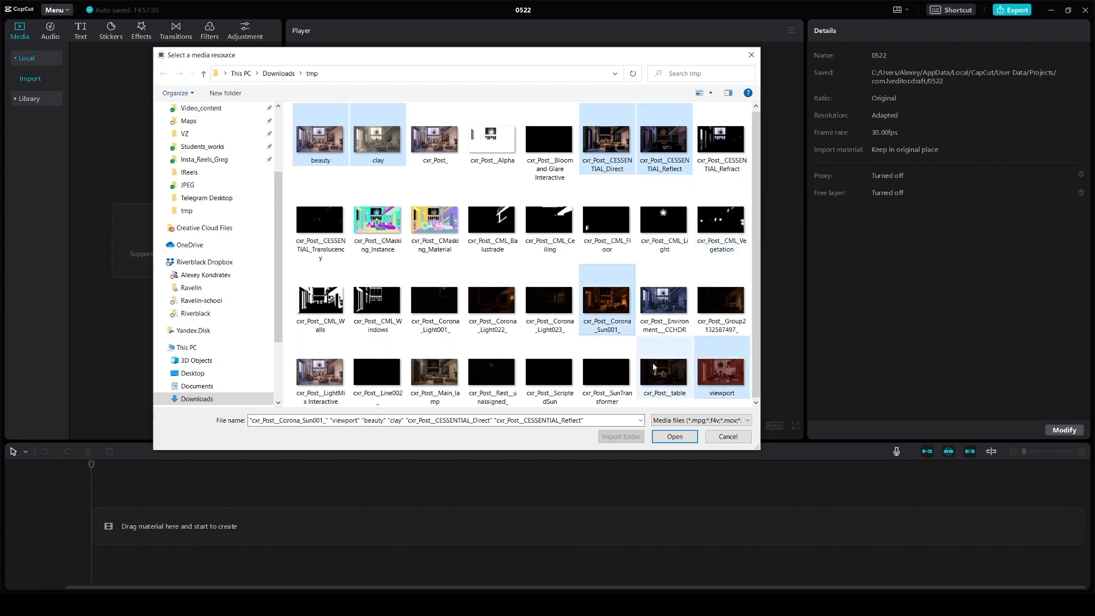
{"action": "left_click", "coordinate": [662, 369]}
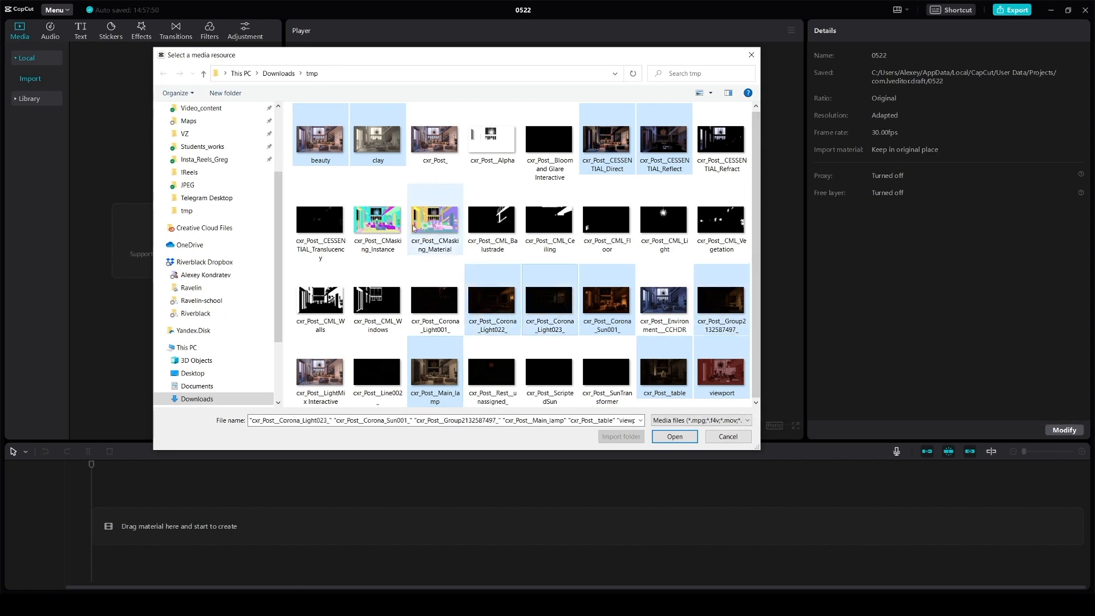
{"action": "mouse_move", "coordinate": [433, 220]}
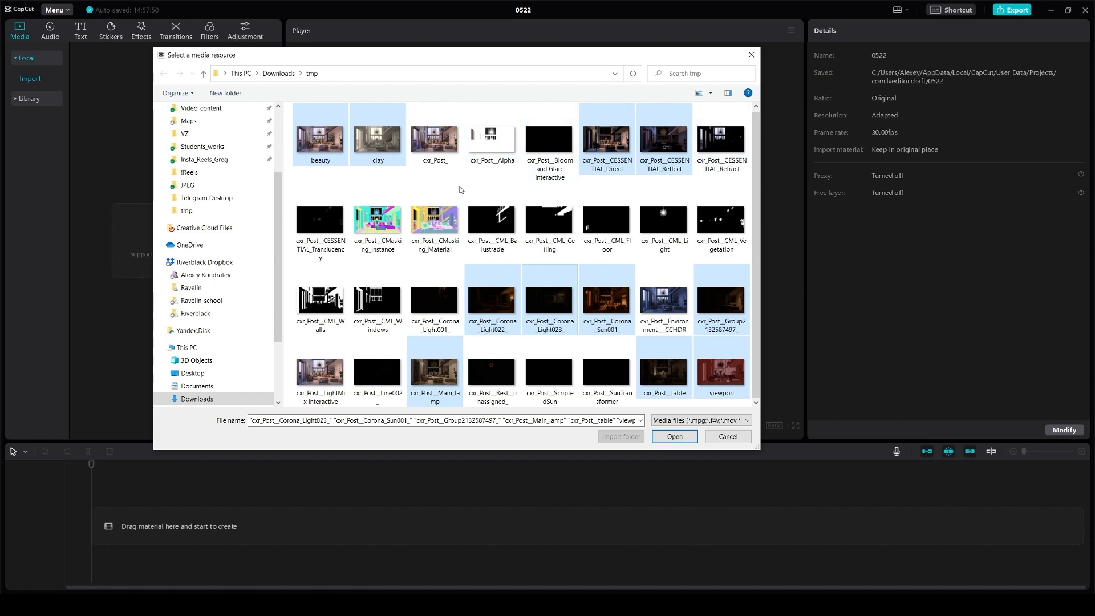
{"action": "mouse_move", "coordinate": [434, 224]}
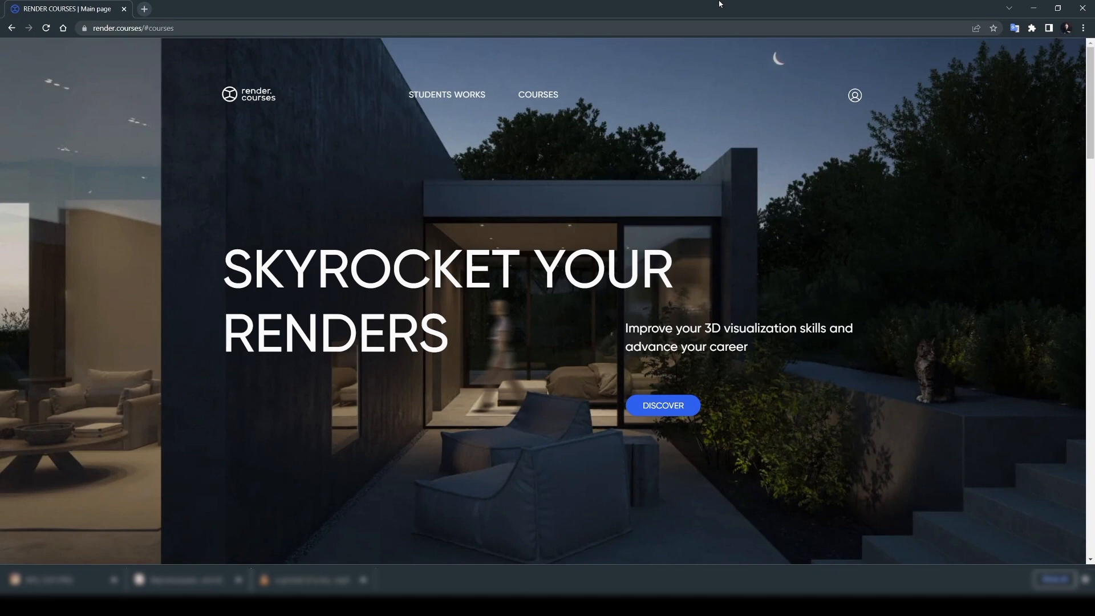
{"action": "mouse_move", "coordinate": [709, 133]}
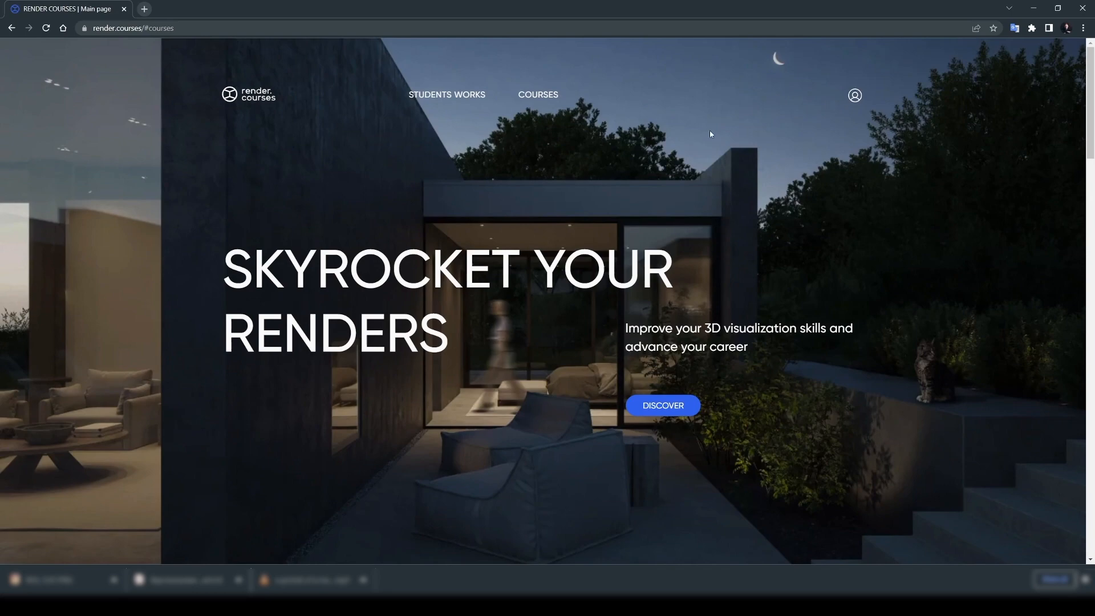
{"action": "mouse_move", "coordinate": [718, 167]}
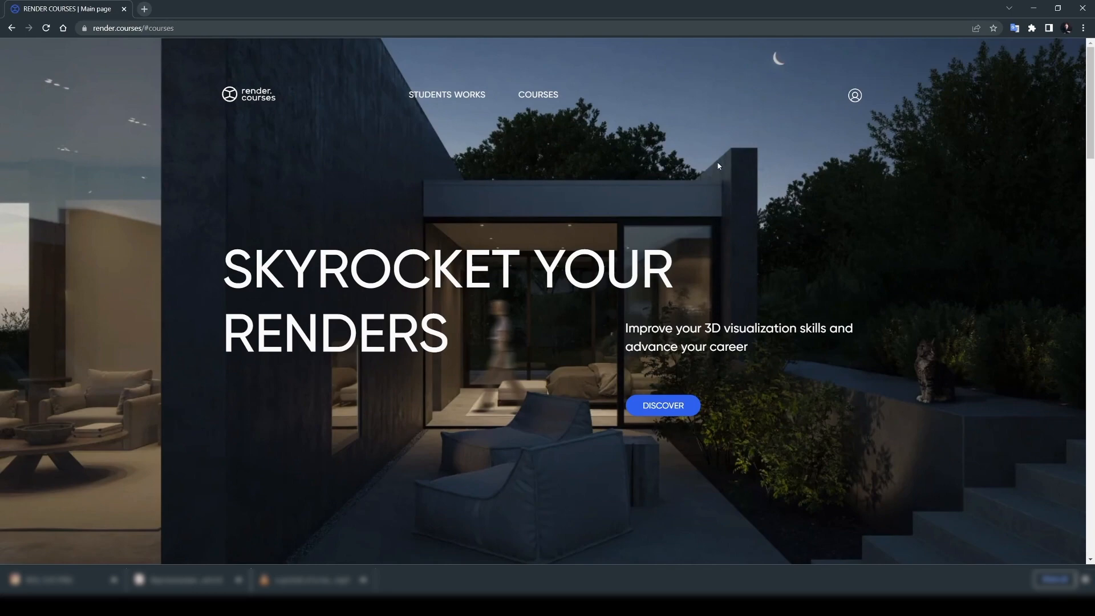
- Scroll the render.courses page down to the Software and courses section
{"action": "scroll", "scroll_direction": "down", "scroll_amount": 3}
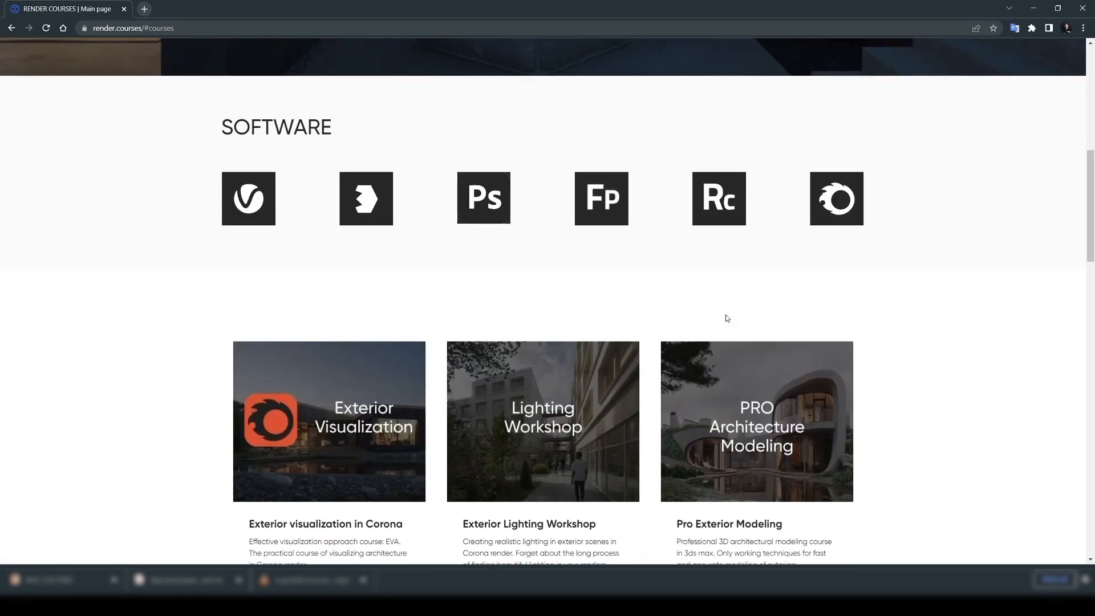
{"action": "scroll", "scroll_direction": "down", "scroll_amount": 3}
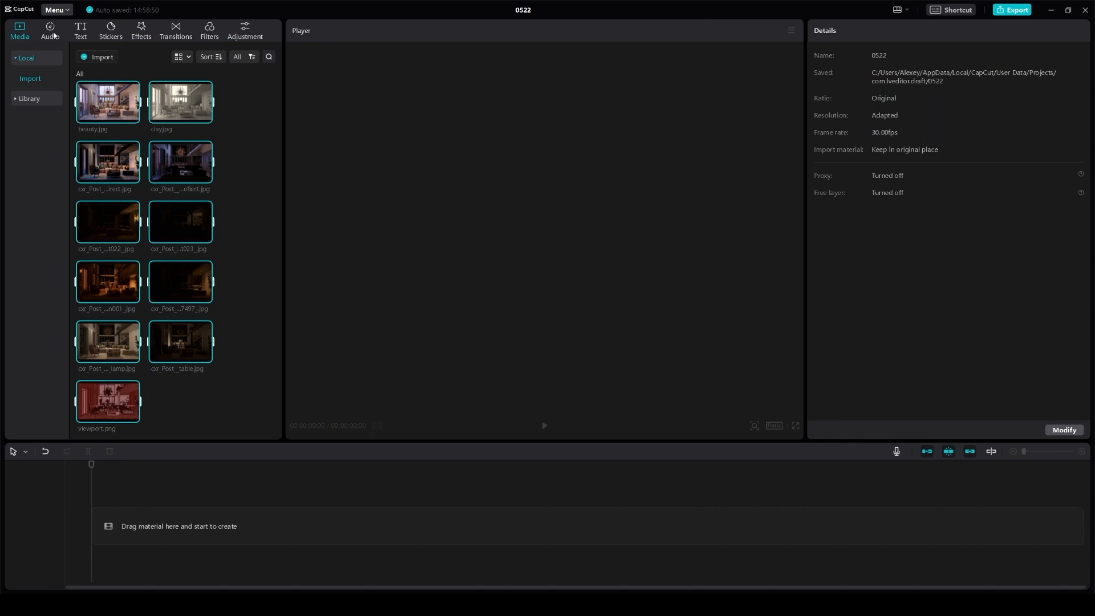
- Search the music library for 'Hello Gentle Breeze'
{"action": "left_click", "coordinate": [50, 29]}
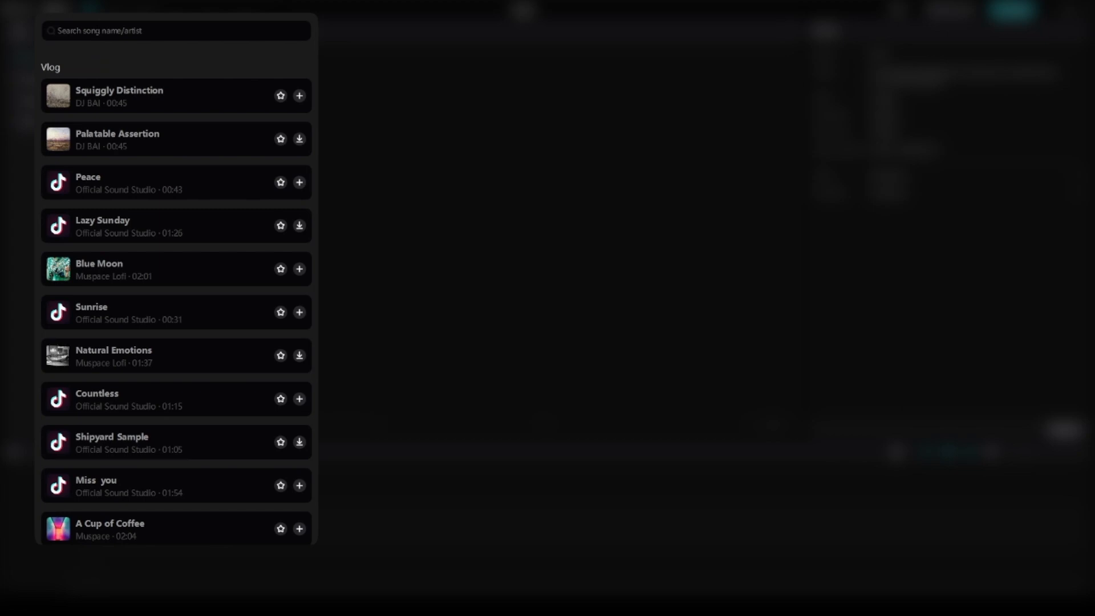
{"action": "type", "text": "h"}
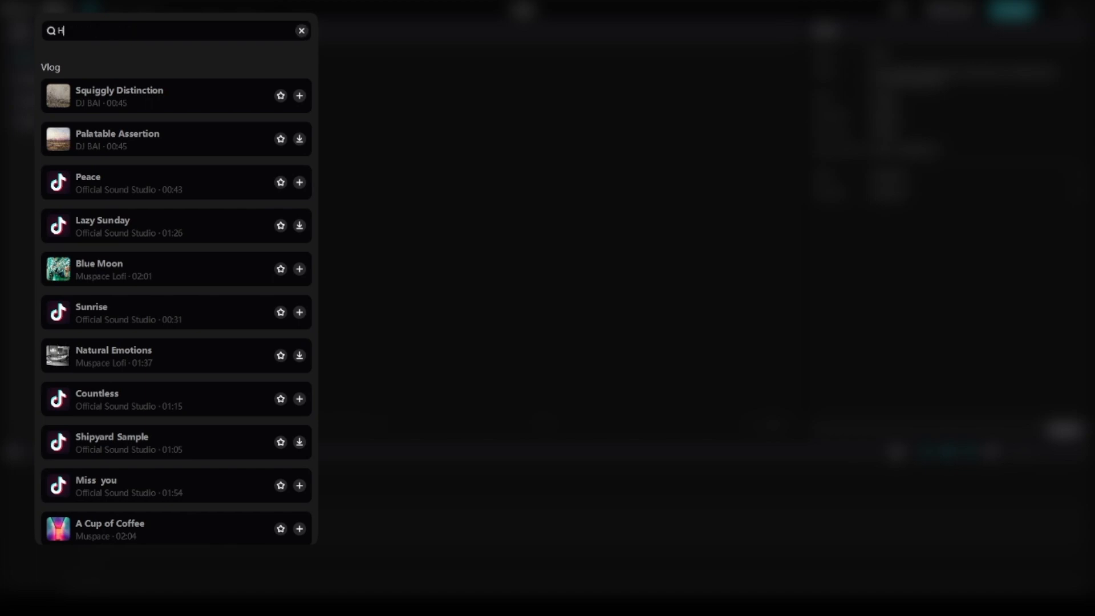
{"action": "type", "text": "ello"}
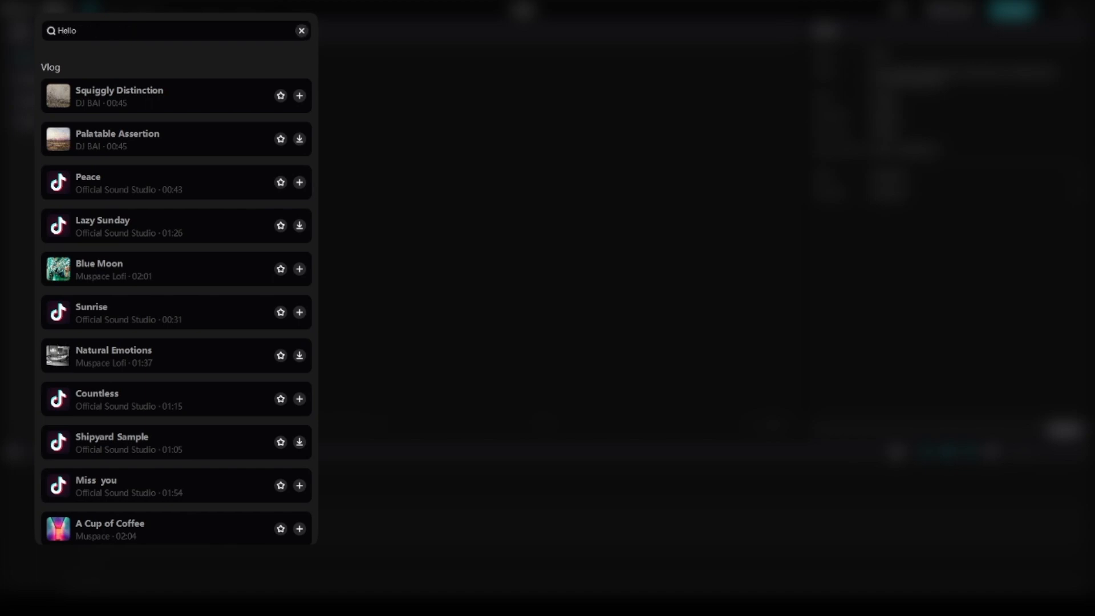
{"action": "type", "text": "Gentle"}
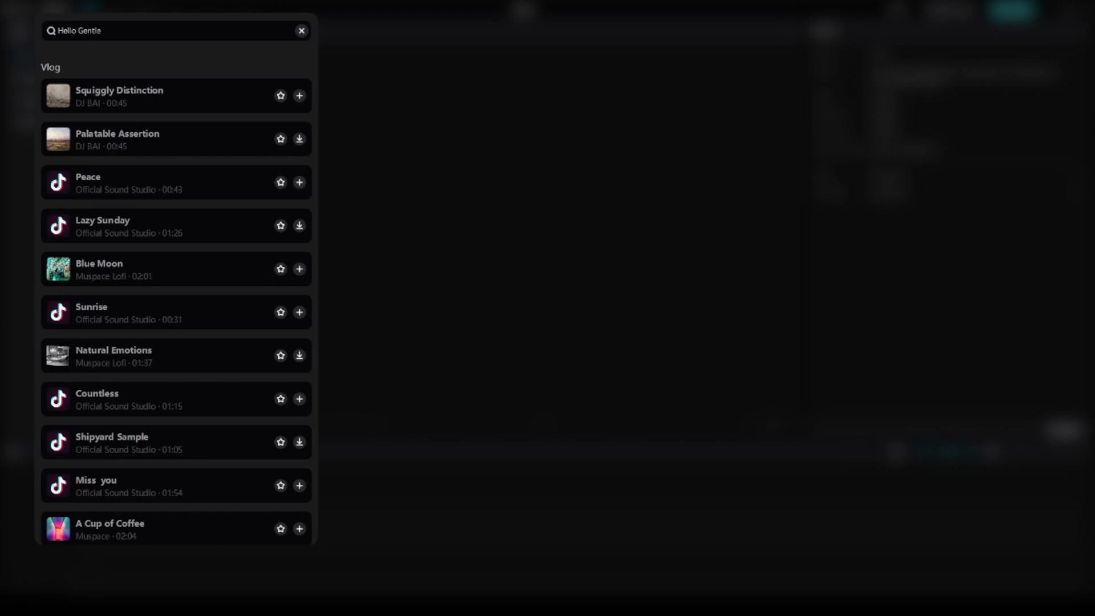
{"action": "type", "text": "Breeze"}
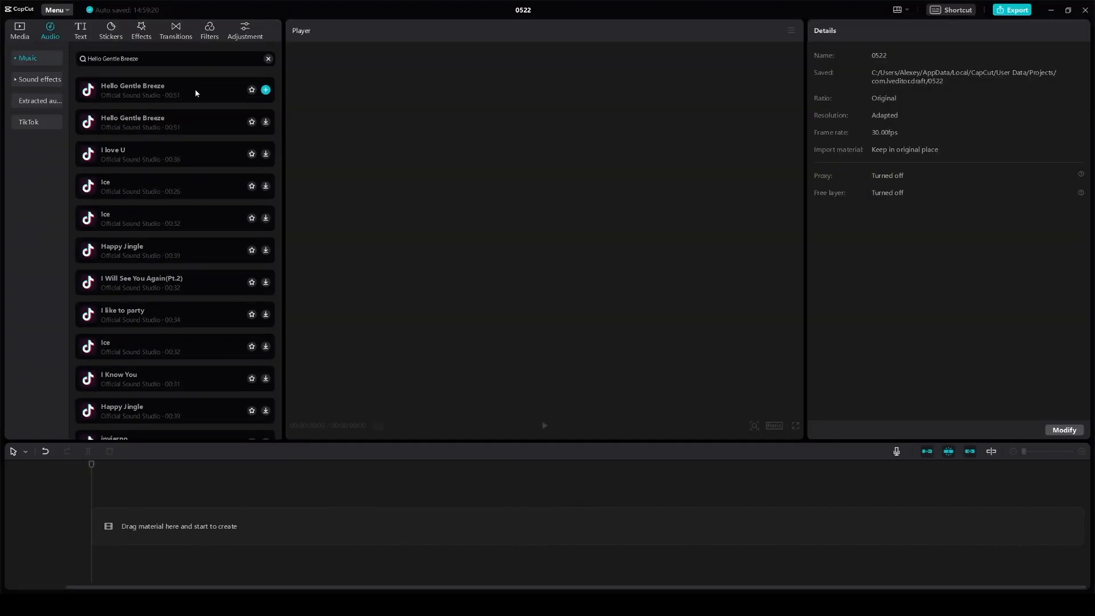
{"action": "mouse_move", "coordinate": [179, 102]}
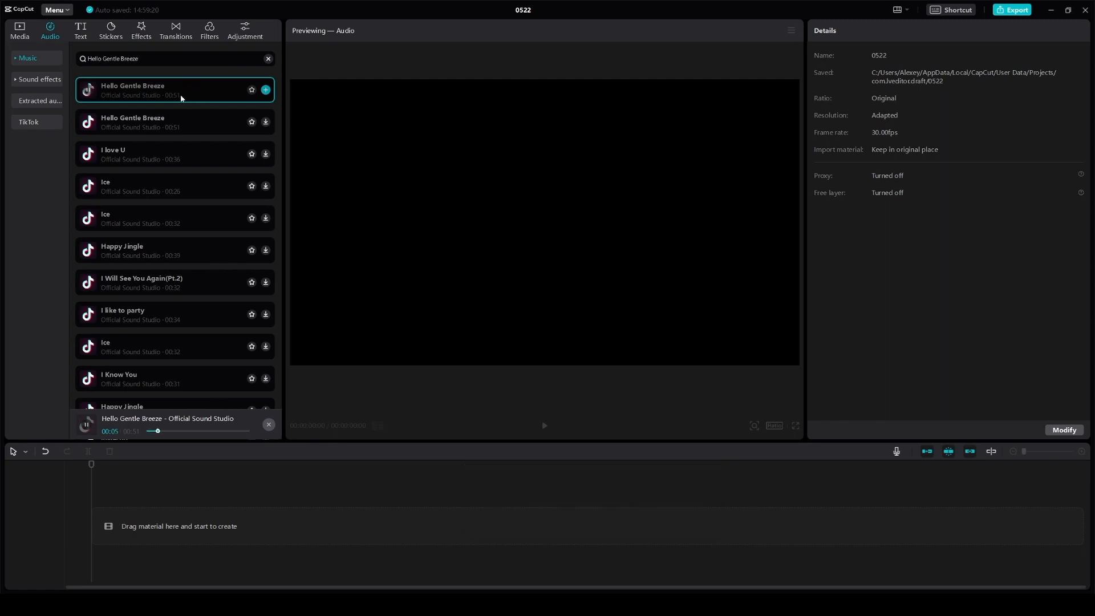
- Place Hello Gentle Breeze at the timeline start and return to the Media bin
{"action": "left_click", "coordinate": [264, 89]}
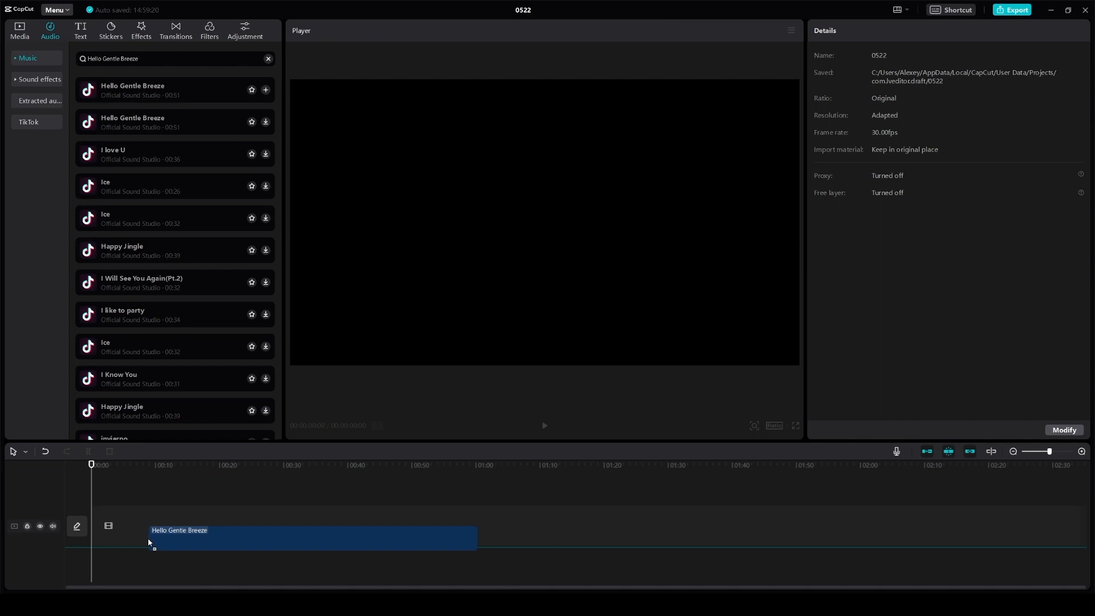
{"action": "left_click_drag", "start_coordinate": [312, 536], "coordinate": [254, 551]}
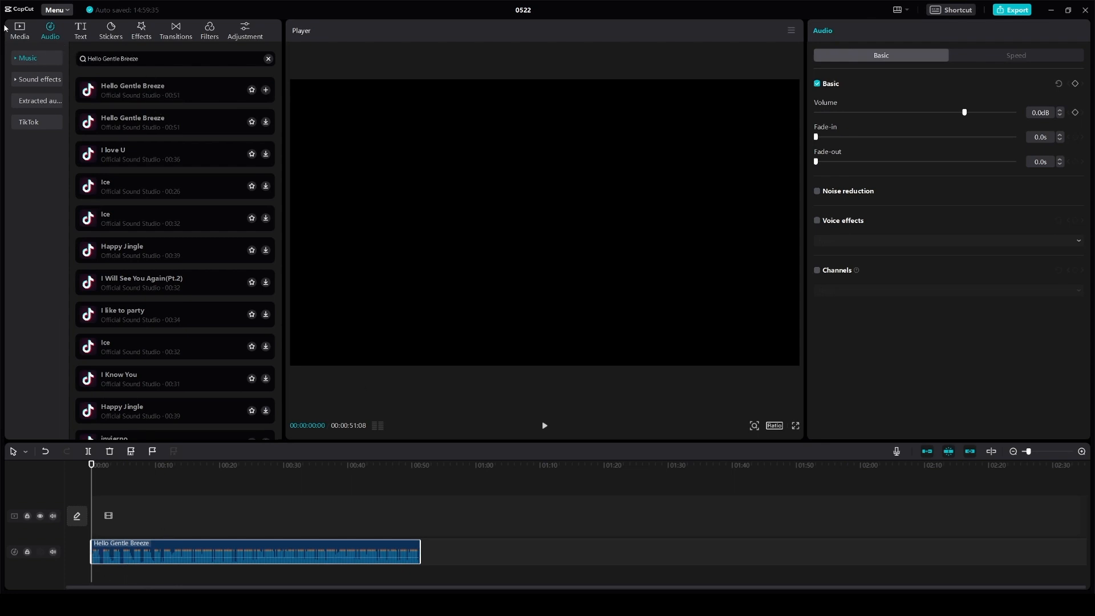
{"action": "left_click", "coordinate": [19, 31]}
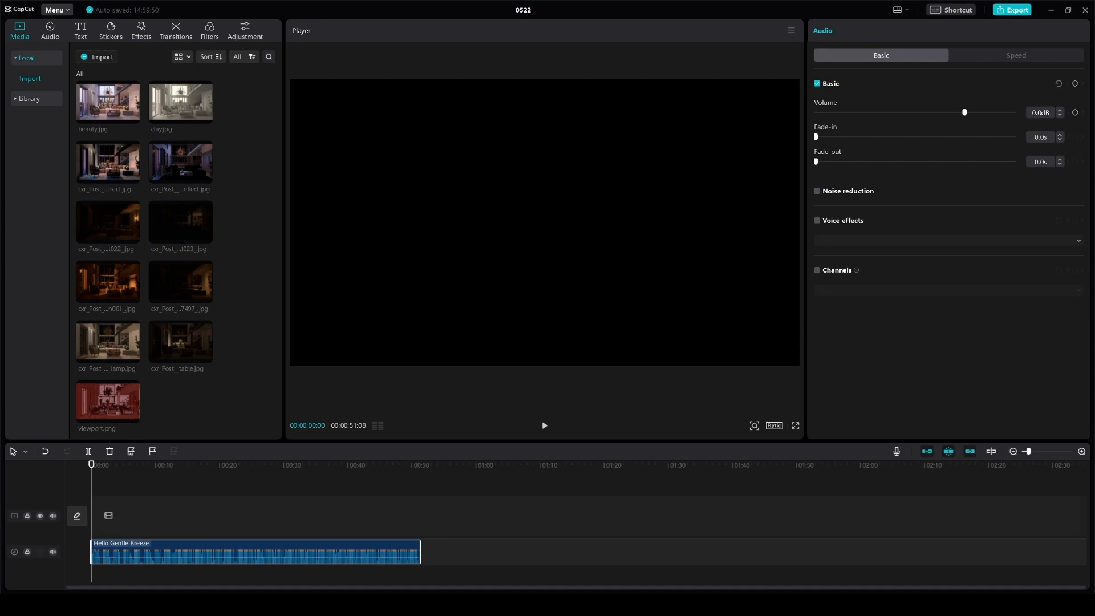
{"action": "mouse_move", "coordinate": [250, 488]}
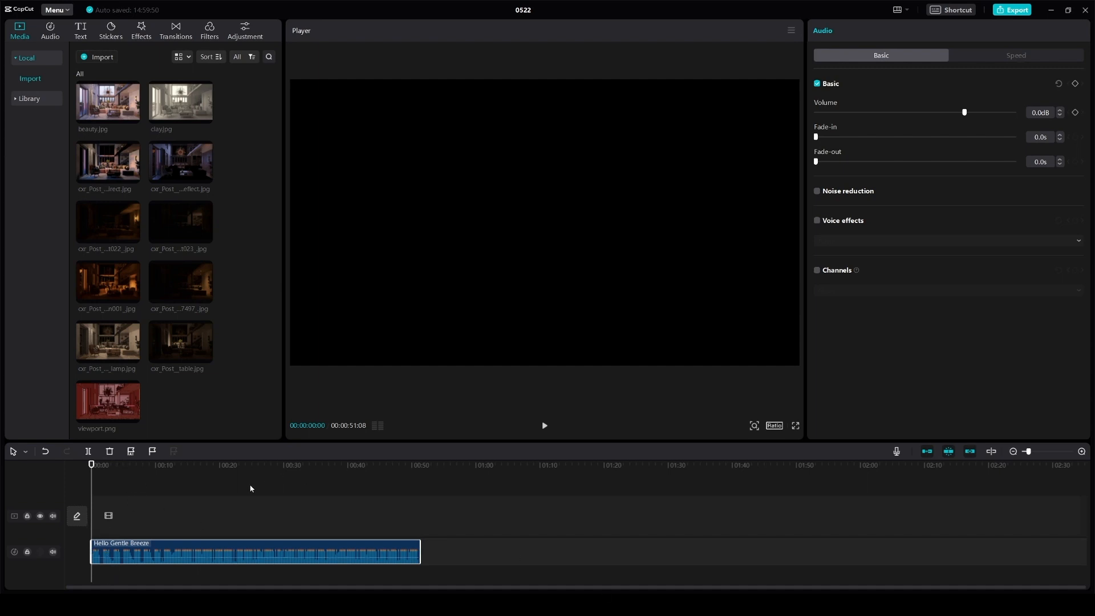
{"action": "mouse_move", "coordinate": [186, 527]}
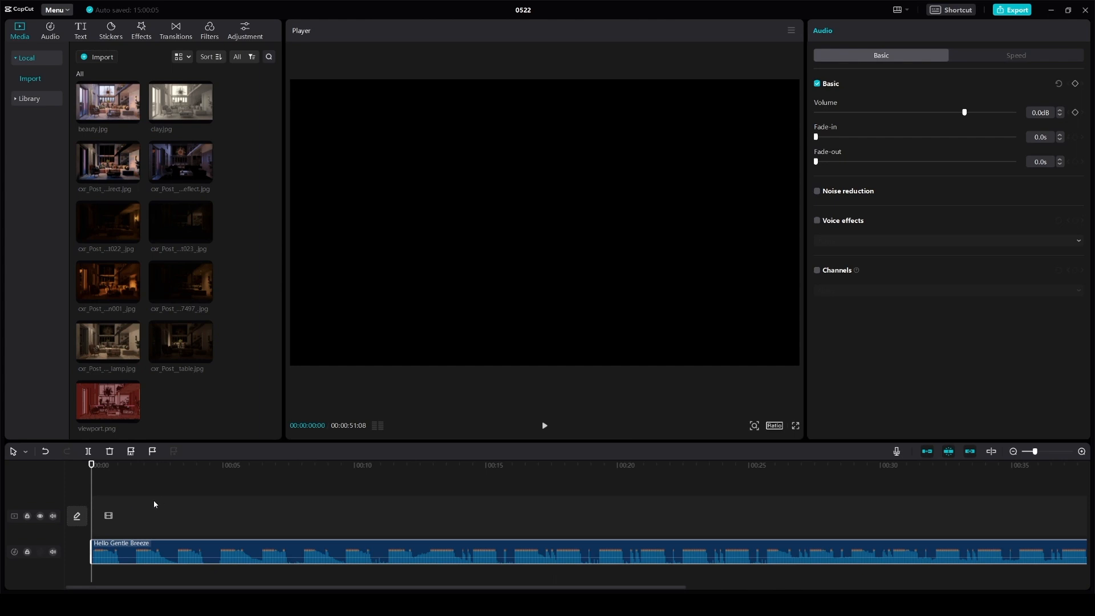
- Play the music and pause at about 00:04 where the first beat lands
{"action": "key", "text": "space"}
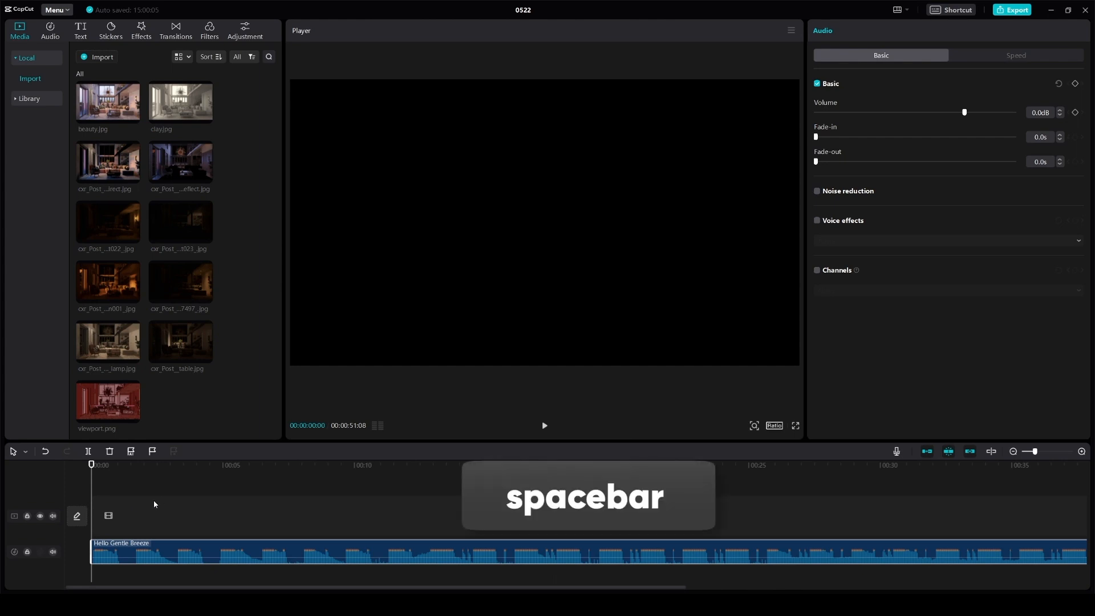
{"action": "key", "text": "space"}
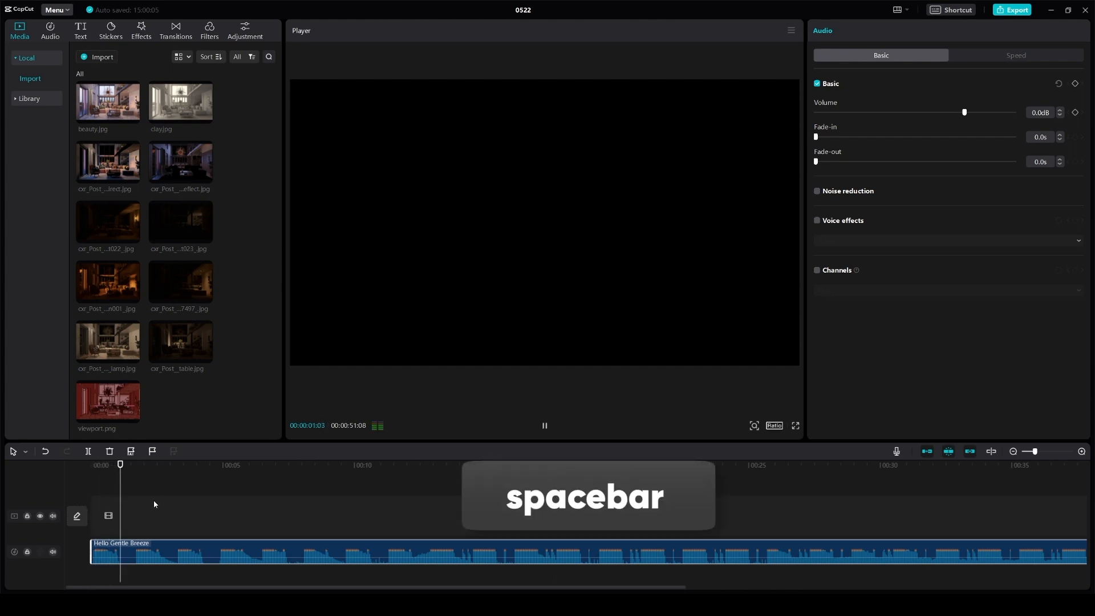
{"action": "key", "text": "space"}
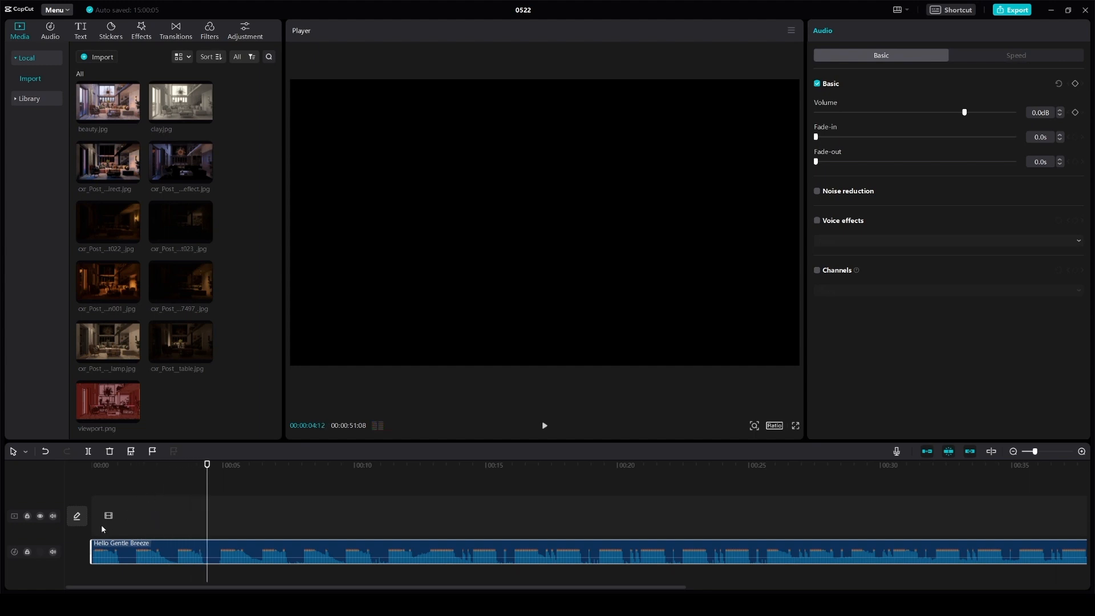
{"action": "mouse_move", "coordinate": [203, 541]}
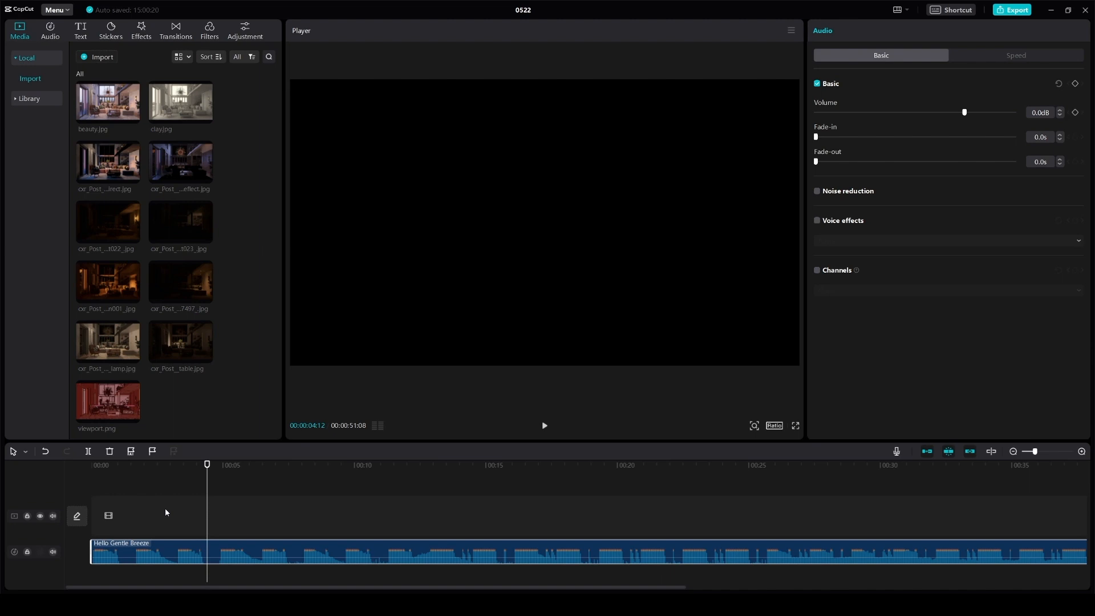
{"action": "mouse_move", "coordinate": [215, 248]}
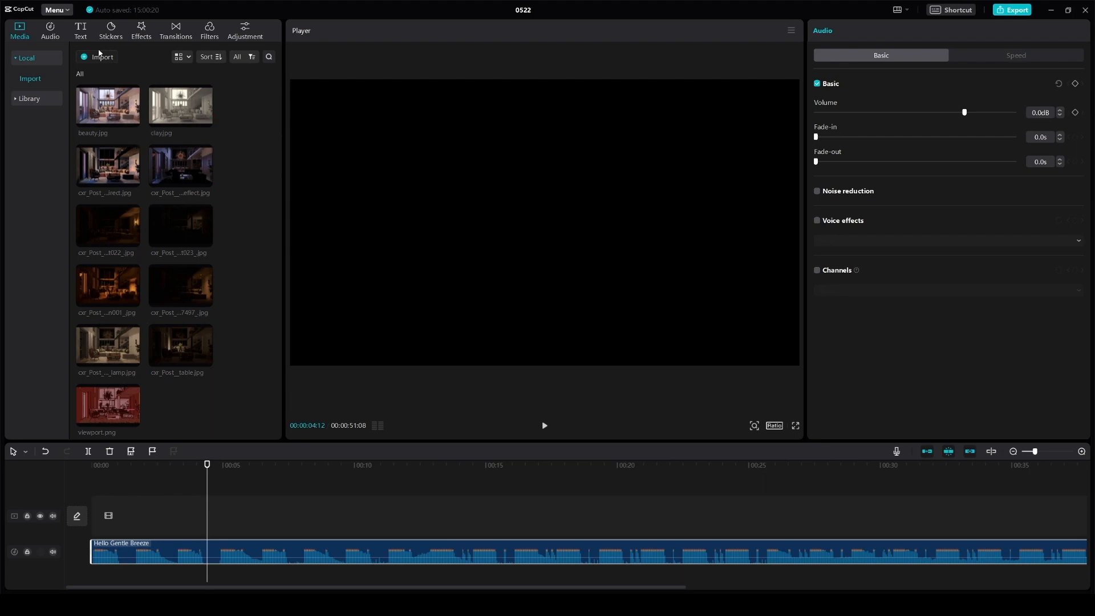
- Import the cxr_Post__Environment__CCHDR render into the project
{"action": "left_click", "coordinate": [101, 57]}
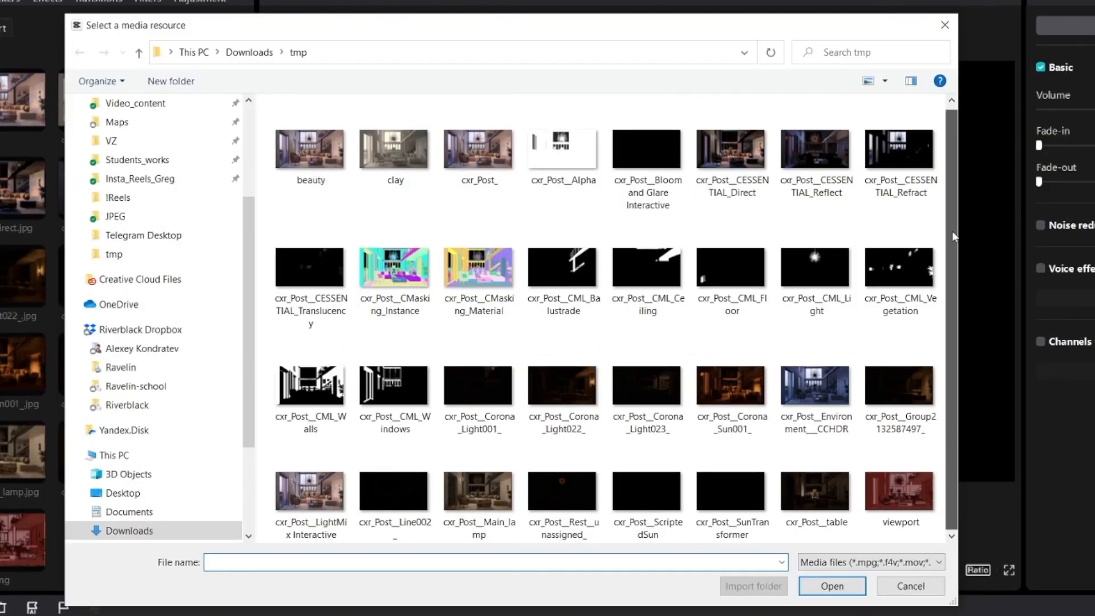
{"action": "left_click", "coordinate": [814, 388]}
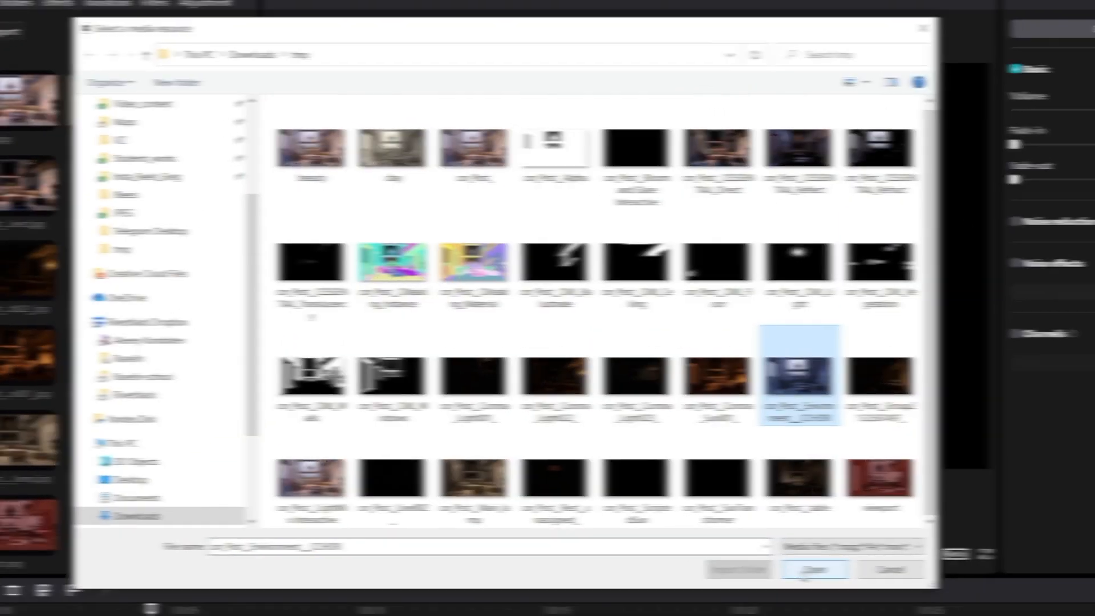
{"action": "left_click", "coordinate": [813, 569]}
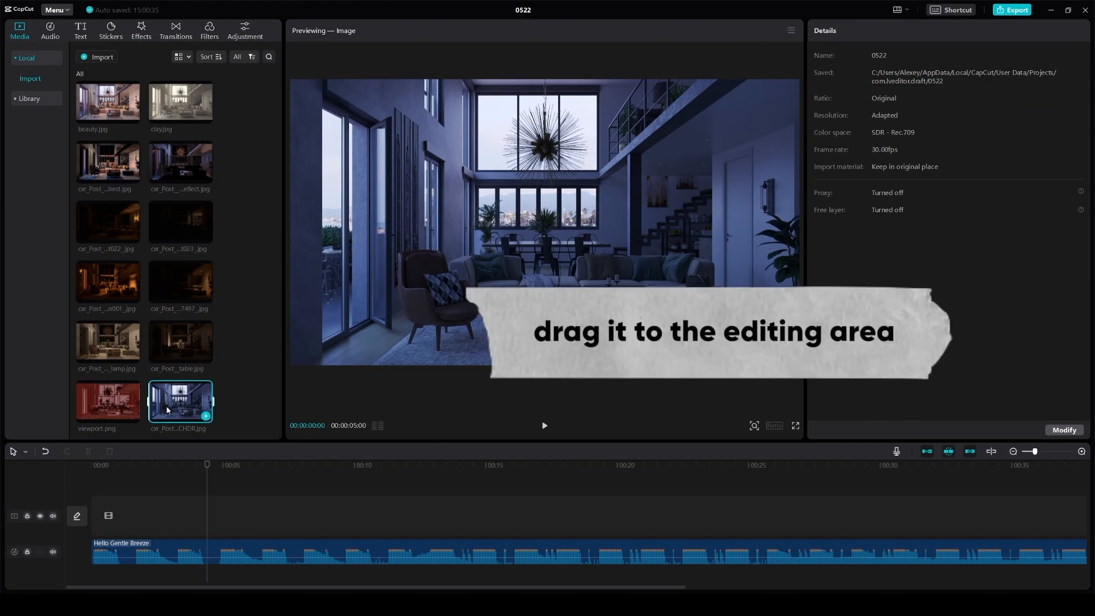
- Place the environment render at the timeline start as a five-second clip
{"action": "left_click_drag", "start_coordinate": [181, 401], "coordinate": [158, 516]}
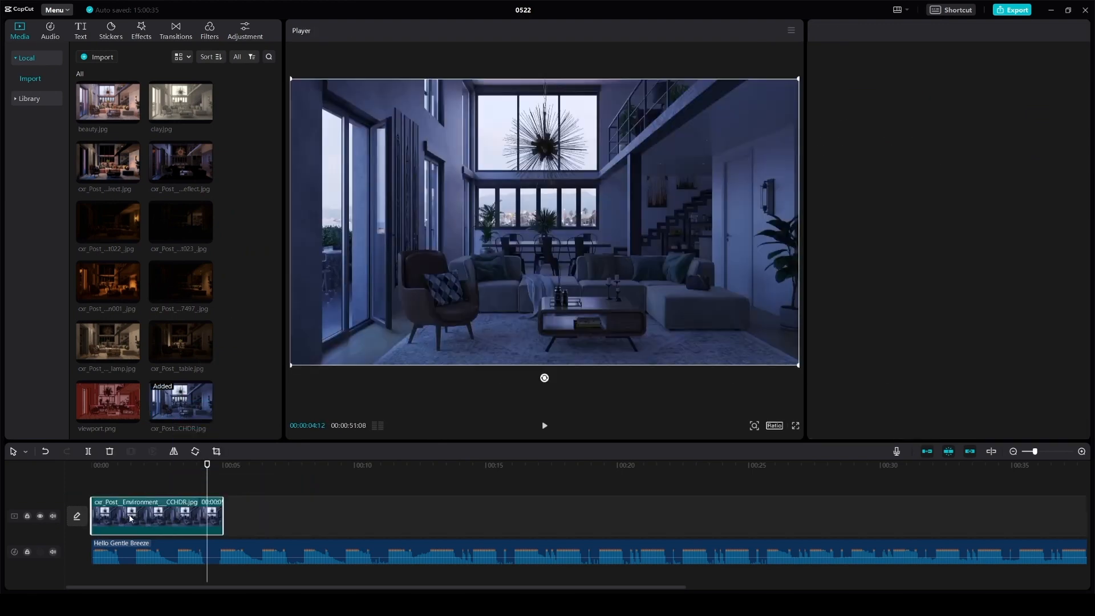
{"action": "left_click", "coordinate": [140, 515]}
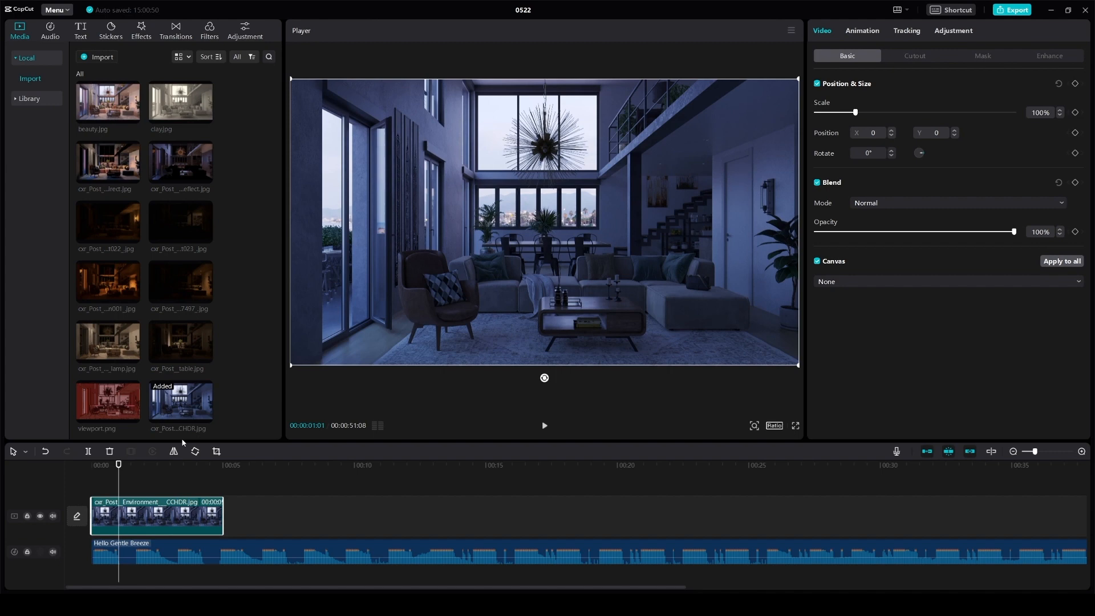
{"action": "left_click", "coordinate": [543, 425]}
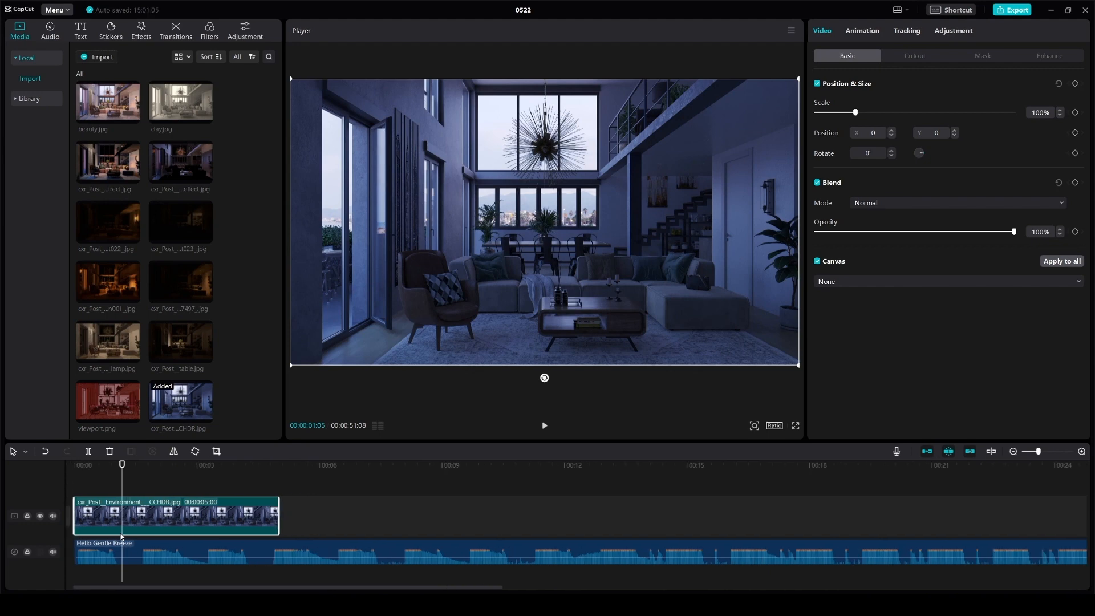
{"action": "mouse_move", "coordinate": [174, 518]}
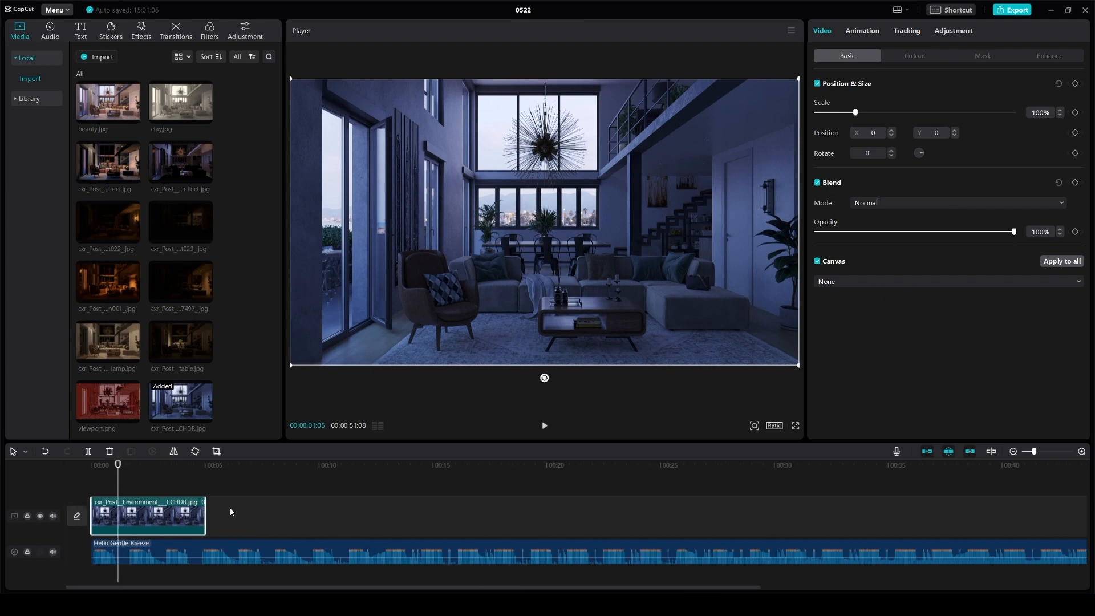
{"action": "left_click_drag", "start_coordinate": [207, 516], "coordinate": [863, 515]}
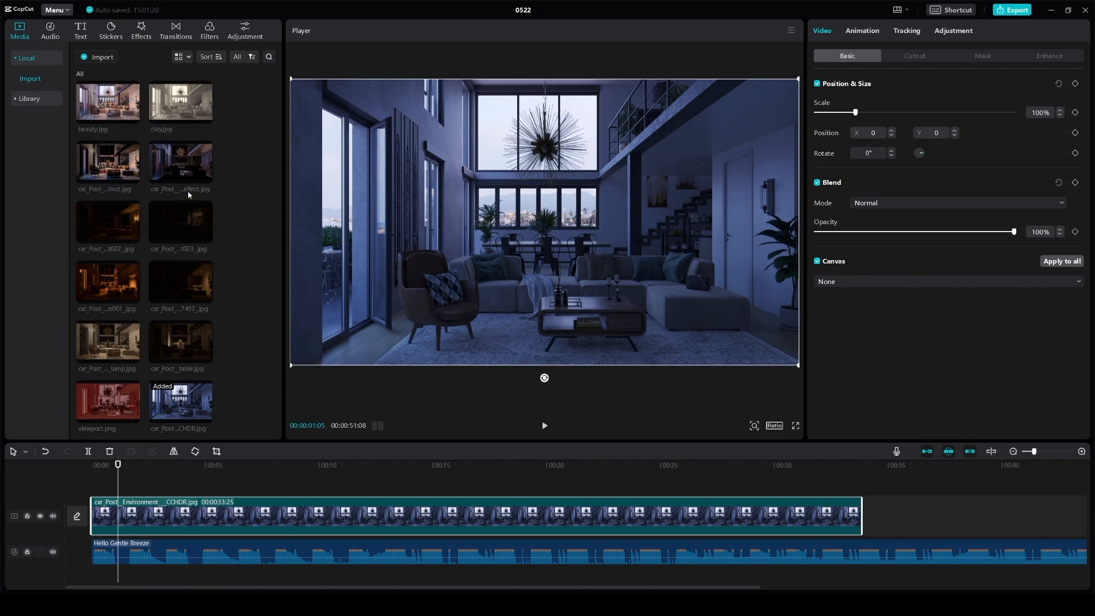
{"action": "mouse_move", "coordinate": [256, 469]}
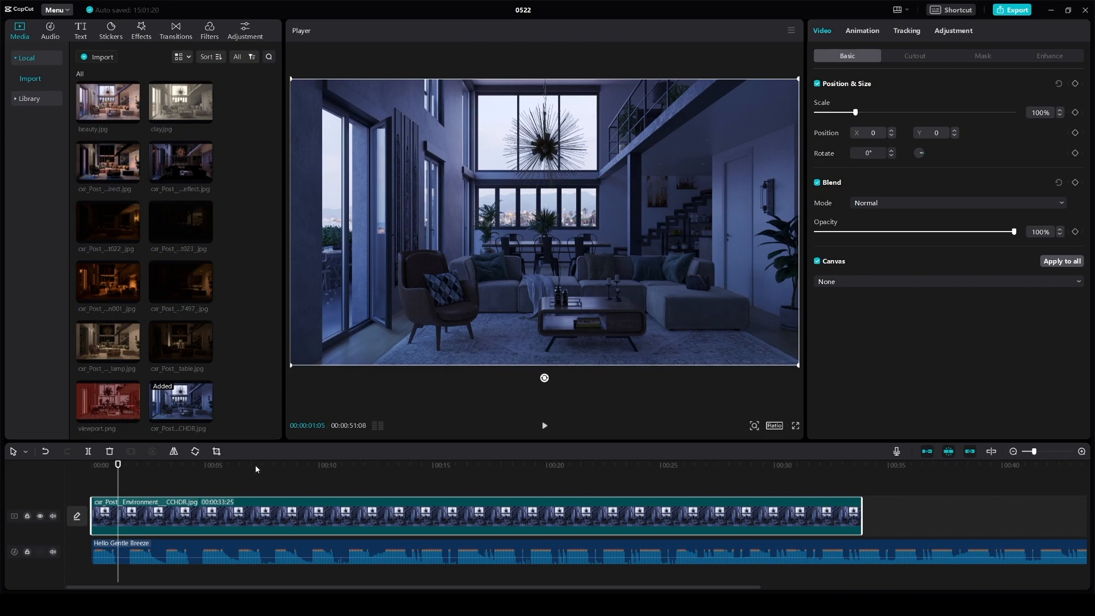
{"action": "mouse_move", "coordinate": [435, 468]}
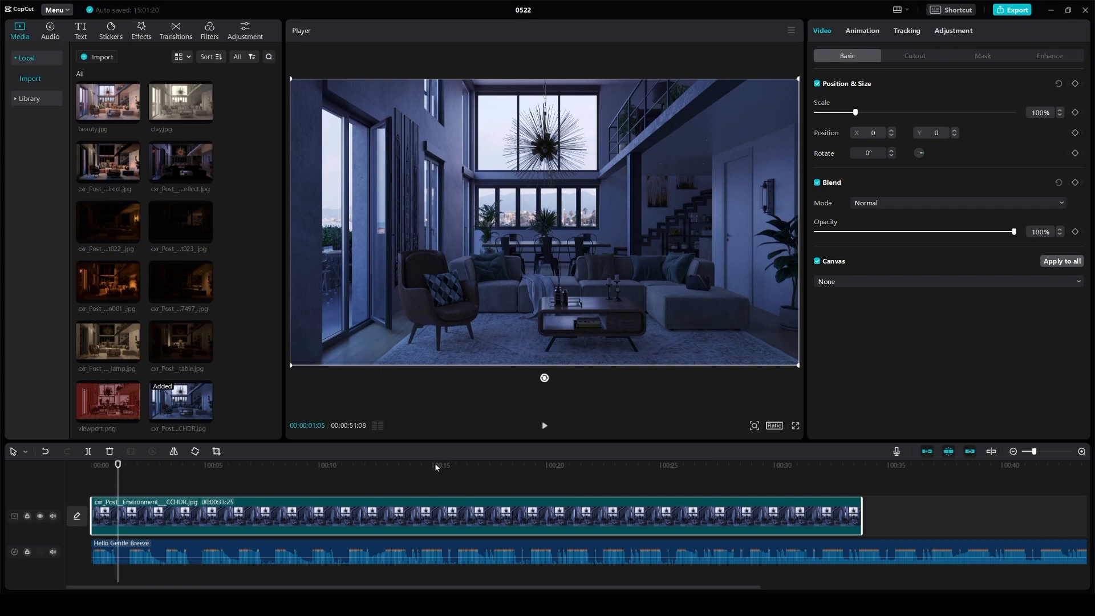
{"action": "mouse_move", "coordinate": [435, 472]}
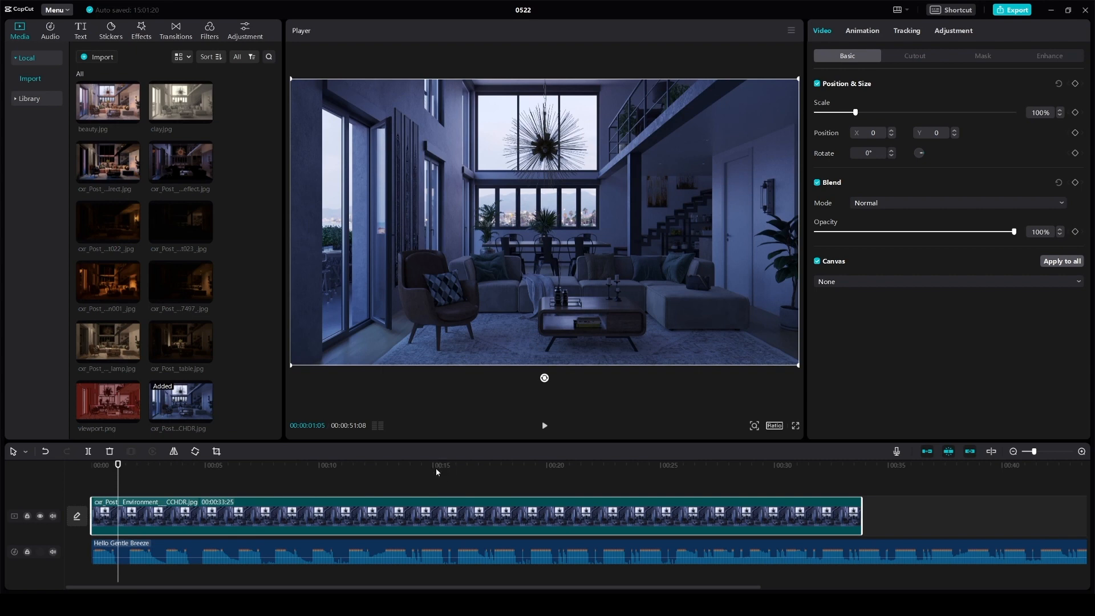
{"action": "mouse_move", "coordinate": [75, 516]}
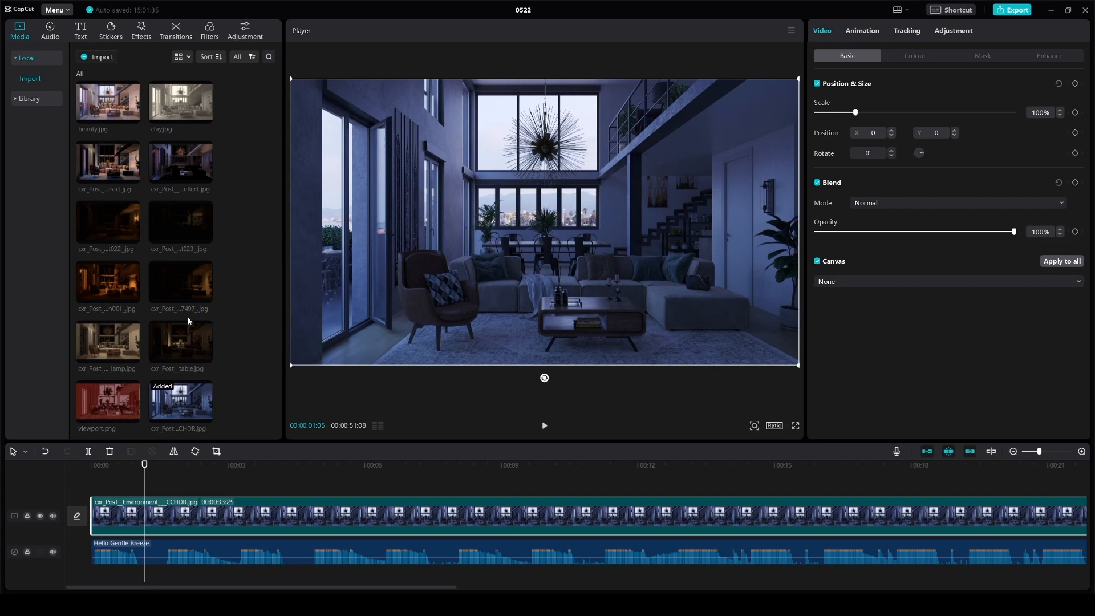
{"action": "mouse_move", "coordinate": [250, 275]}
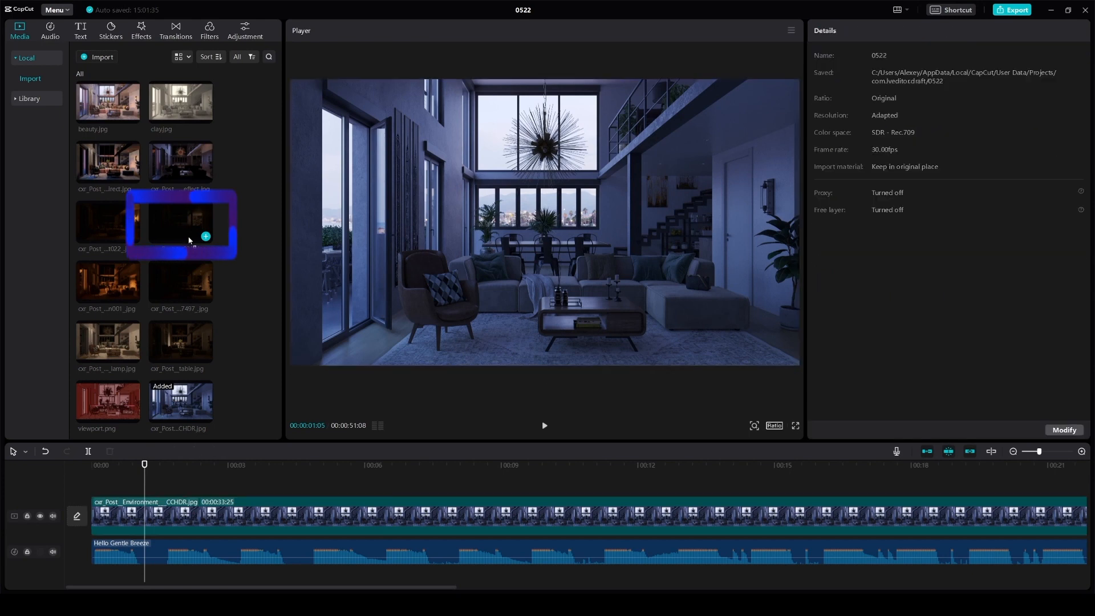
- Layer Light023 above the environment clip in Screen blend mode and compare by toggling visibility
{"action": "left_click_drag", "start_coordinate": [181, 224], "coordinate": [283, 510]}
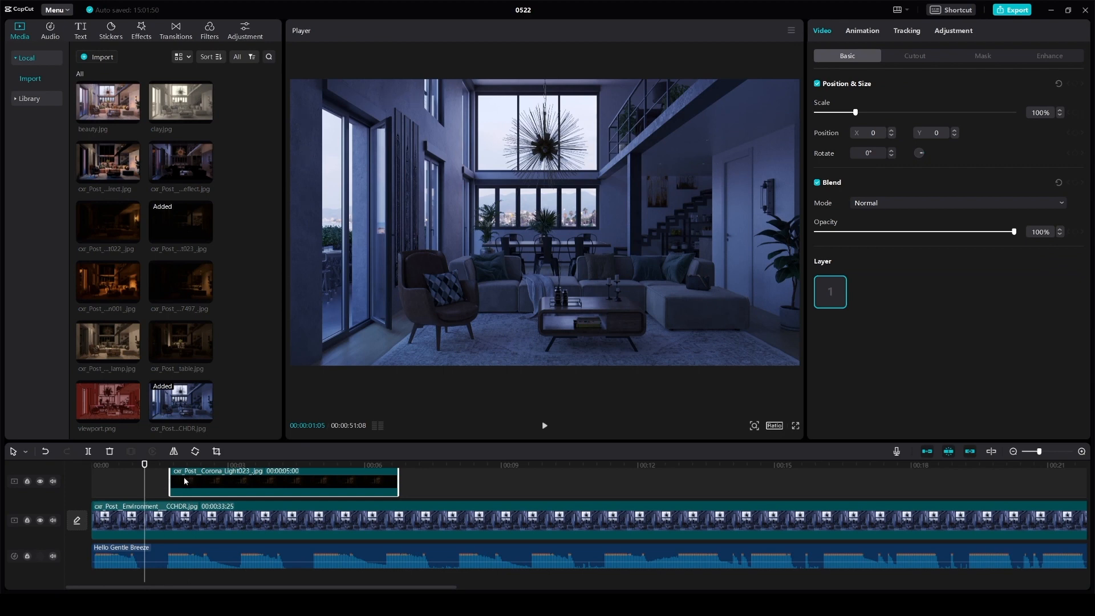
{"action": "mouse_move", "coordinate": [188, 479]}
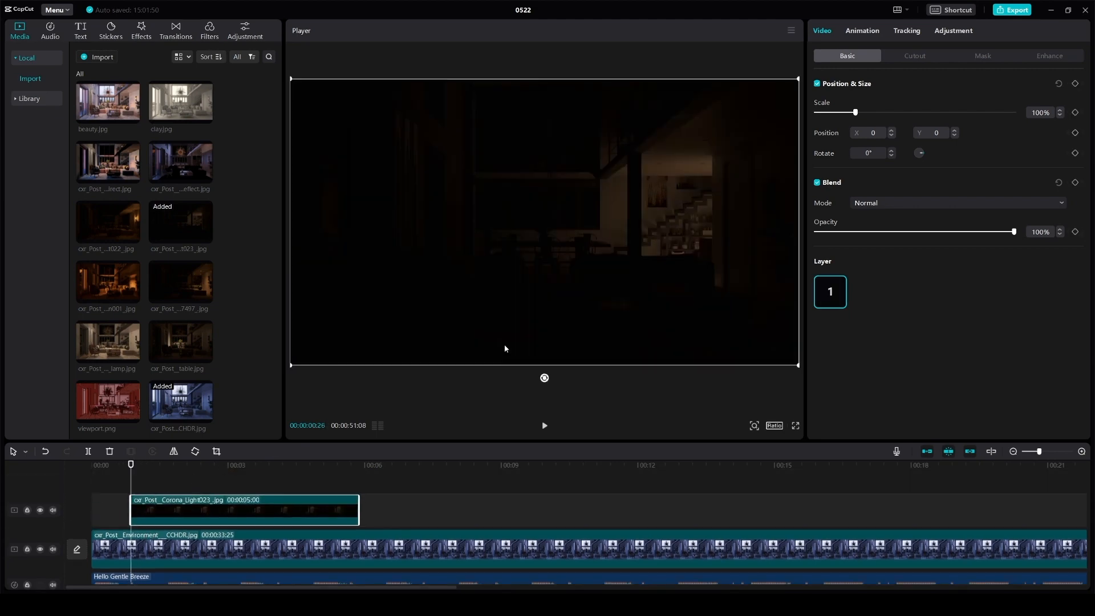
{"action": "mouse_move", "coordinate": [559, 282]}
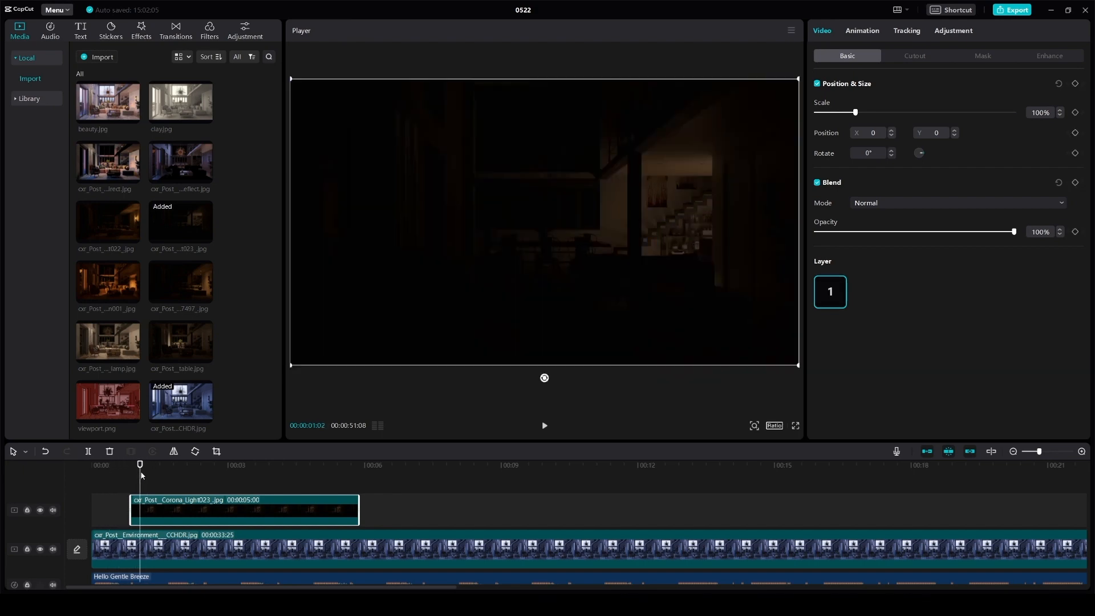
{"action": "mouse_move", "coordinate": [240, 451]}
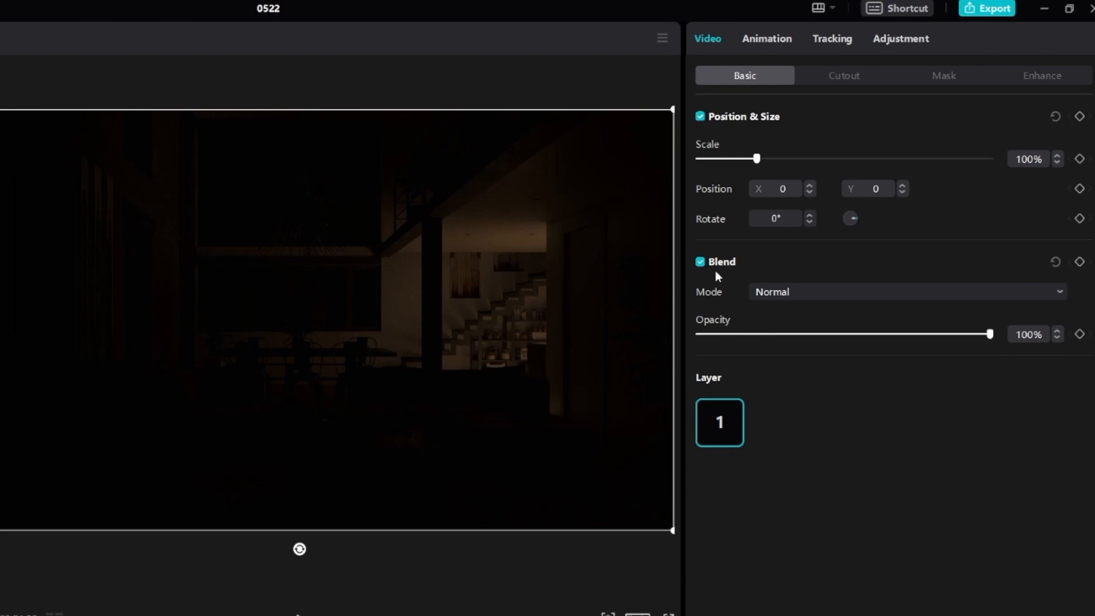
{"action": "left_click", "coordinate": [907, 290]}
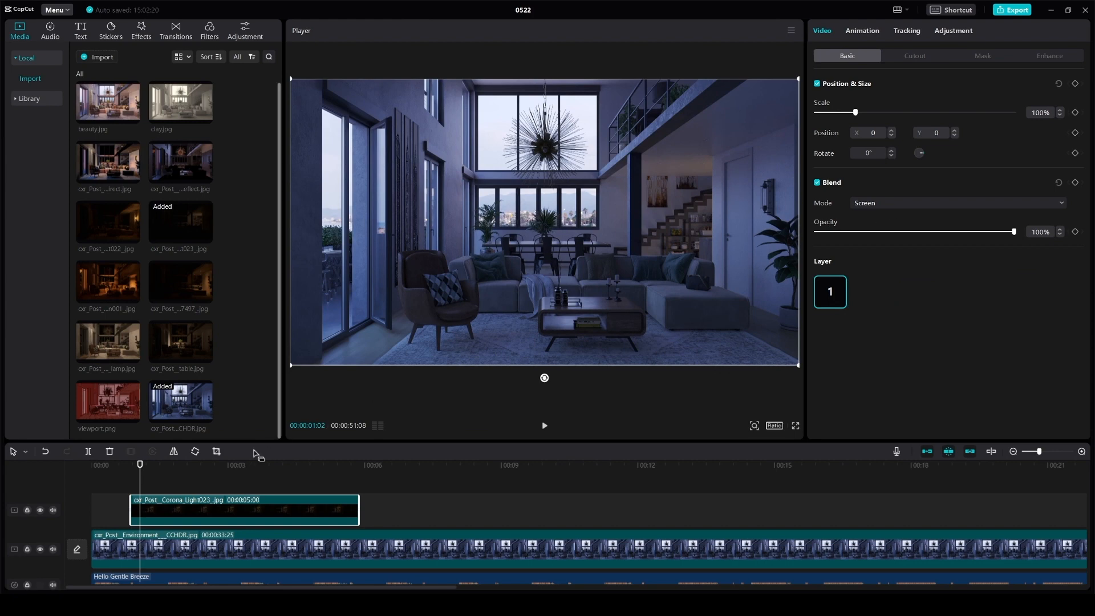
{"action": "left_click", "coordinate": [40, 509]}
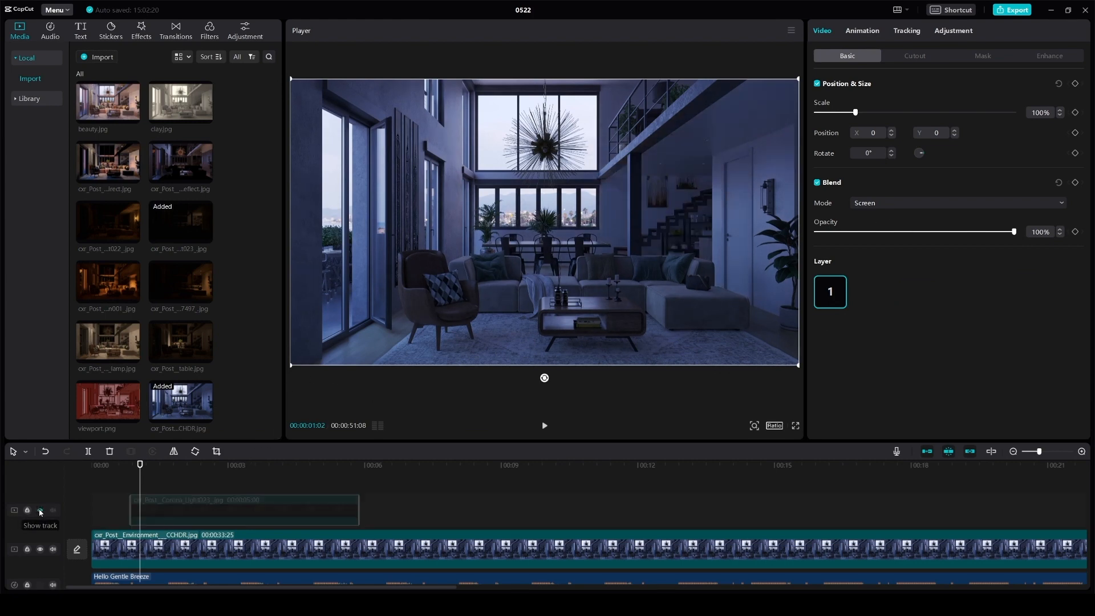
{"action": "left_click", "coordinate": [39, 510]}
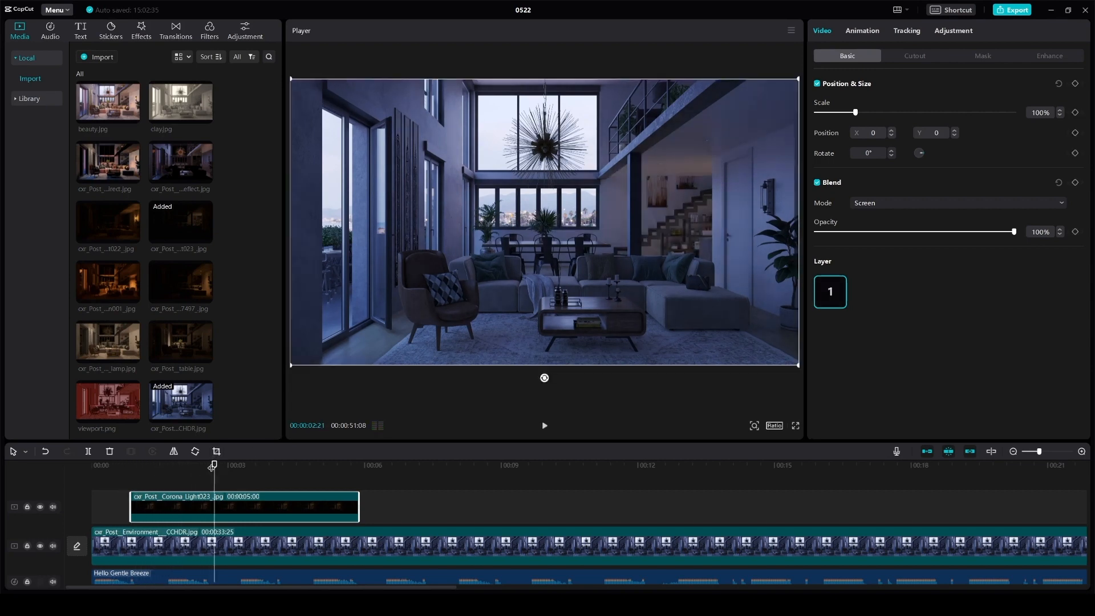
{"action": "left_click", "coordinate": [89, 465]}
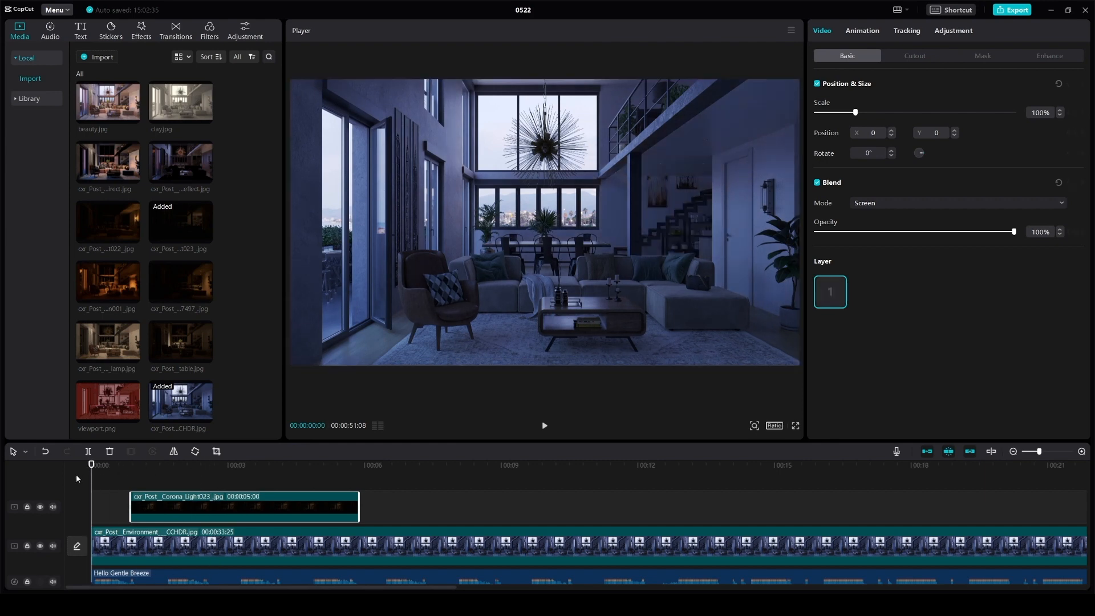
- Select the Light023 clip so it can be stretched to match the environment clip
{"action": "left_click", "coordinate": [544, 425]}
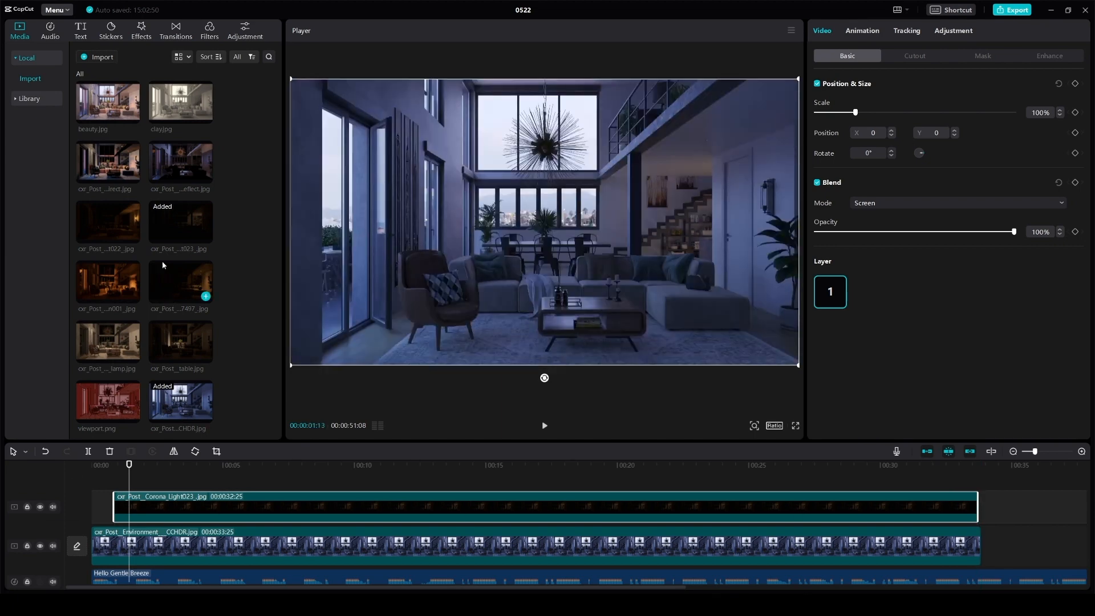
{"action": "mouse_move", "coordinate": [108, 220]}
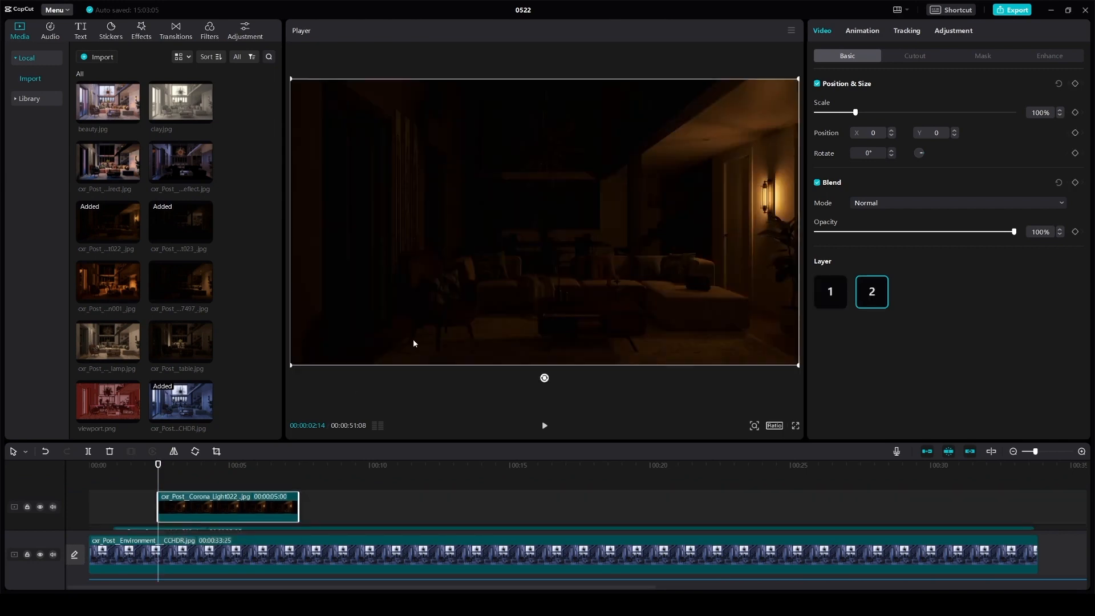
- Set Light022 to Screen blend and extend it to about 31 seconds
{"action": "left_click", "coordinate": [957, 203]}
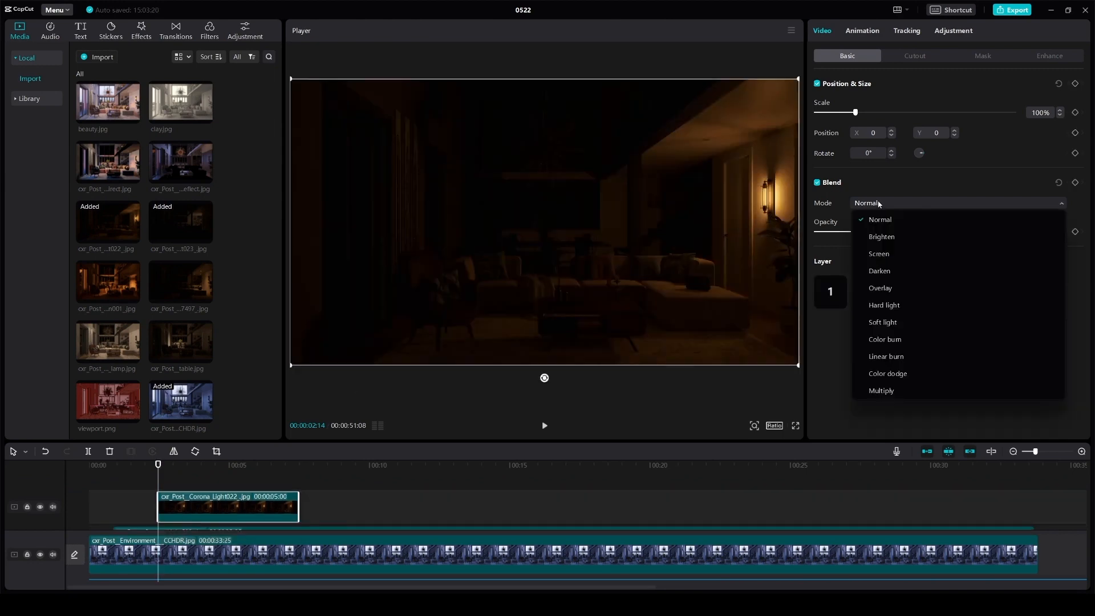
{"action": "left_click", "coordinate": [879, 253]}
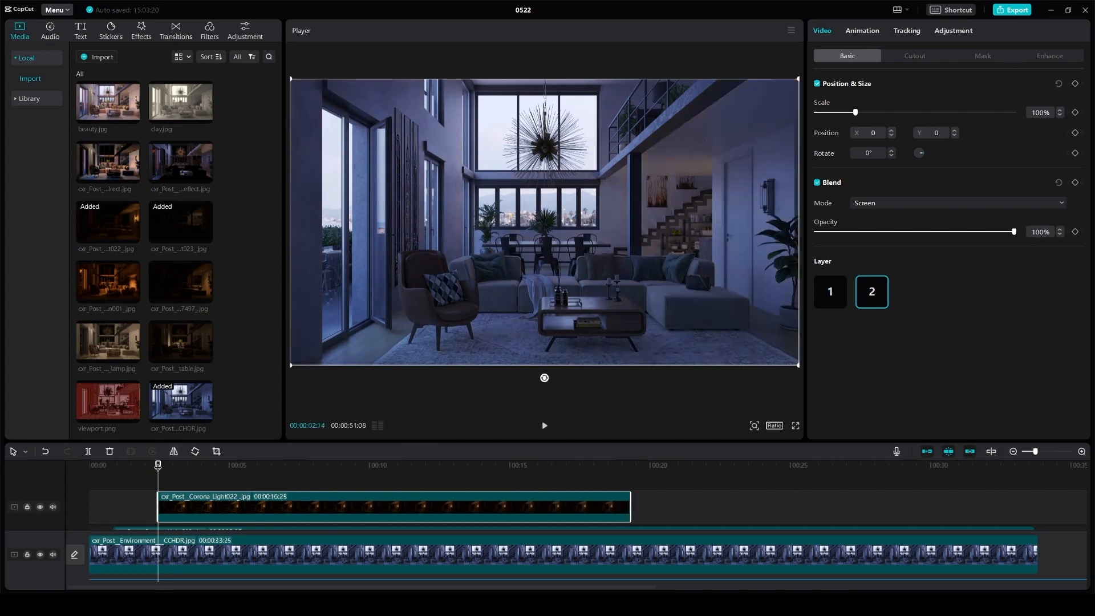
{"action": "left_click", "coordinate": [543, 425]}
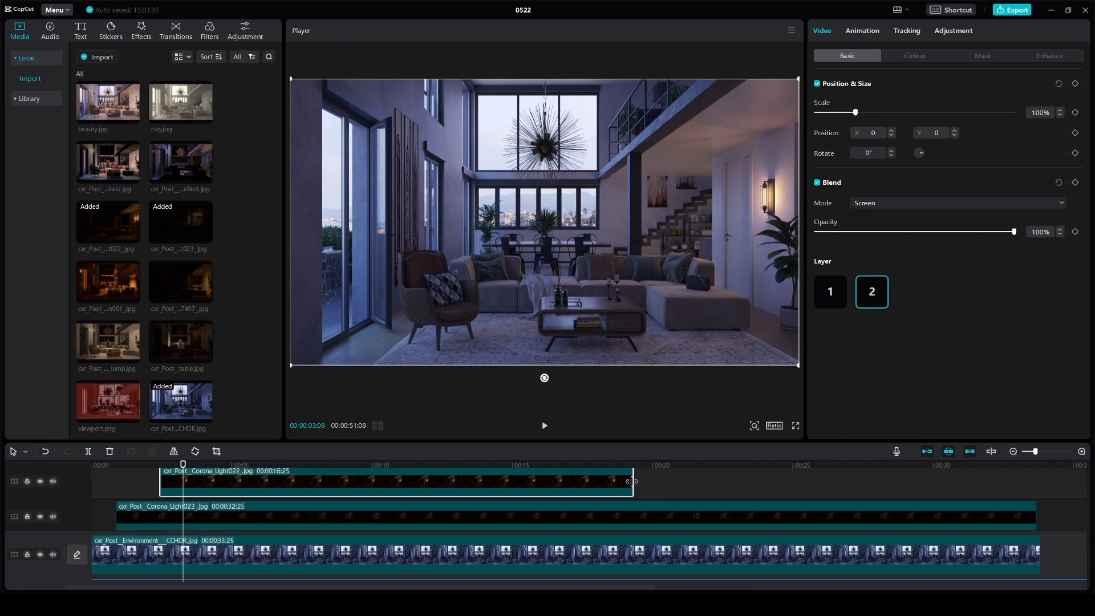
{"action": "left_click_drag", "start_coordinate": [629, 480], "coordinate": [1033, 480]}
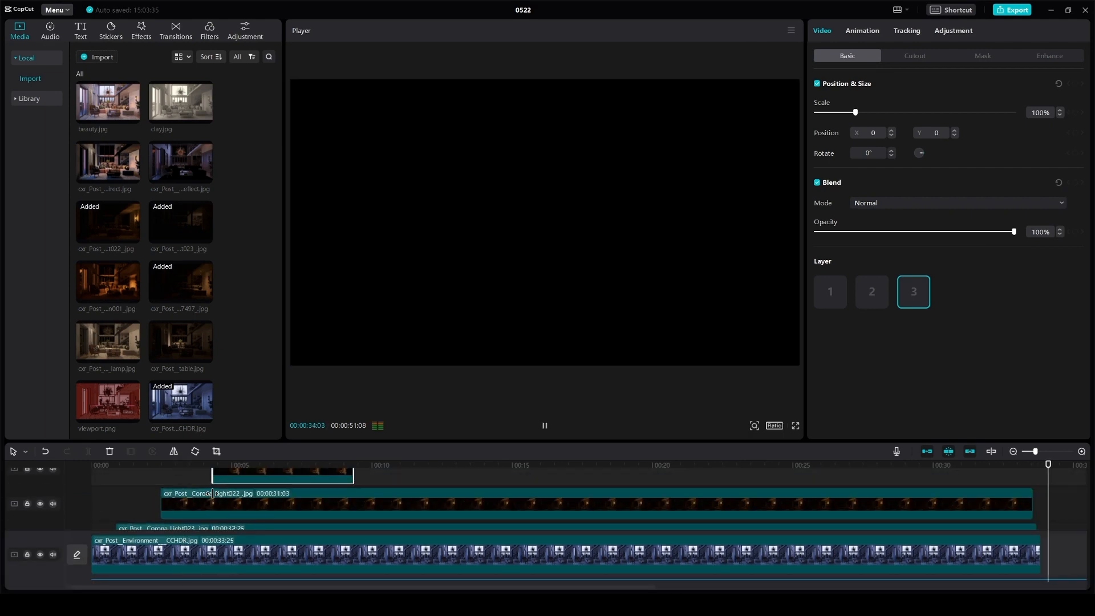
- Pause playback and give the third light layer the Screen blend mode
{"action": "left_click", "coordinate": [198, 466]}
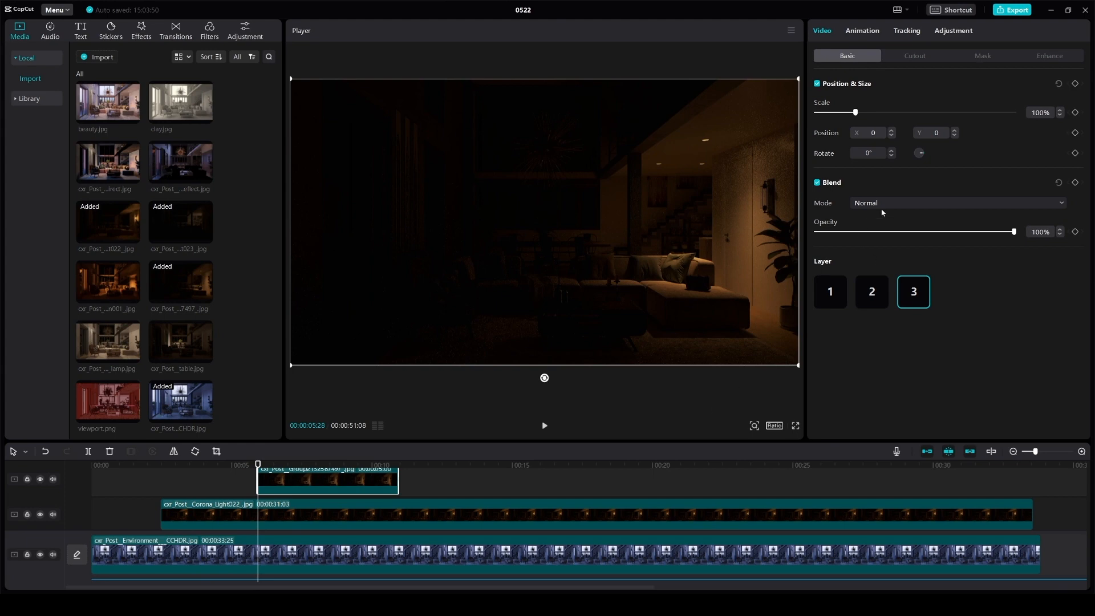
{"action": "left_click", "coordinate": [957, 203]}
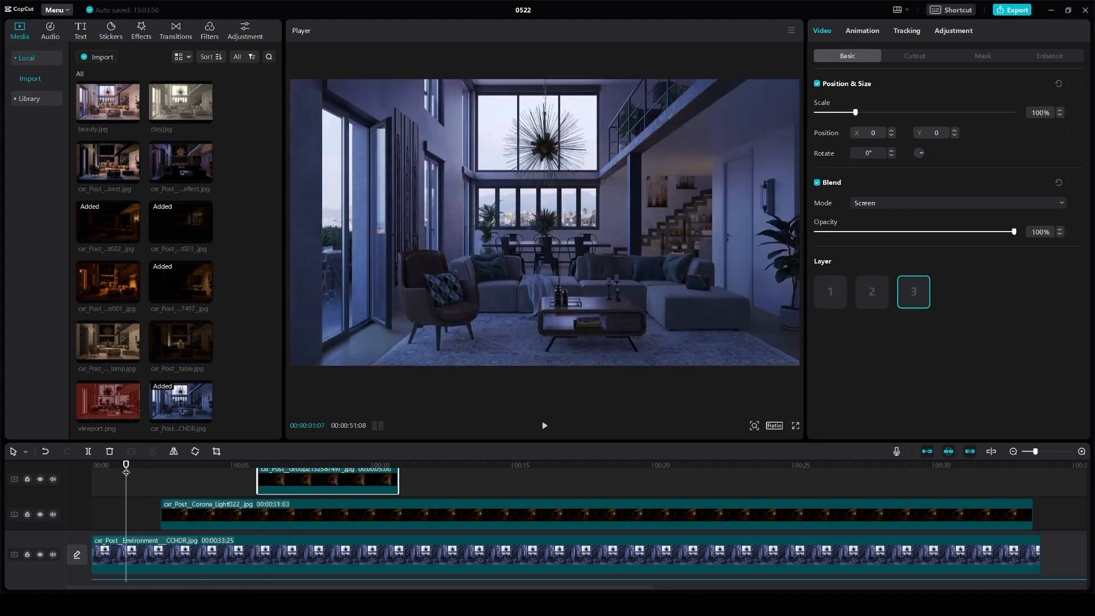
{"action": "left_click", "coordinate": [544, 425]}
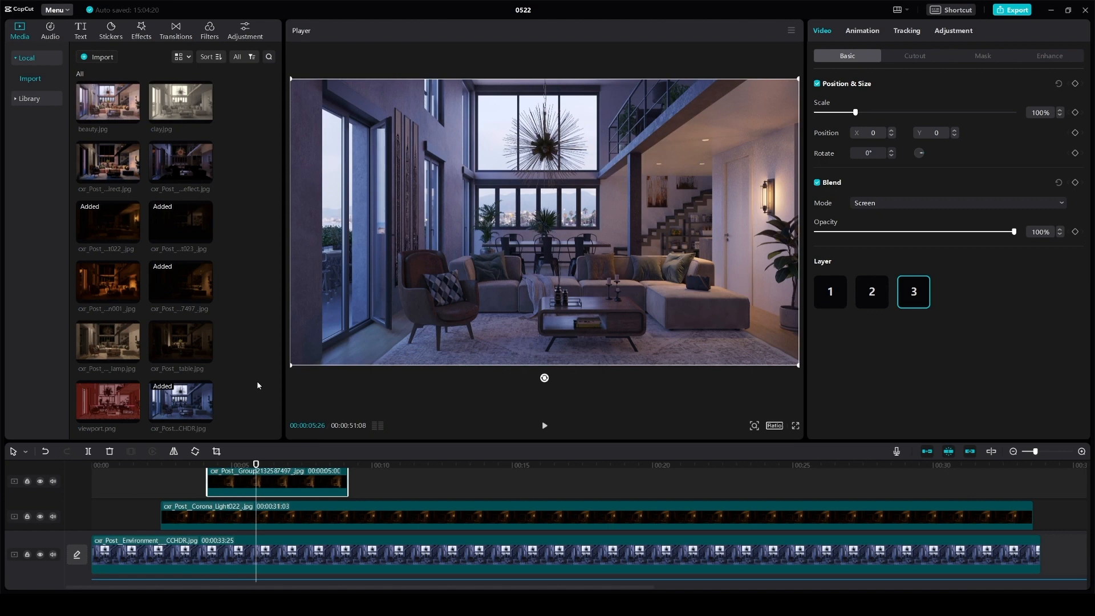
{"action": "mouse_move", "coordinate": [108, 271]}
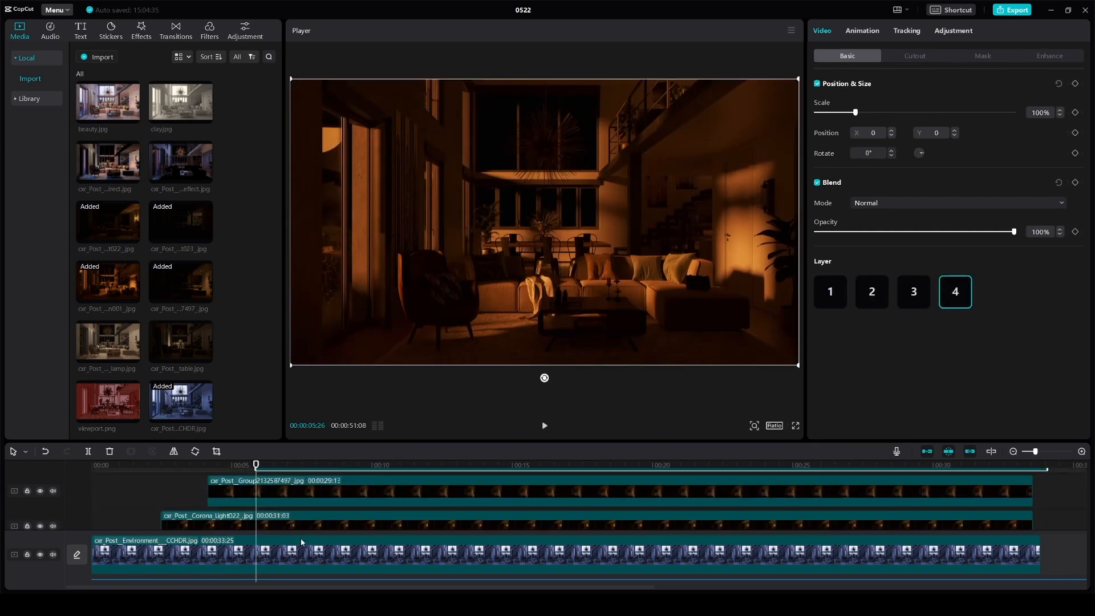
- Set the Sun001 layer to Screen blend and preview the warm sunlight
{"action": "left_click", "coordinate": [957, 203]}
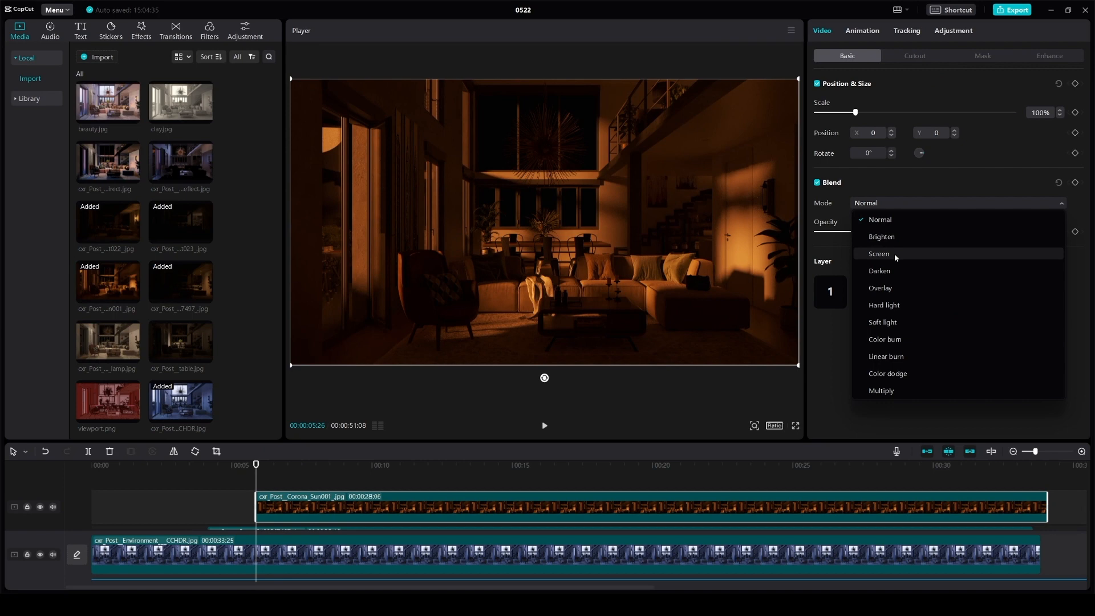
{"action": "left_click", "coordinate": [878, 253]}
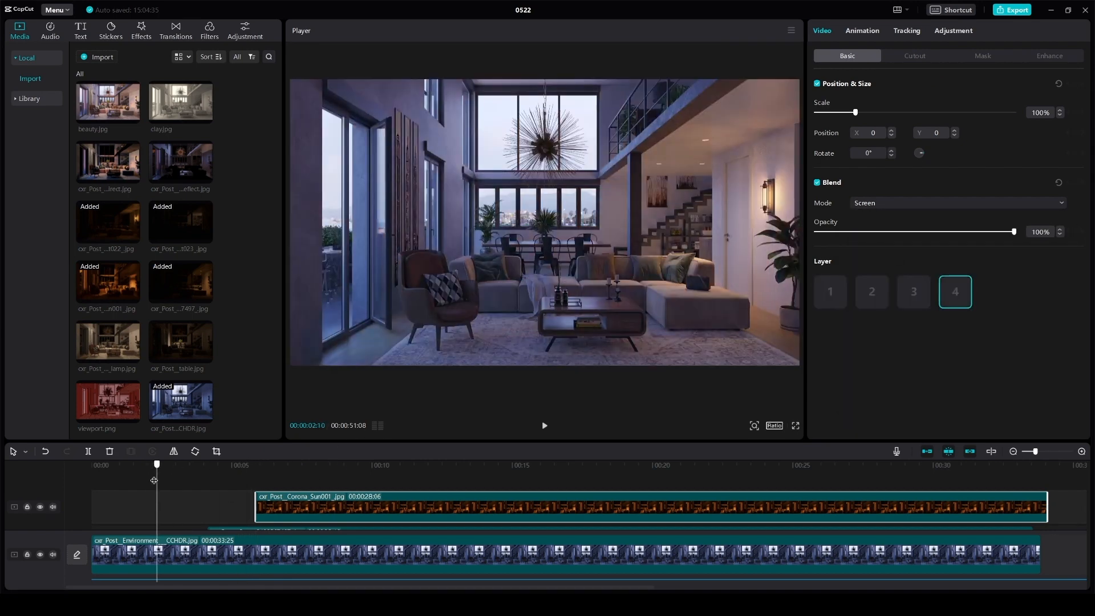
{"action": "left_click", "coordinate": [543, 426]}
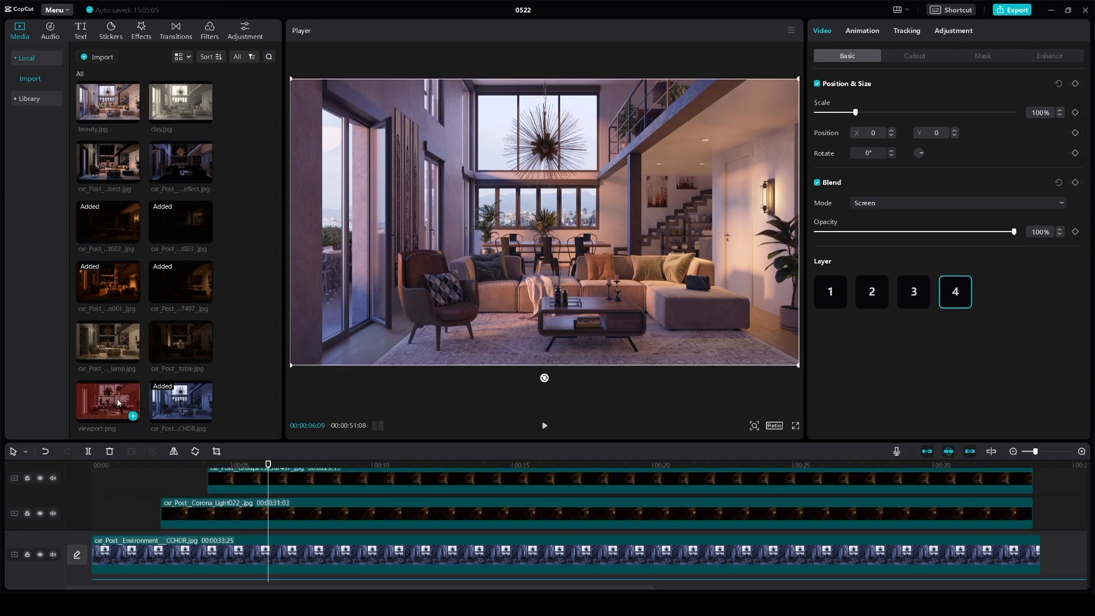
- Place clay.jpg on a fifth track as a brief flash near six seconds and review it
{"action": "left_click", "coordinate": [180, 103]}
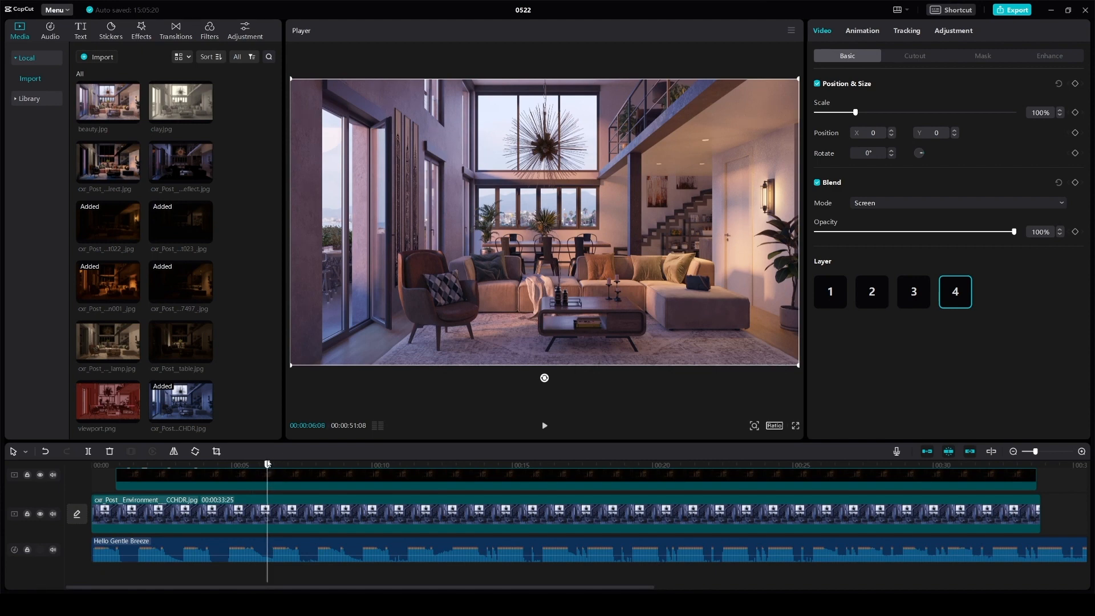
{"action": "left_click", "coordinate": [544, 425]}
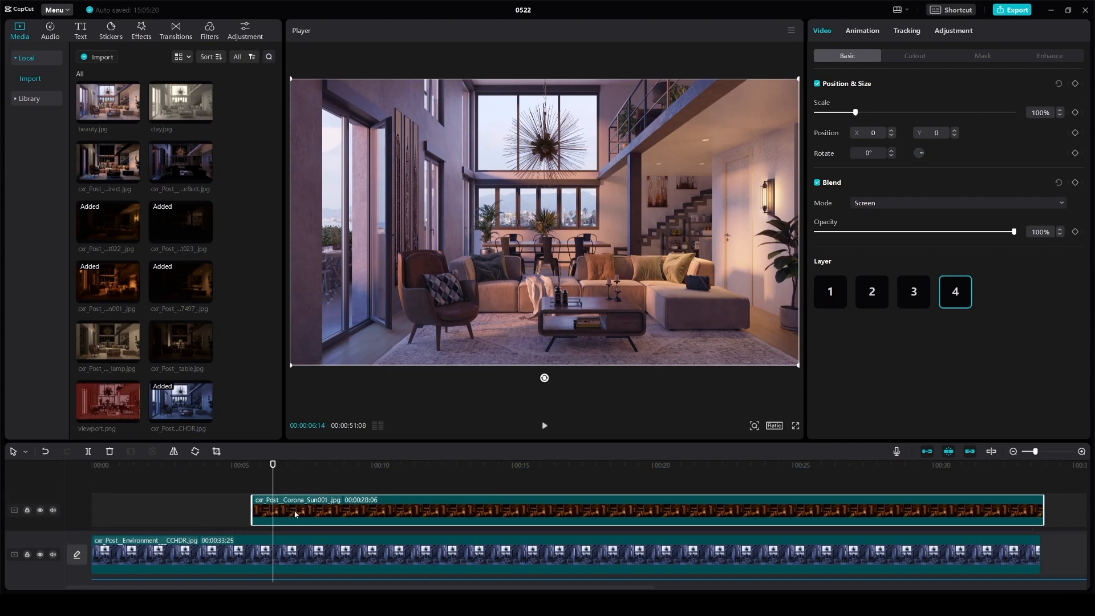
{"action": "mouse_move", "coordinate": [159, 122]}
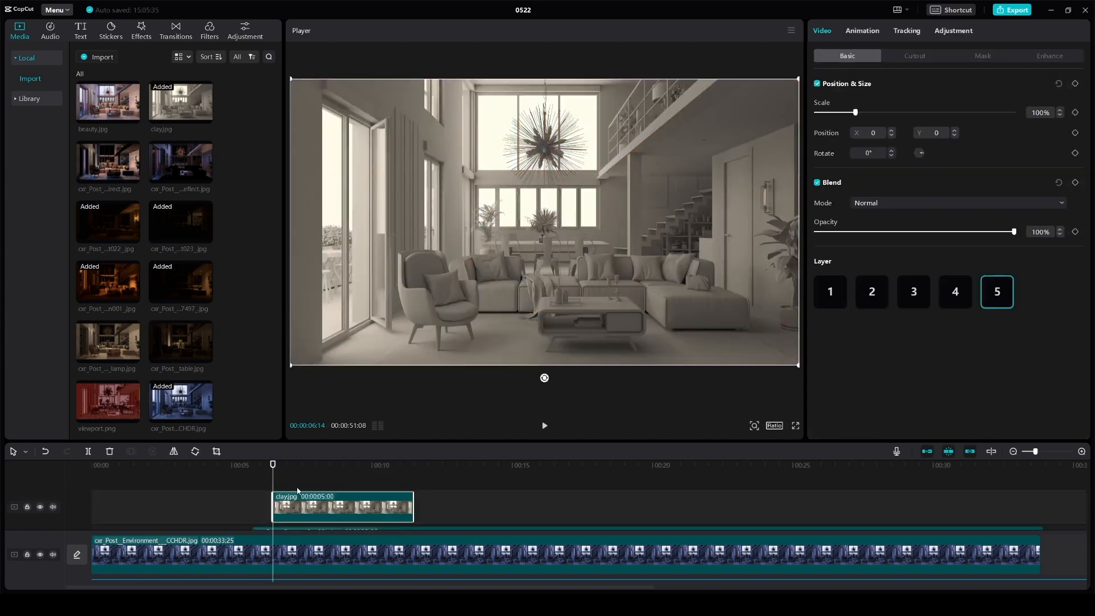
{"action": "left_click_drag", "start_coordinate": [273, 464], "coordinate": [196, 464]}
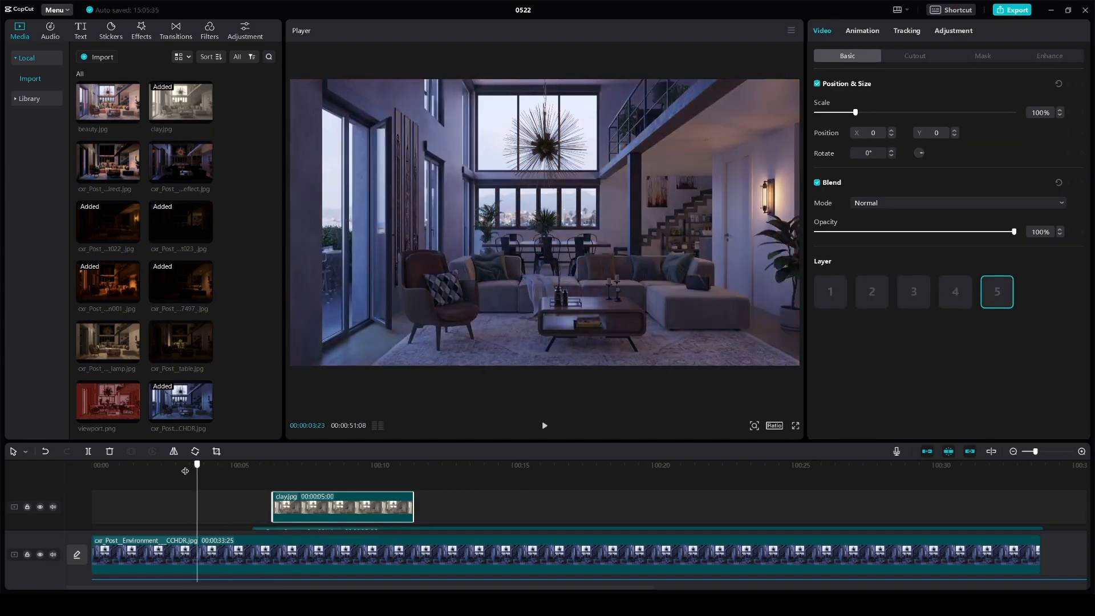
{"action": "left_click", "coordinate": [544, 425]}
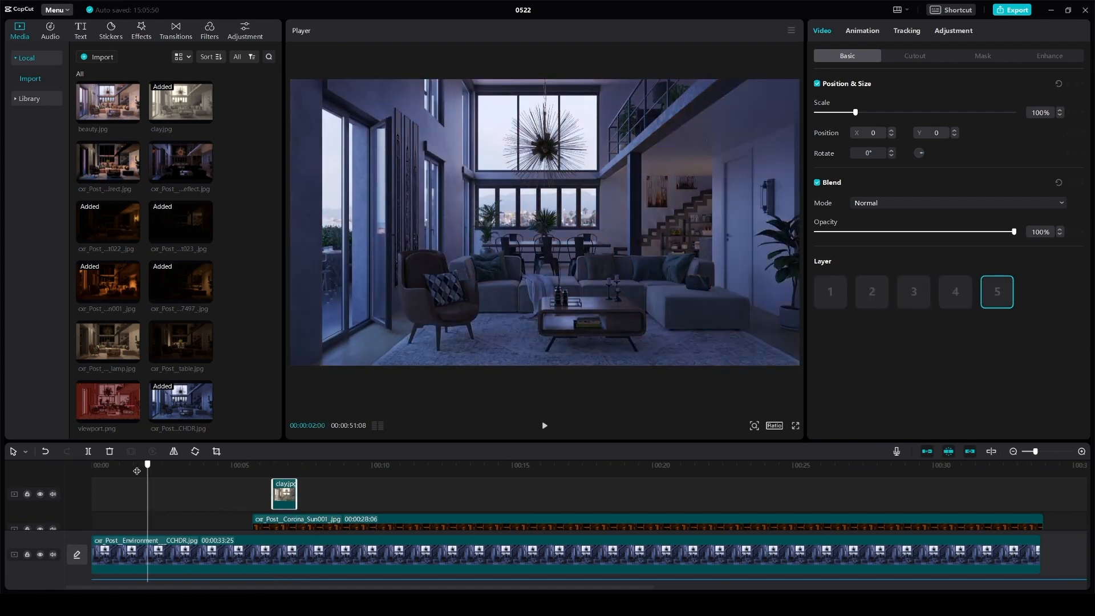
{"action": "left_click", "coordinate": [544, 425]}
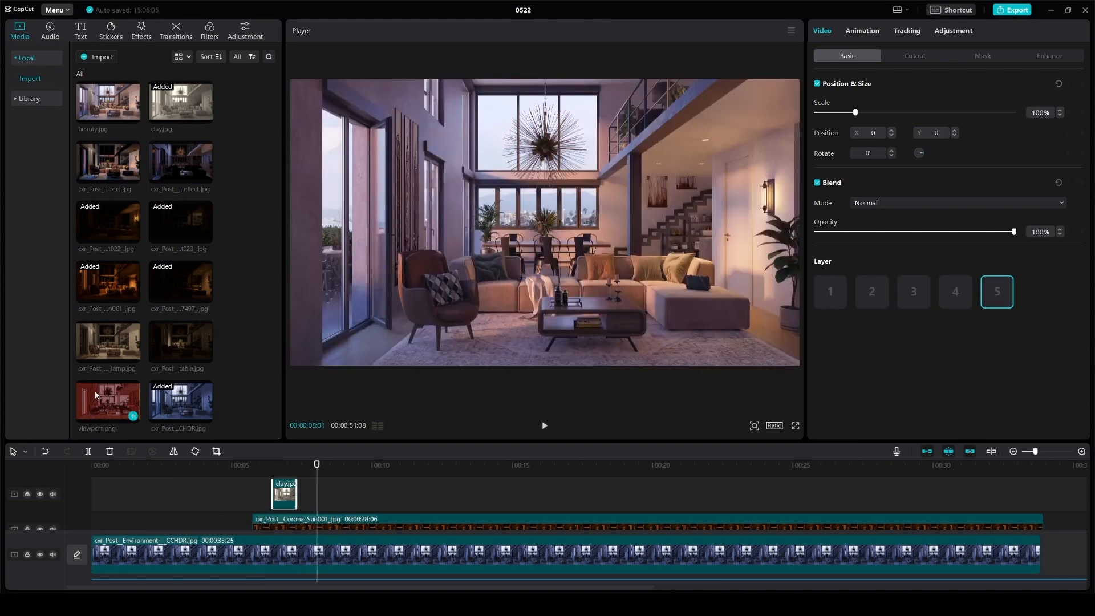
- Add viewport.jpg as a short flash clip on an upper track near eight seconds
{"action": "left_click", "coordinate": [108, 400]}
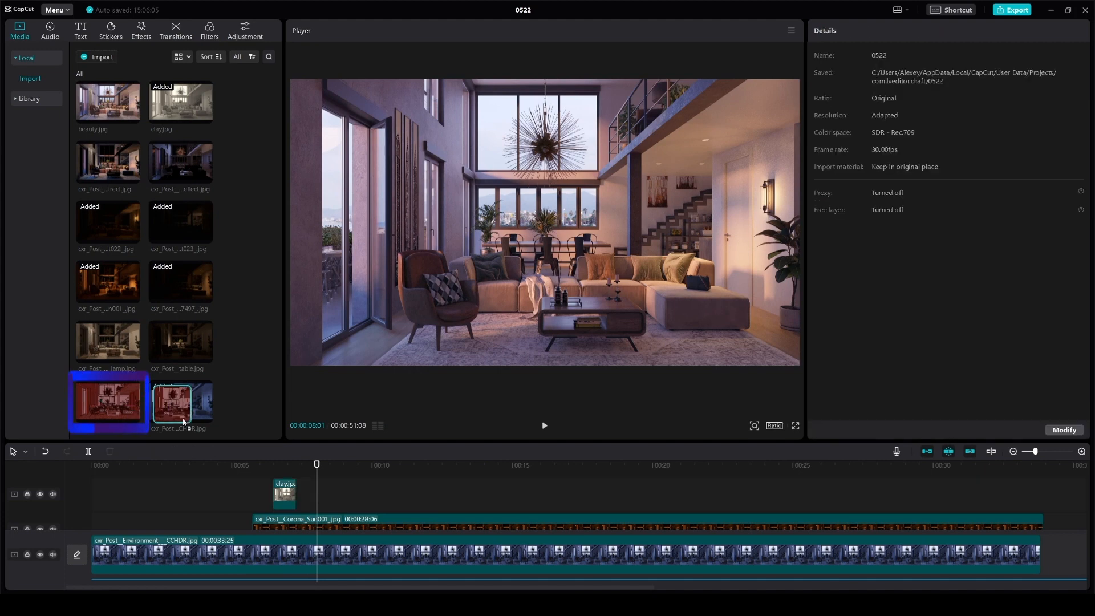
{"action": "left_click", "coordinate": [314, 500]}
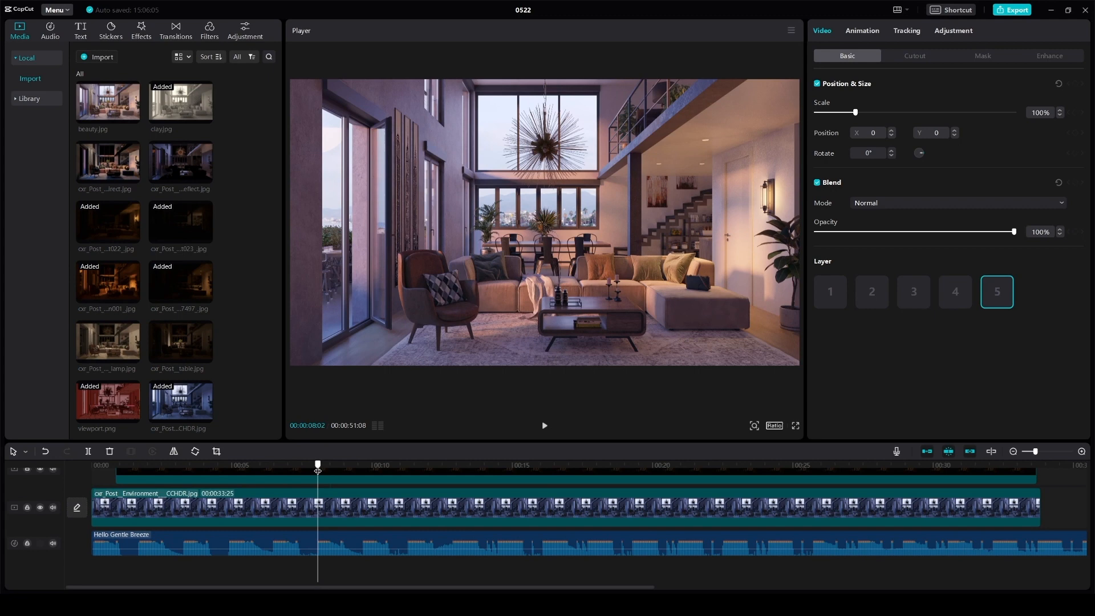
{"action": "left_click", "coordinate": [332, 464]}
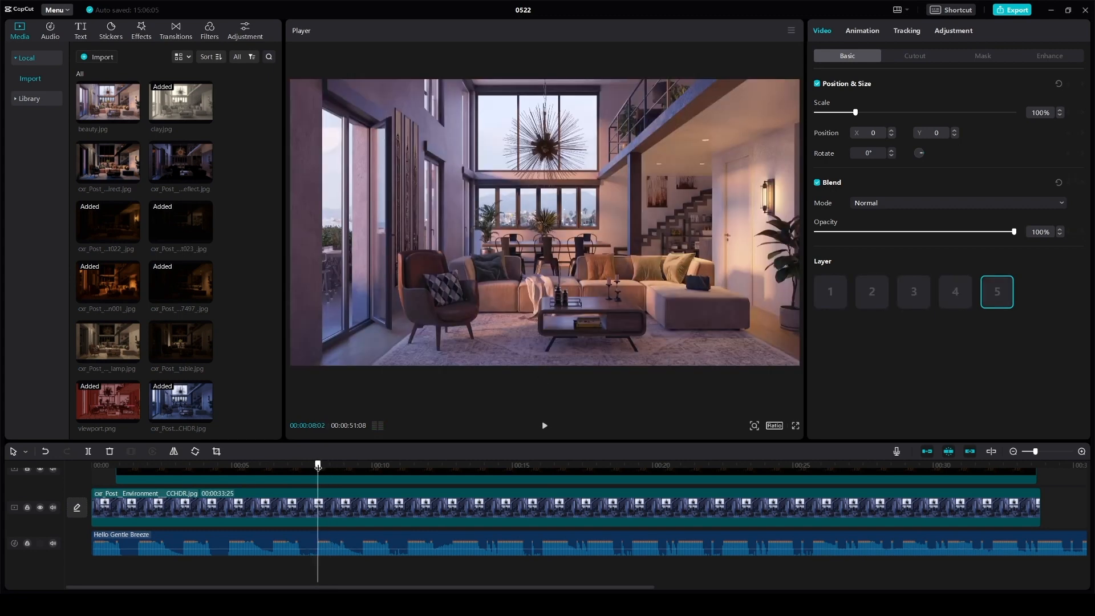
{"action": "left_click_drag", "start_coordinate": [108, 400], "coordinate": [392, 496]}
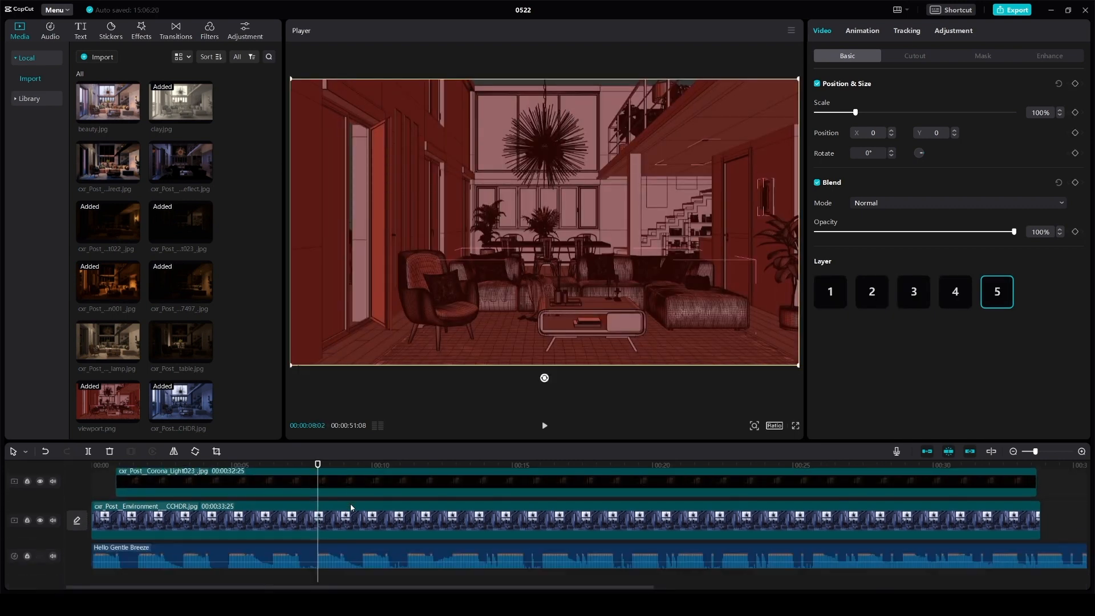
{"action": "left_click", "coordinate": [344, 464]}
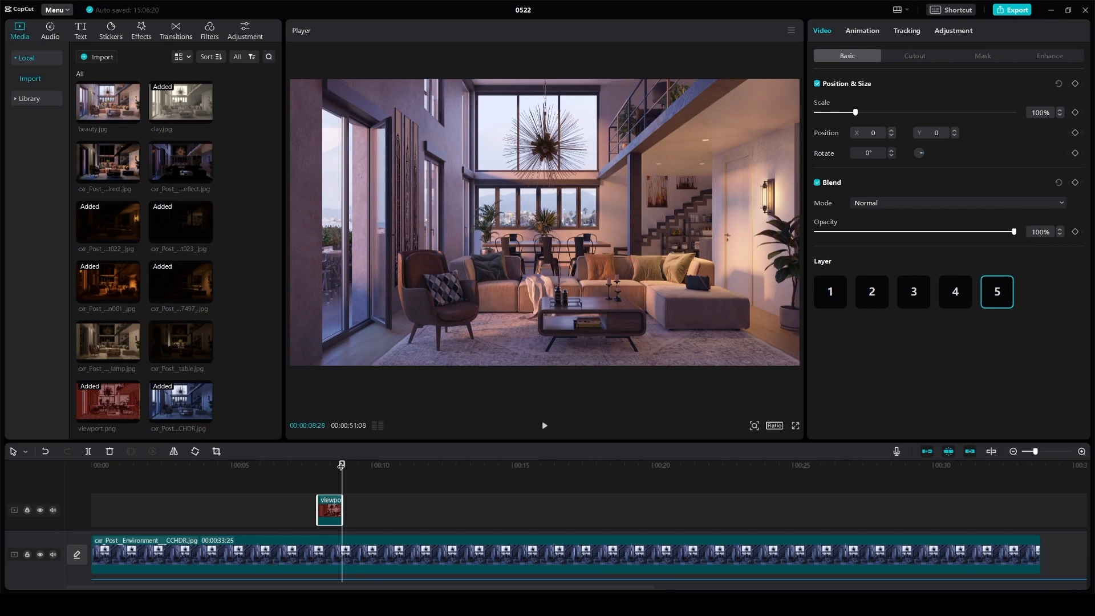
- Play the layered sequence back from the start, then pause
{"action": "left_click", "coordinate": [91, 465]}
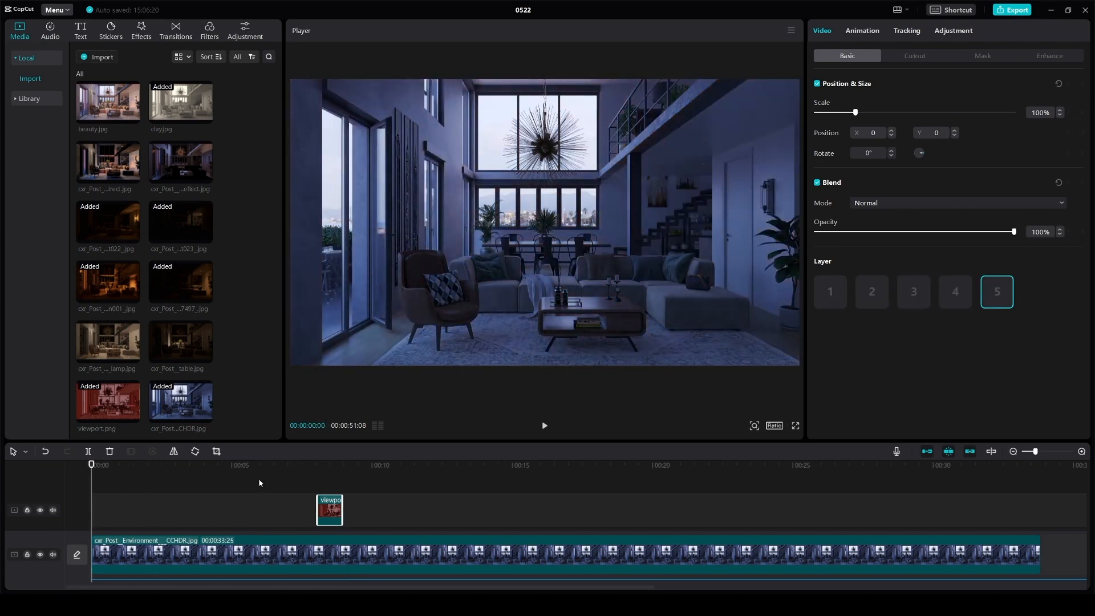
{"action": "left_click", "coordinate": [543, 425]}
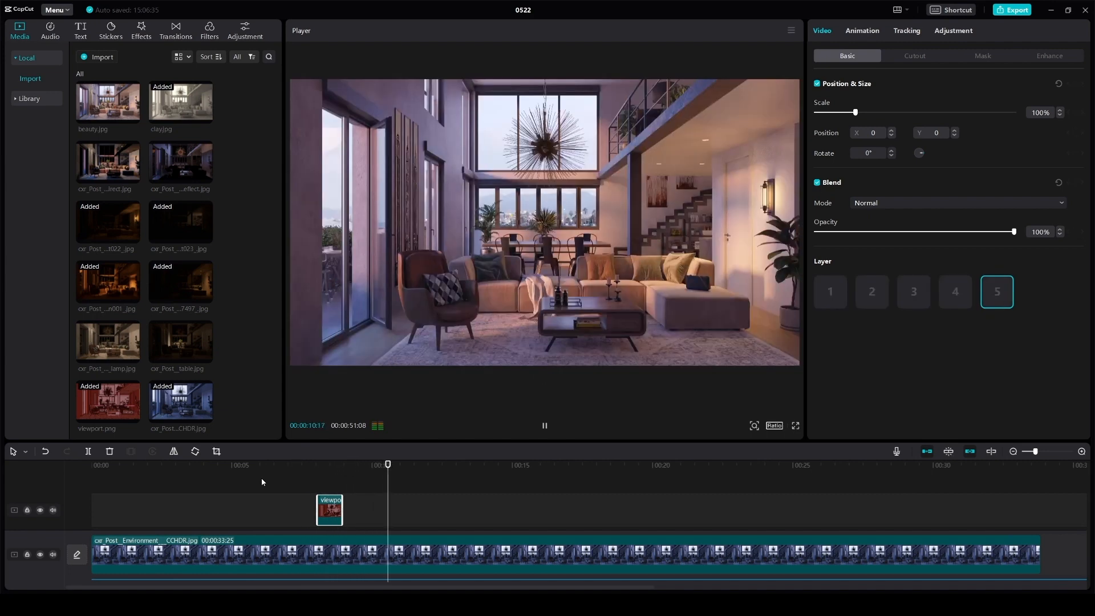
{"action": "left_click", "coordinate": [544, 425]}
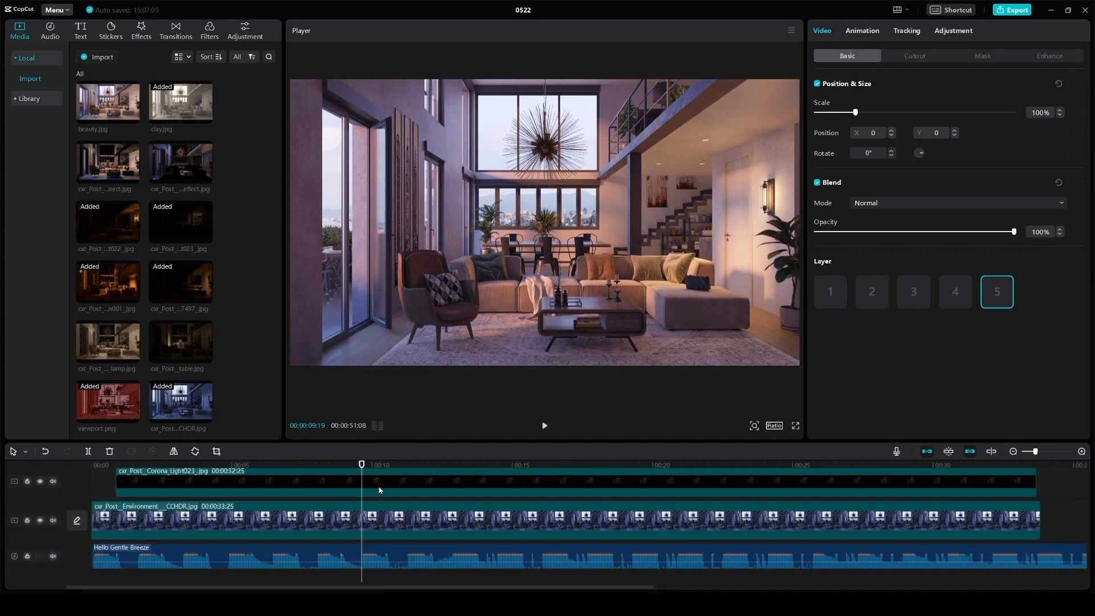
- Split the tracks at 9:19 with Ctrl+B and select the trailing portions for removal
{"action": "scroll", "scroll_direction": "down", "scroll_amount": 3}
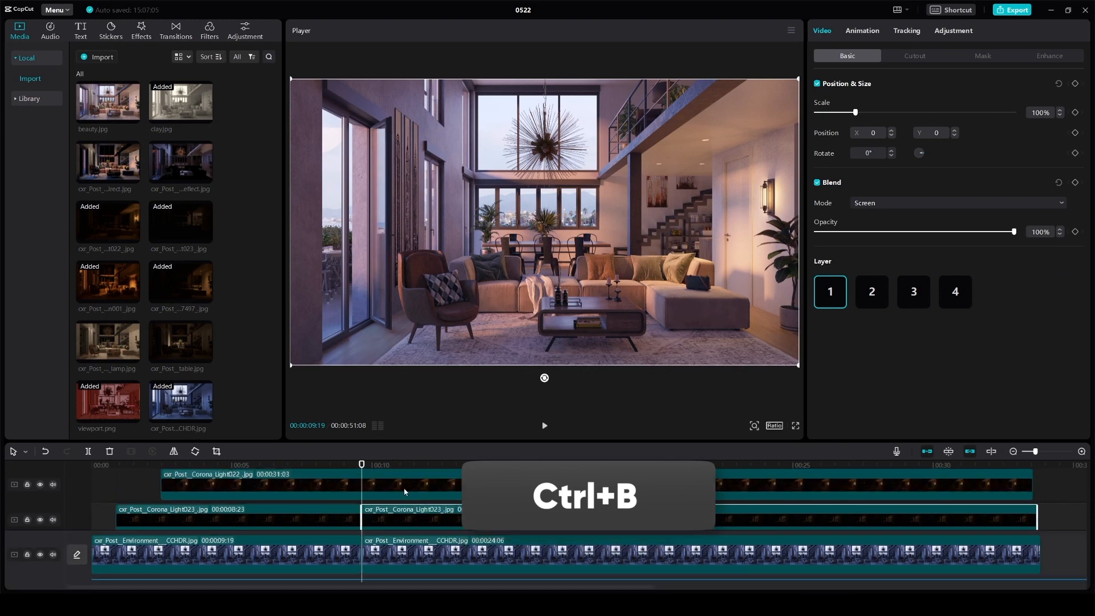
{"action": "key", "text": "ctrl+b"}
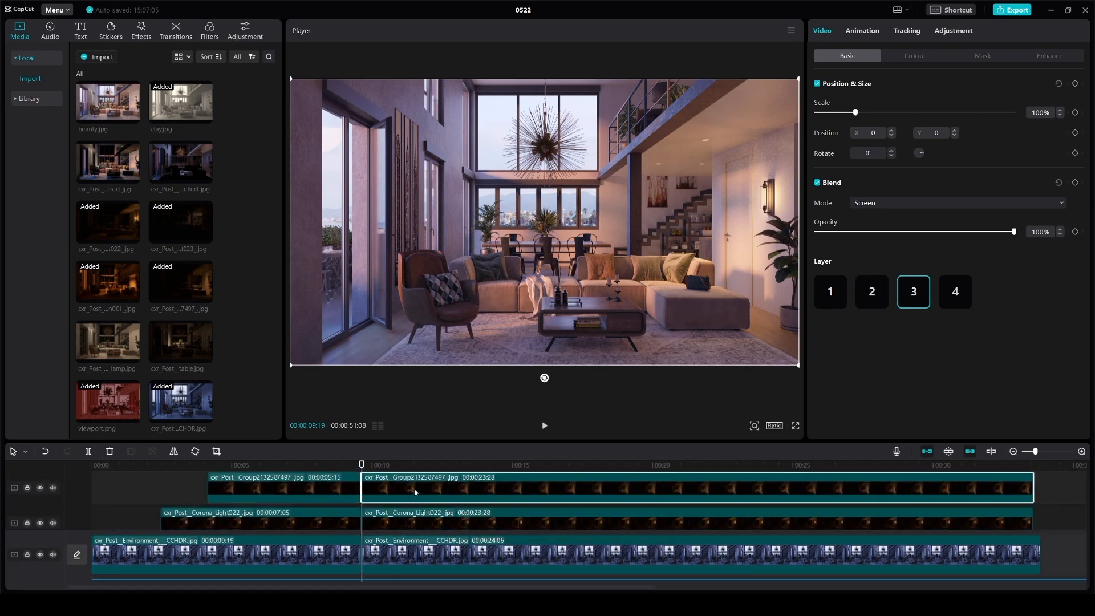
{"action": "left_click", "coordinate": [953, 291]}
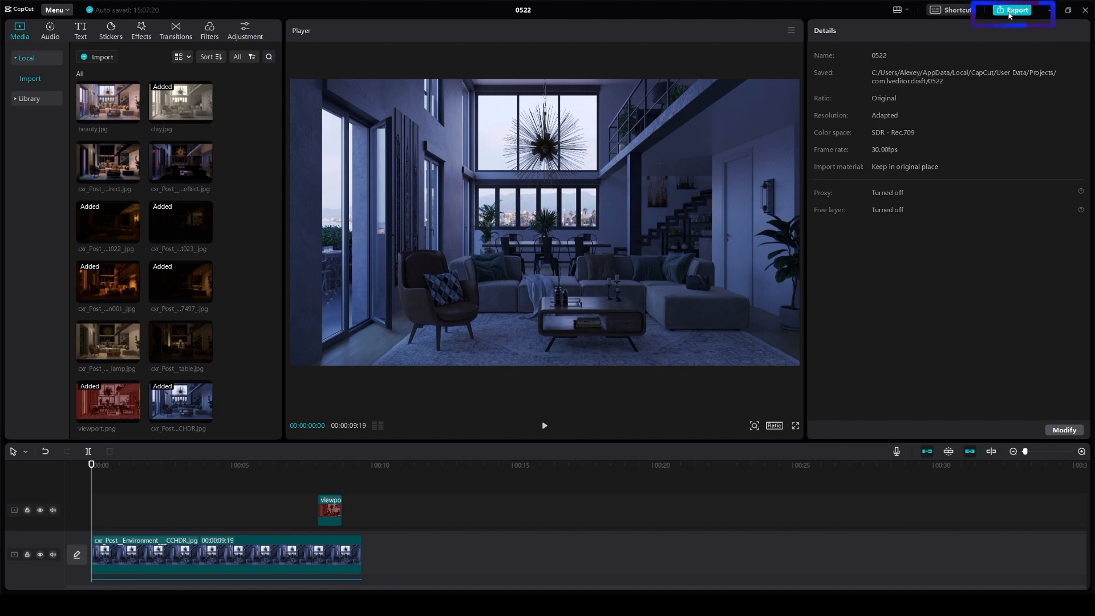
- Export as youtube_video_1 in 1080p MP4 and dismiss the sharing prompt
{"action": "left_click", "coordinate": [1013, 10]}
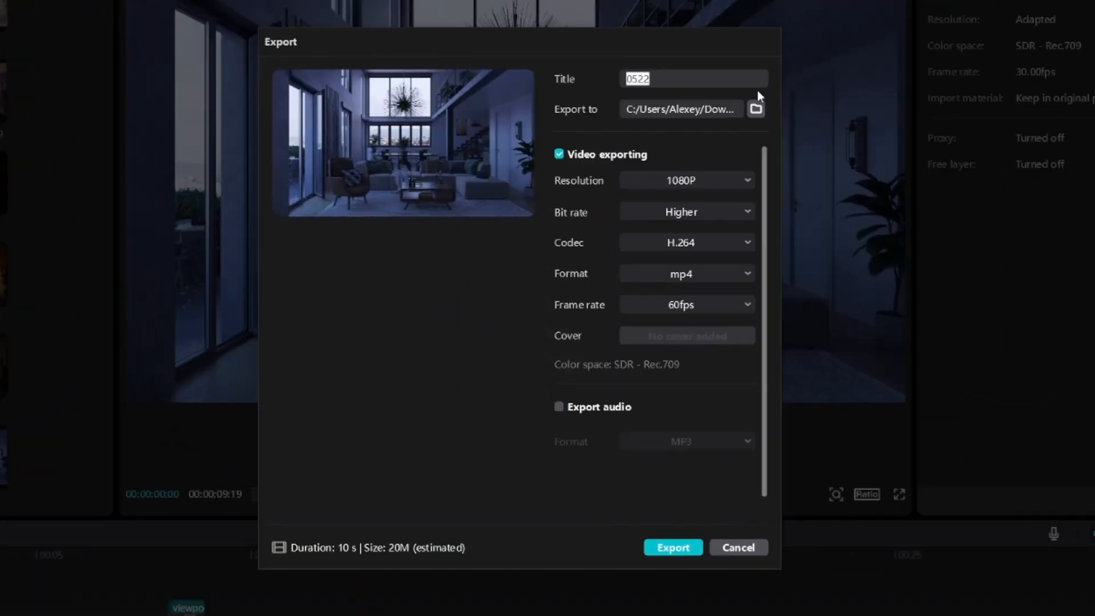
{"action": "type", "text": "youtube_video_1"}
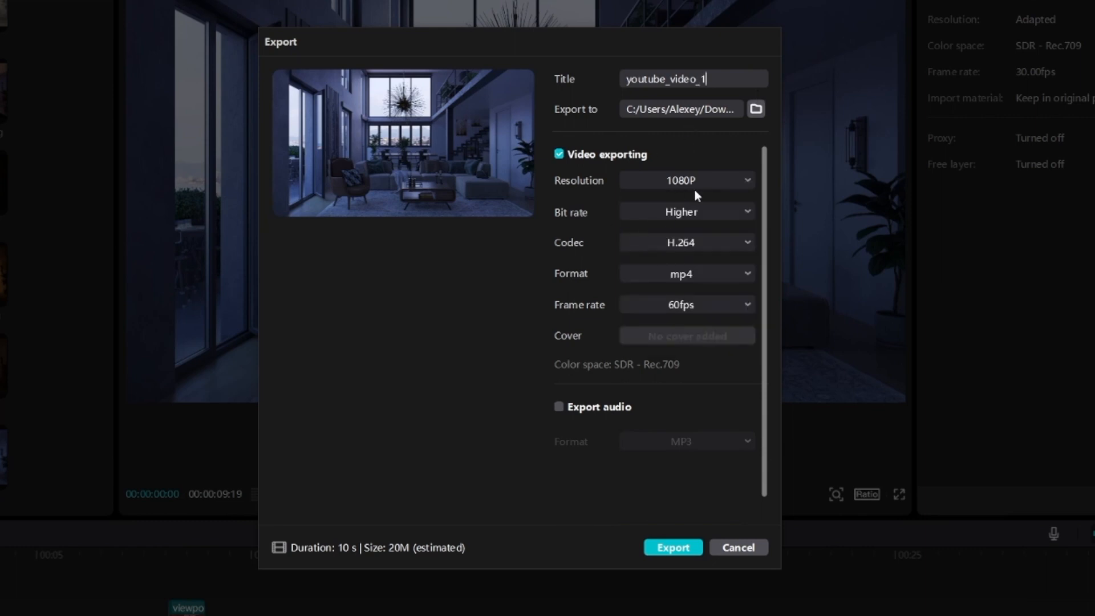
{"action": "mouse_move", "coordinate": [660, 231]}
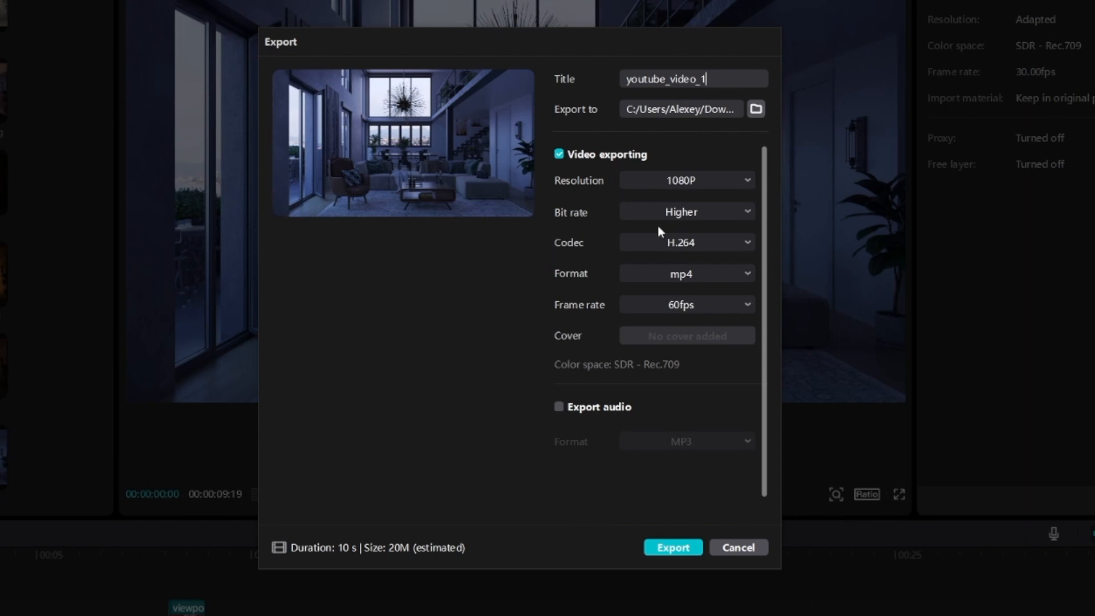
{"action": "mouse_move", "coordinate": [574, 231]}
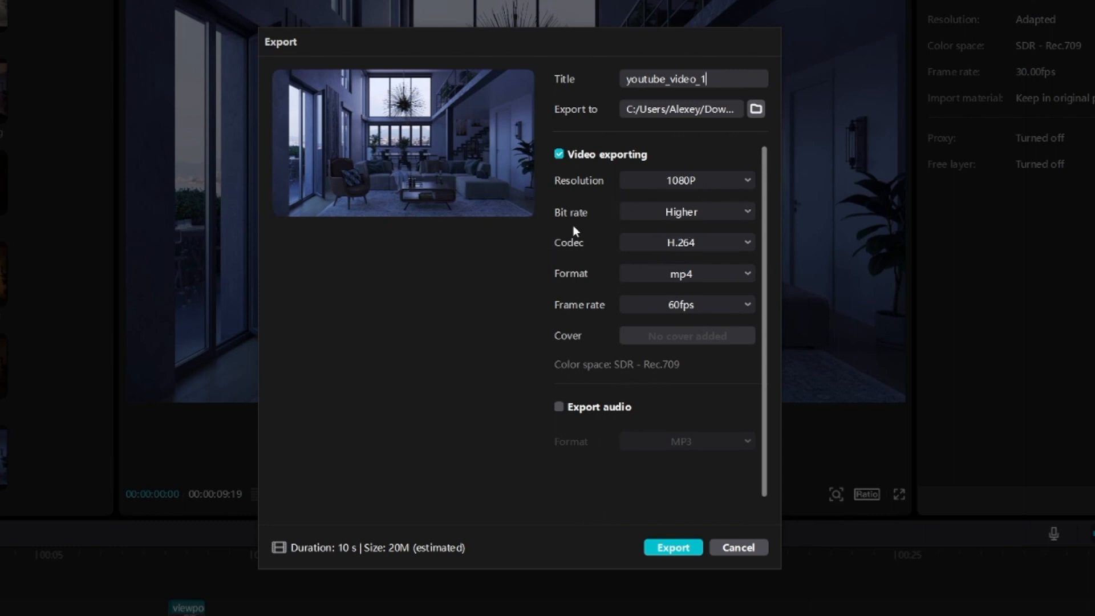
{"action": "left_click", "coordinate": [672, 547]}
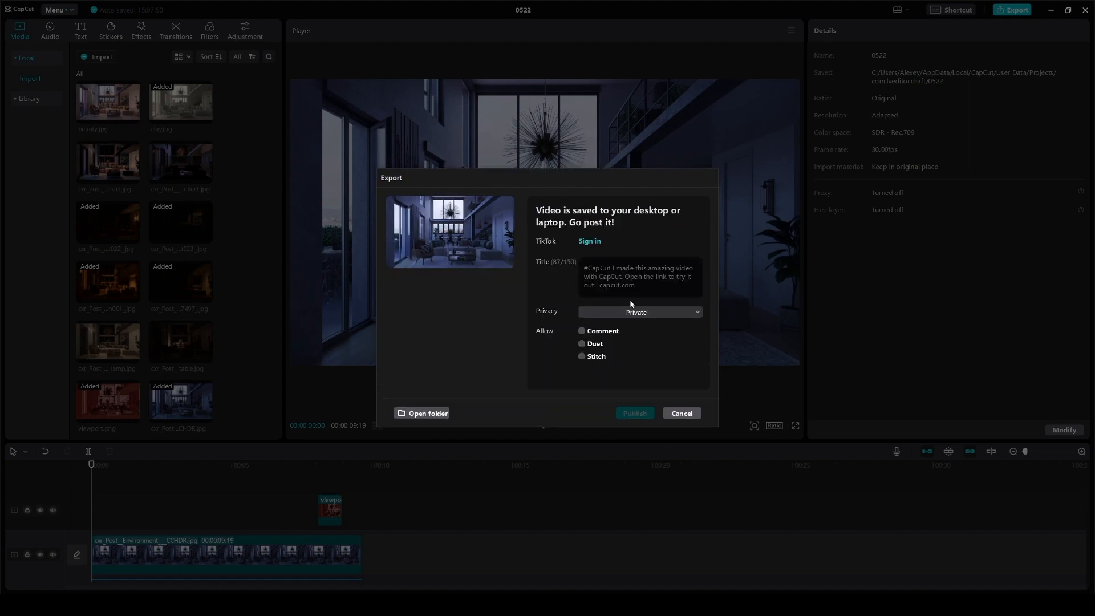
{"action": "left_click", "coordinate": [680, 413]}
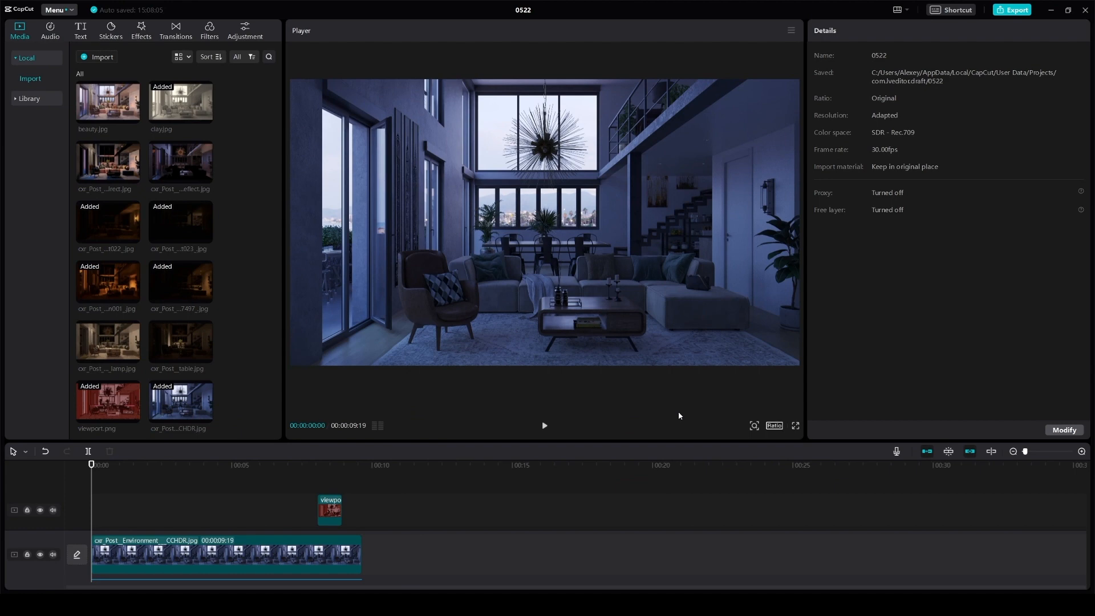
{"action": "mouse_move", "coordinate": [716, 411]}
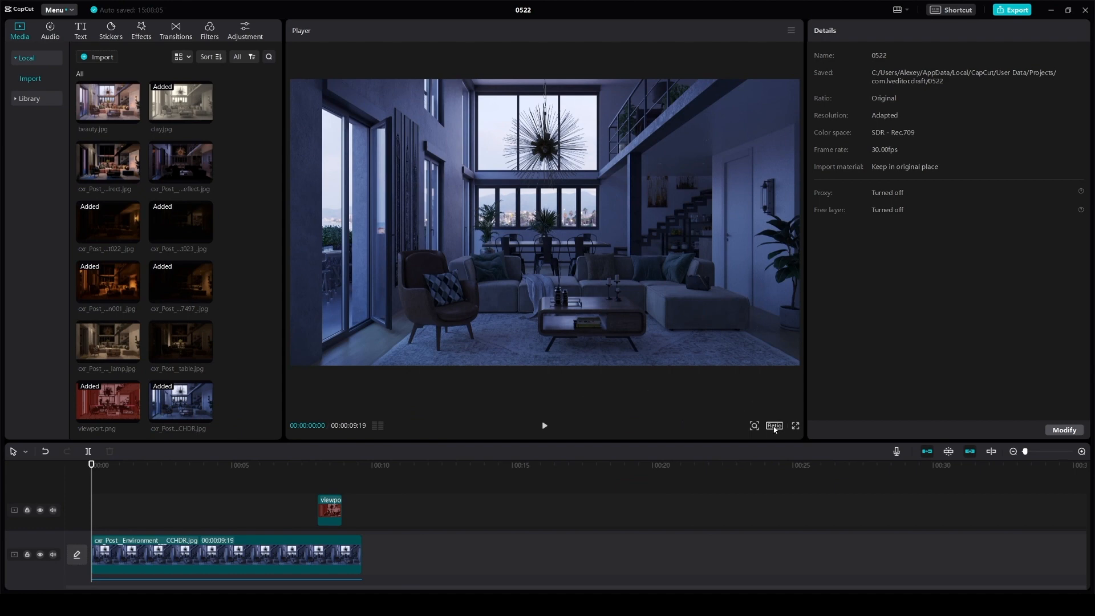
- Switch the project to a vertical 9:16 ratio and select the environment clip
{"action": "left_click", "coordinate": [773, 425]}
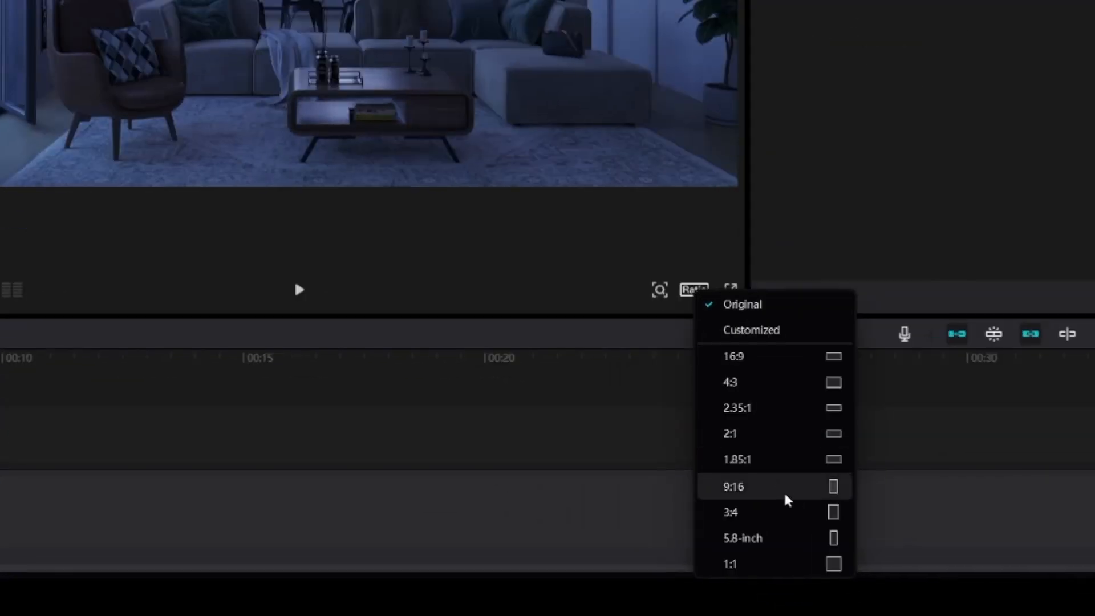
{"action": "left_click", "coordinate": [734, 487]}
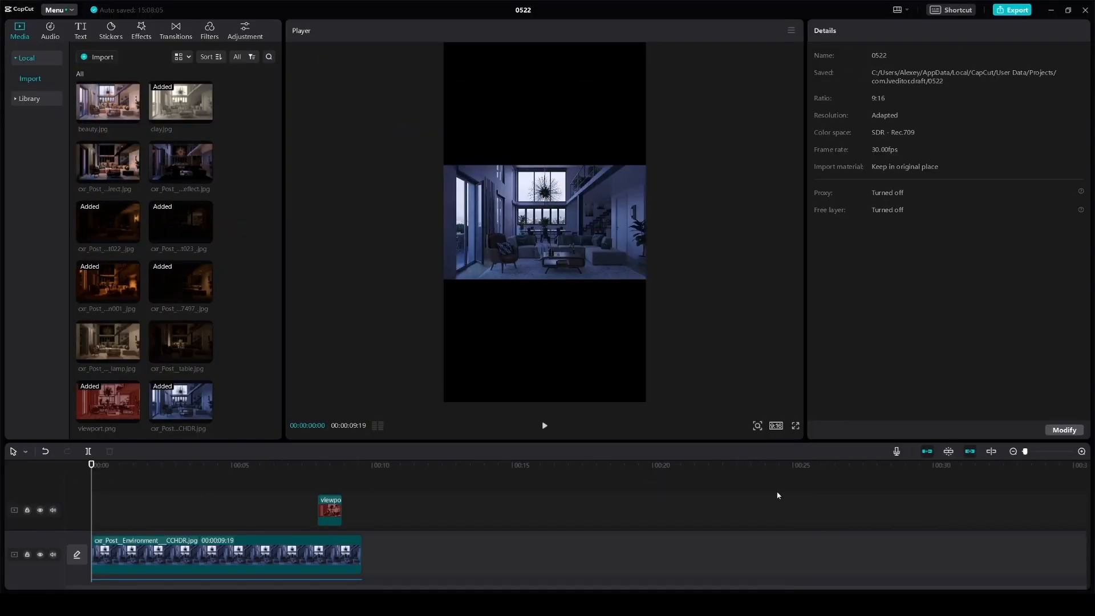
{"action": "mouse_move", "coordinate": [366, 484]}
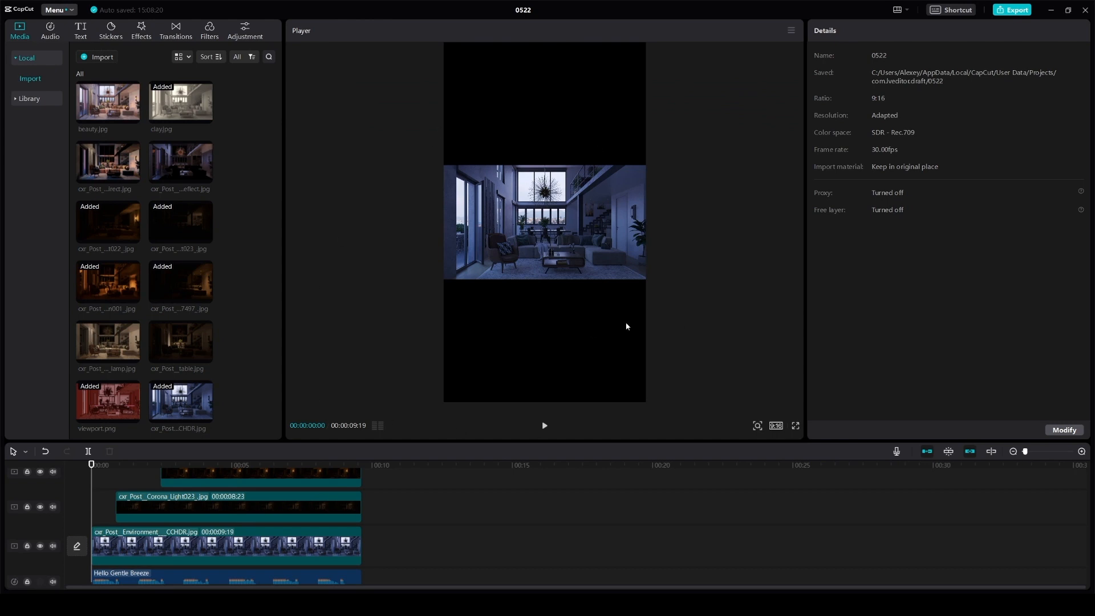
{"action": "left_click", "coordinate": [224, 545]}
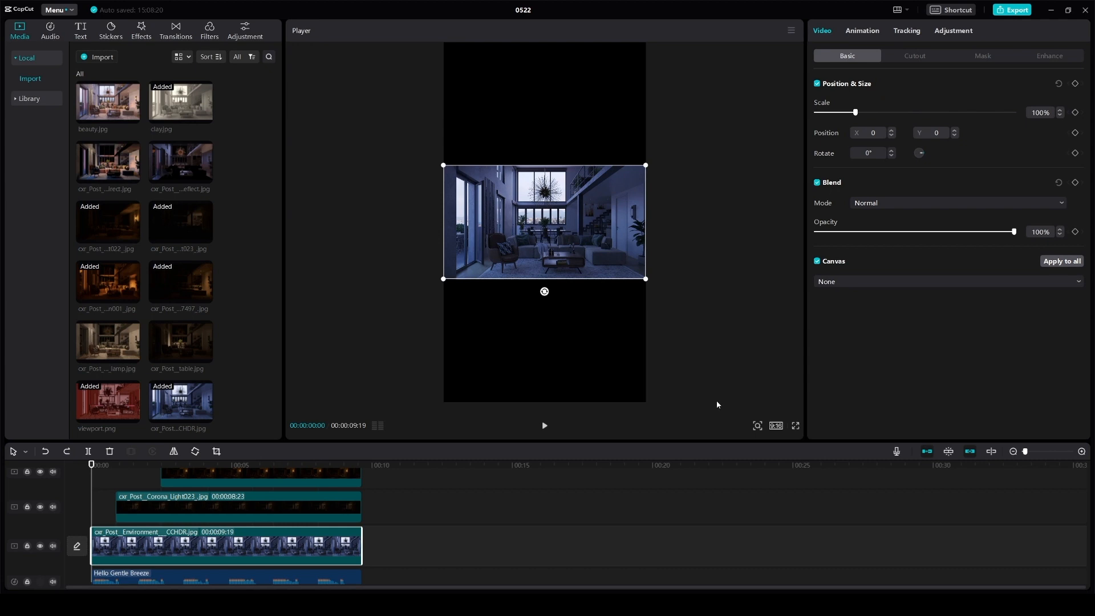
{"action": "mouse_move", "coordinate": [536, 529]}
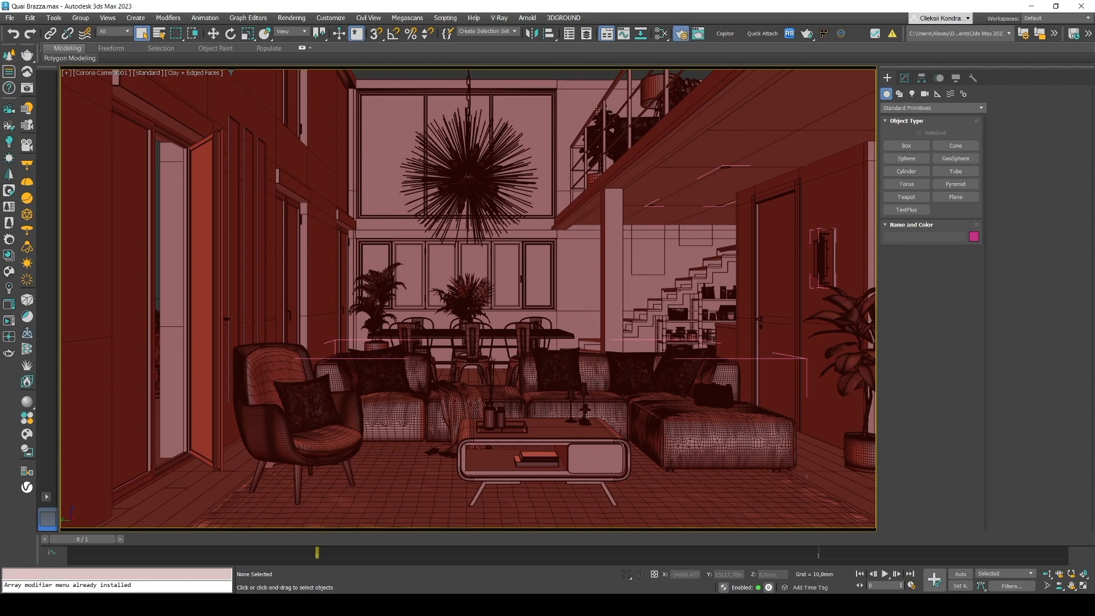
- Set Render Setup output to a custom 1080 × 1920 size, then return to CapCut
{"action": "left_click", "coordinate": [716, 259]}
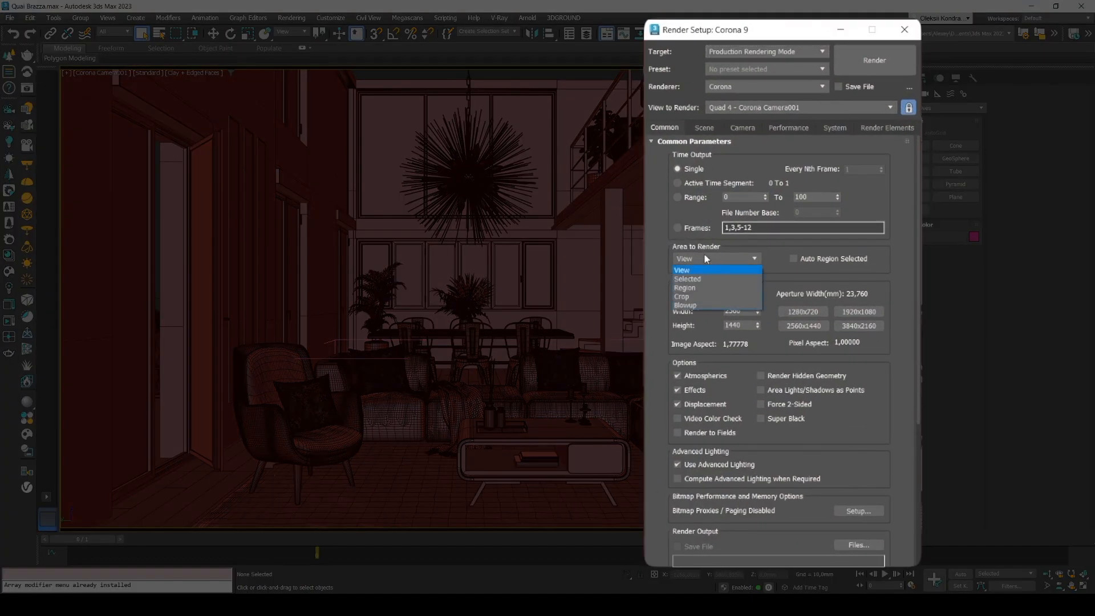
{"action": "mouse_move", "coordinate": [700, 278]}
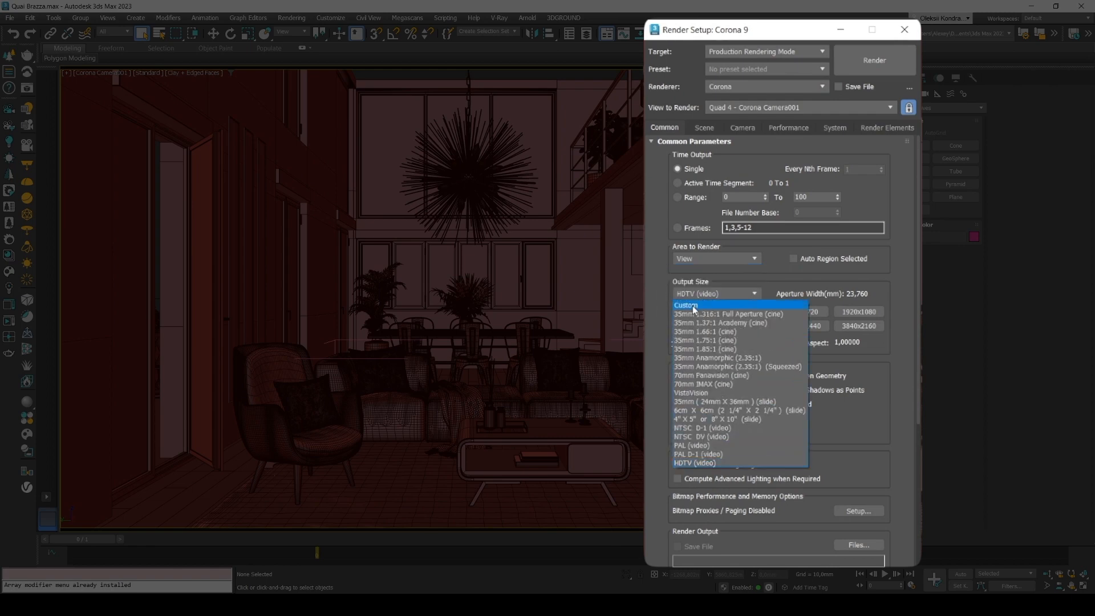
{"action": "left_click", "coordinate": [686, 304]}
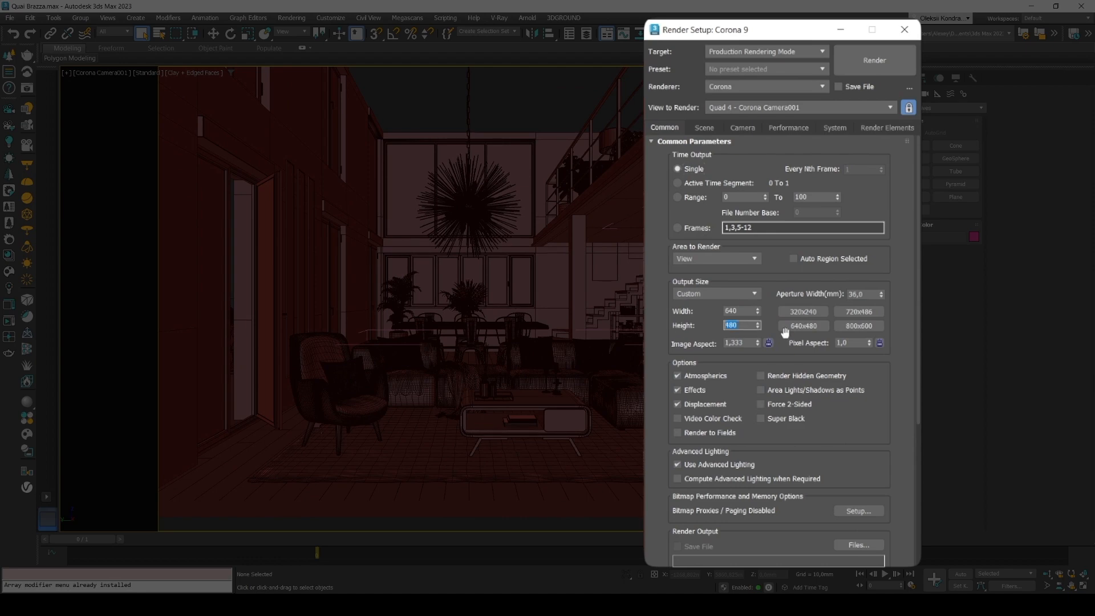
{"action": "type", "text": "1920"}
{"action": "left_click", "coordinate": [739, 311]}
{"action": "type", "text": "1080"}
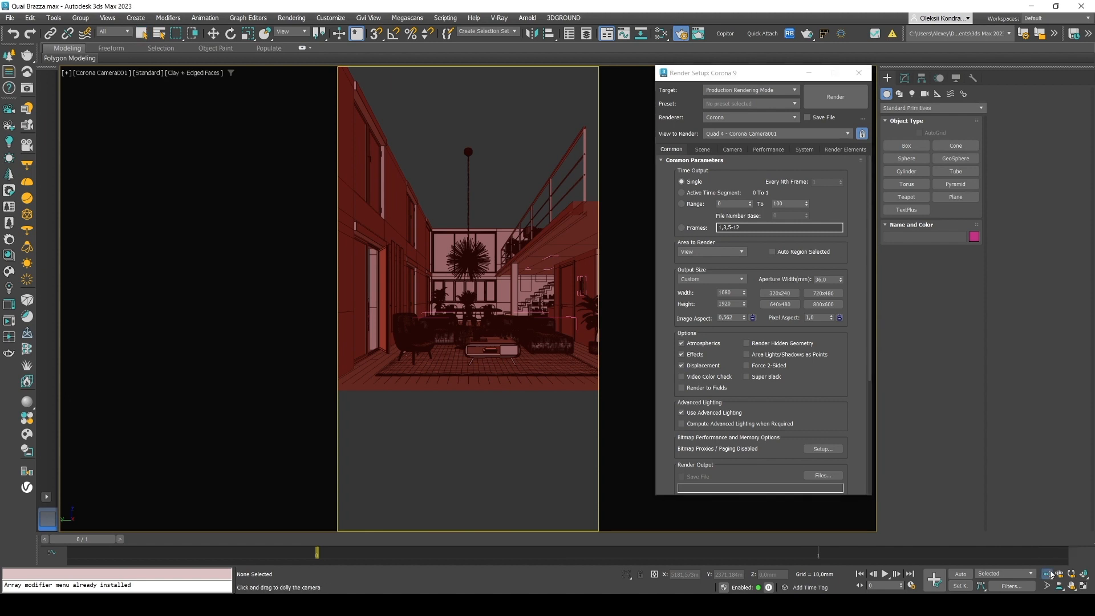
{"action": "mouse_move", "coordinate": [328, 179]}
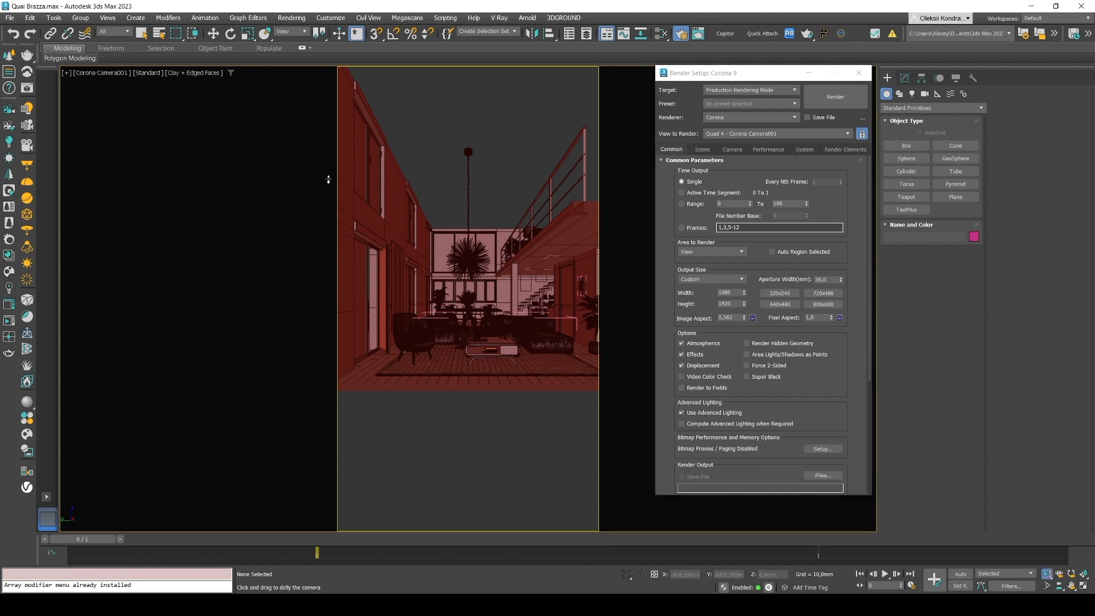
{"action": "mouse_move", "coordinate": [556, 236]}
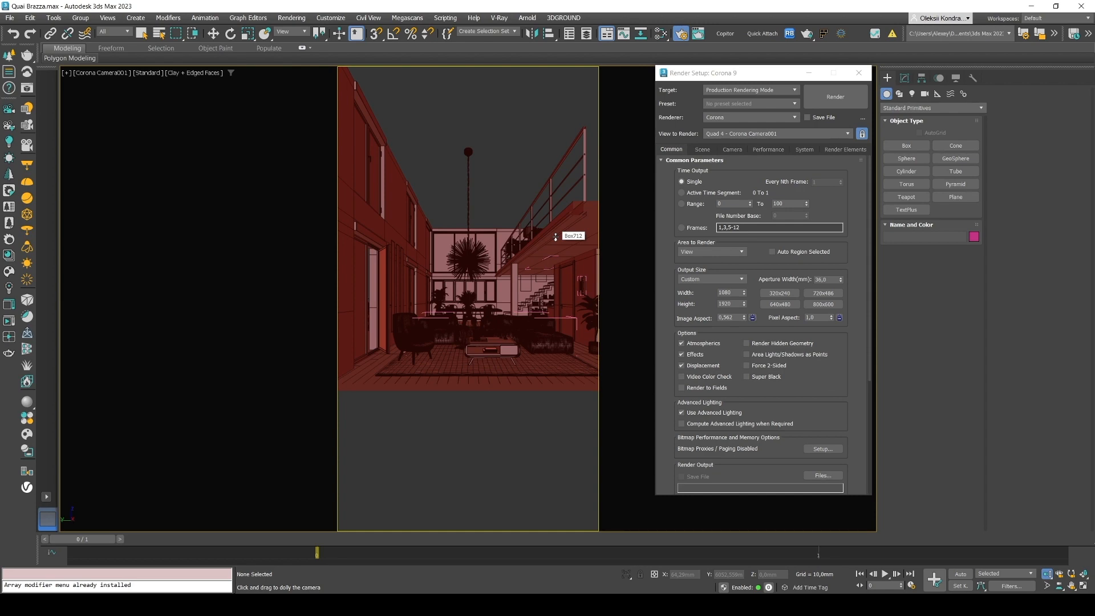
{"action": "key", "text": "alt+tab"}
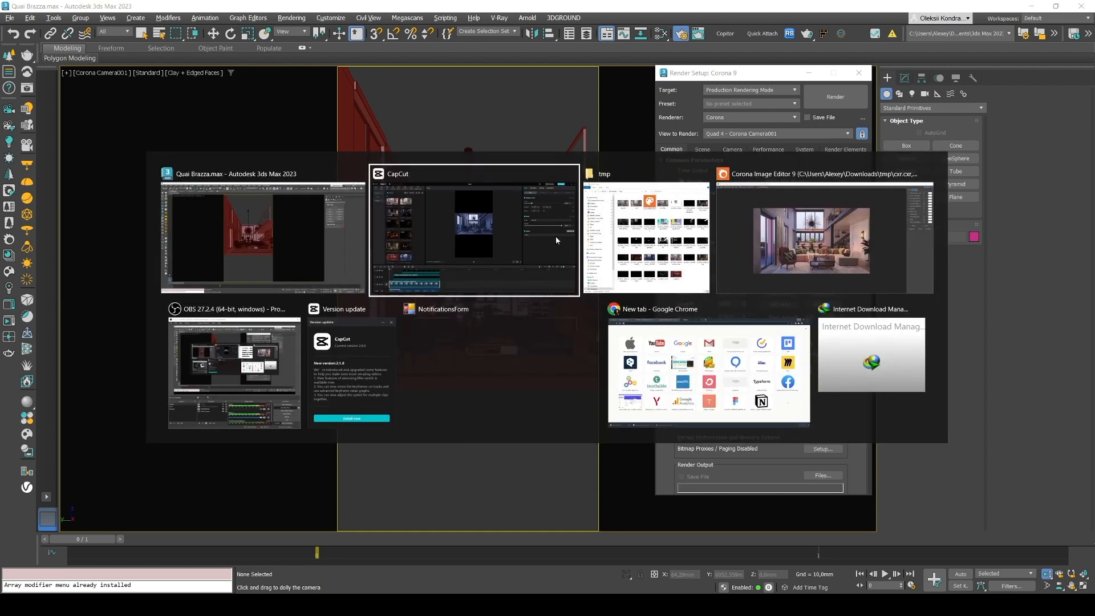